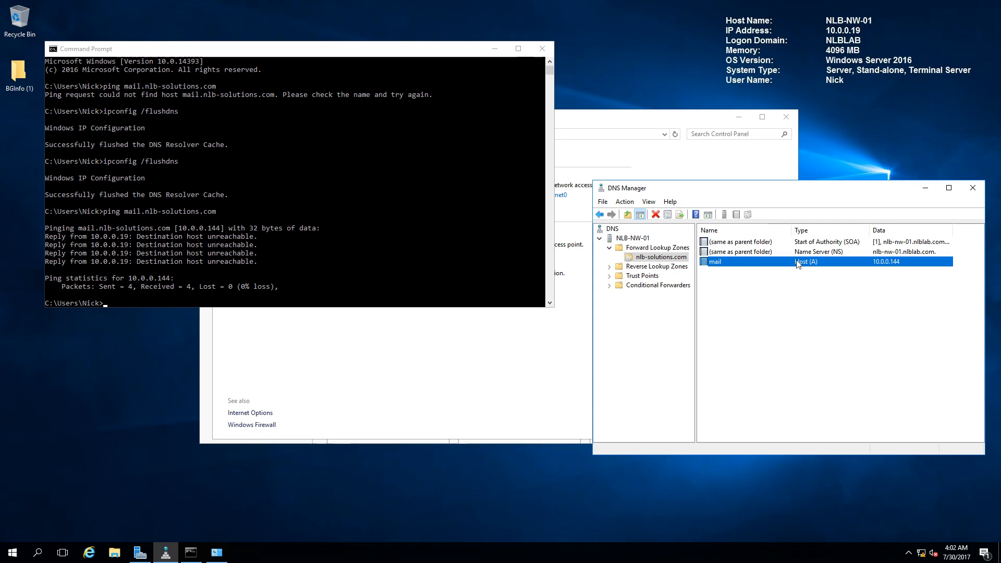
mouse_move(850, 251)
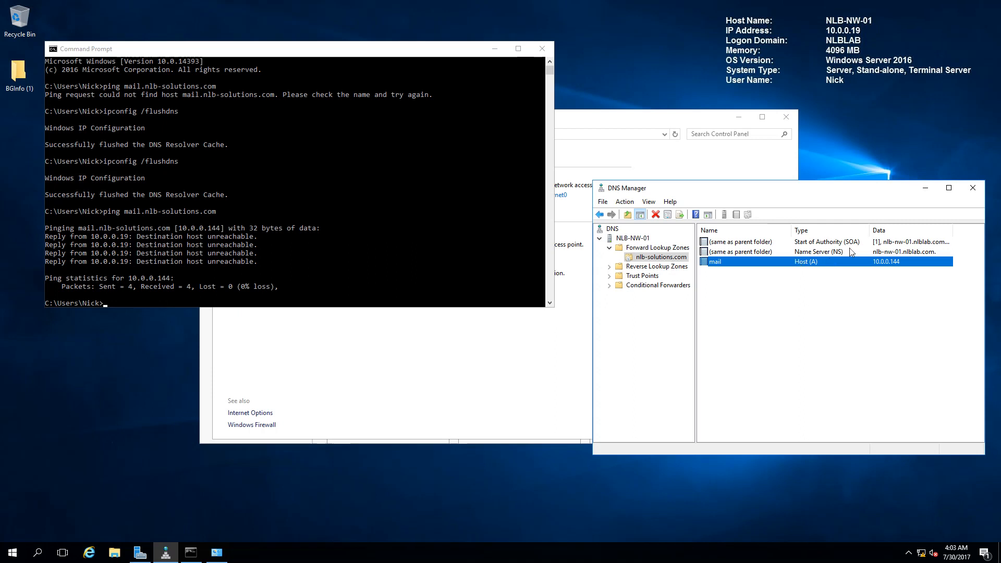
Edit the mail Host (A) record so it points to 172.58.1.155 and save it.
double_click(713, 261)
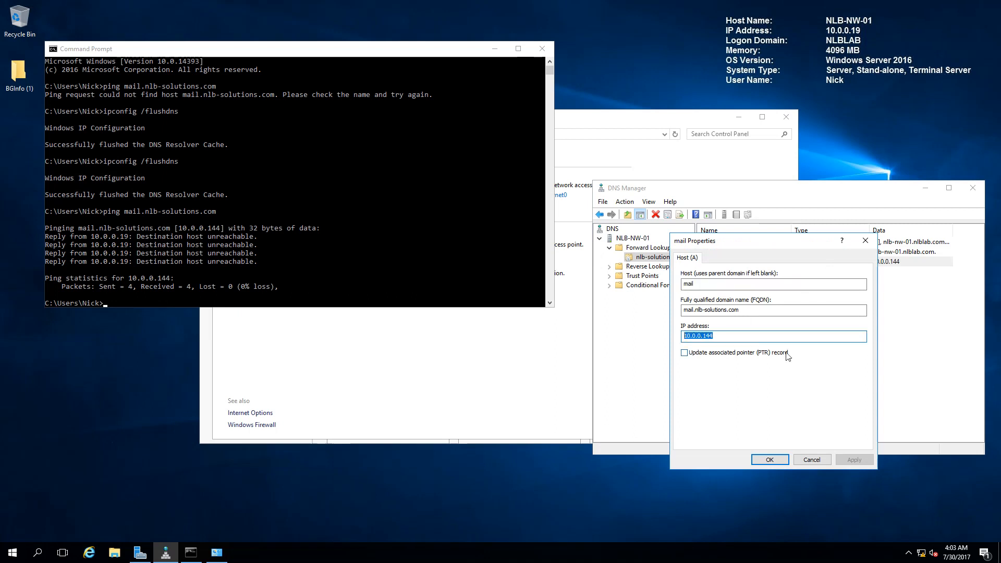
text(172.)
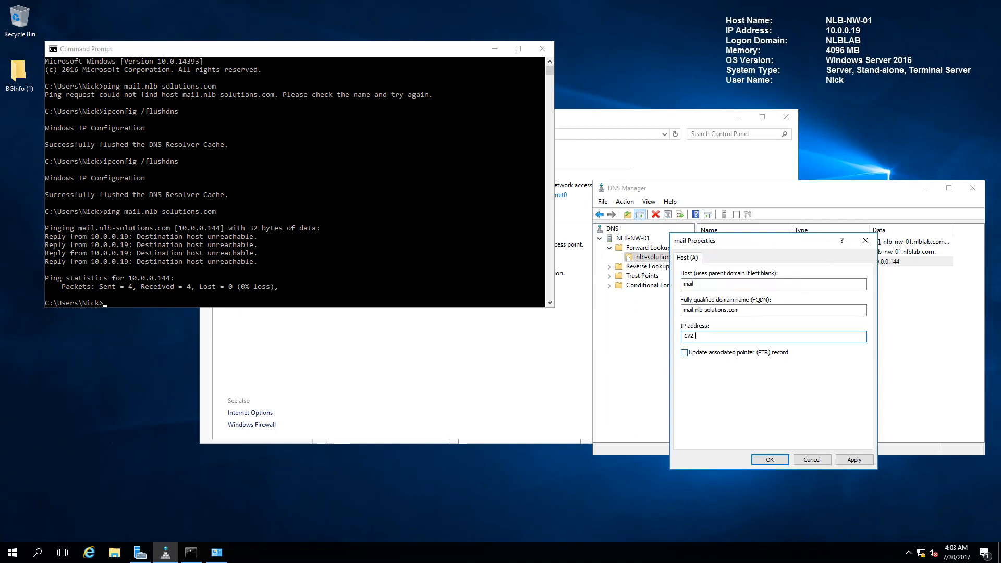
text(58.)
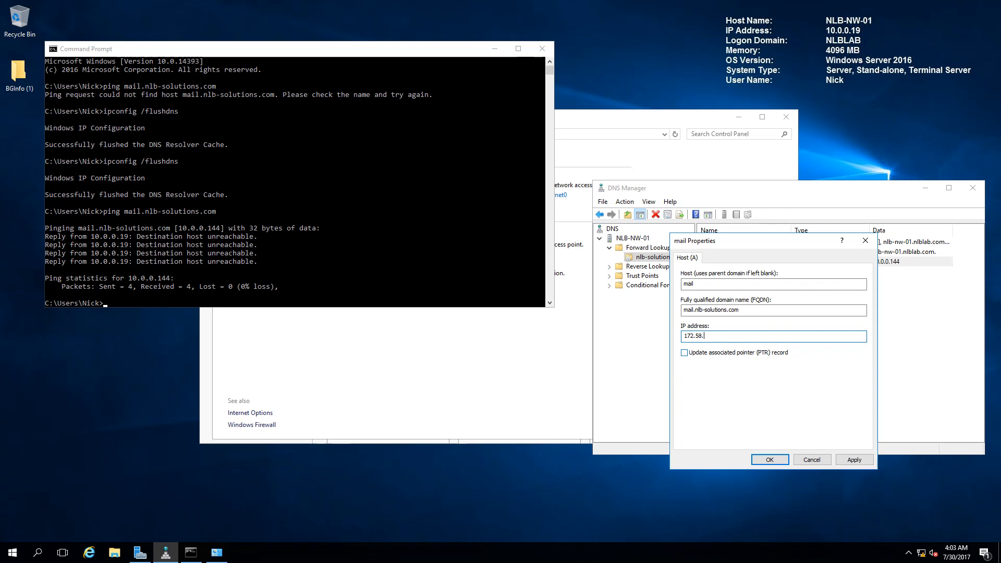
text(1.155)
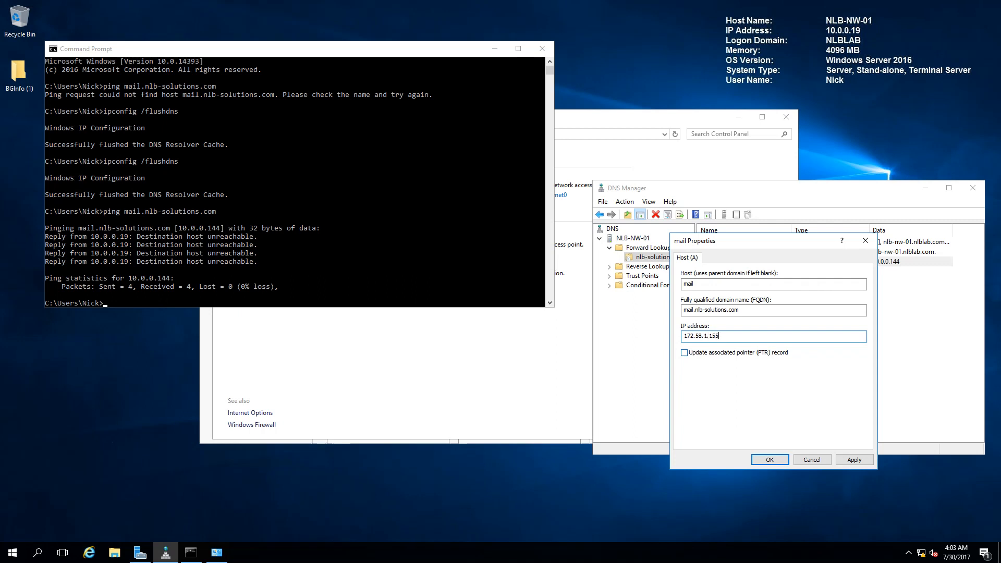
click(769, 459)
text(ping mail.nlb-solutions.com)
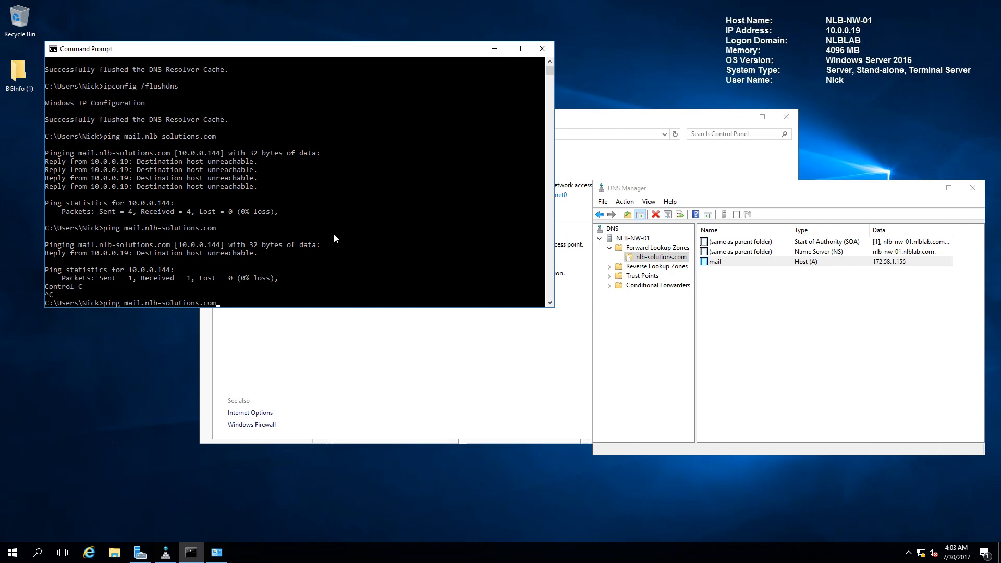
Run ipconfig /flushdns to clear the resolver cache before pinging mail again.
key(Return)
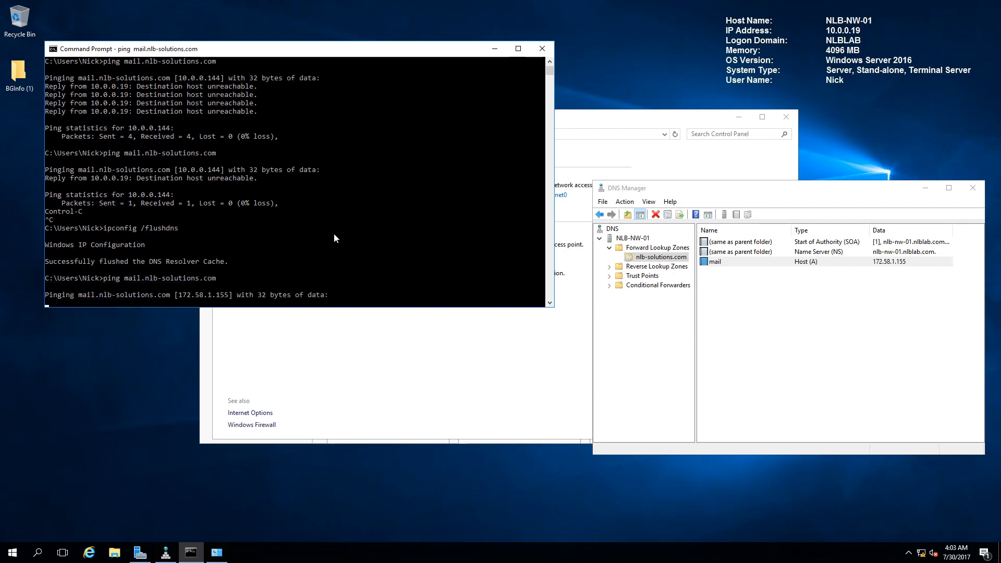
mouse_move(200, 294)
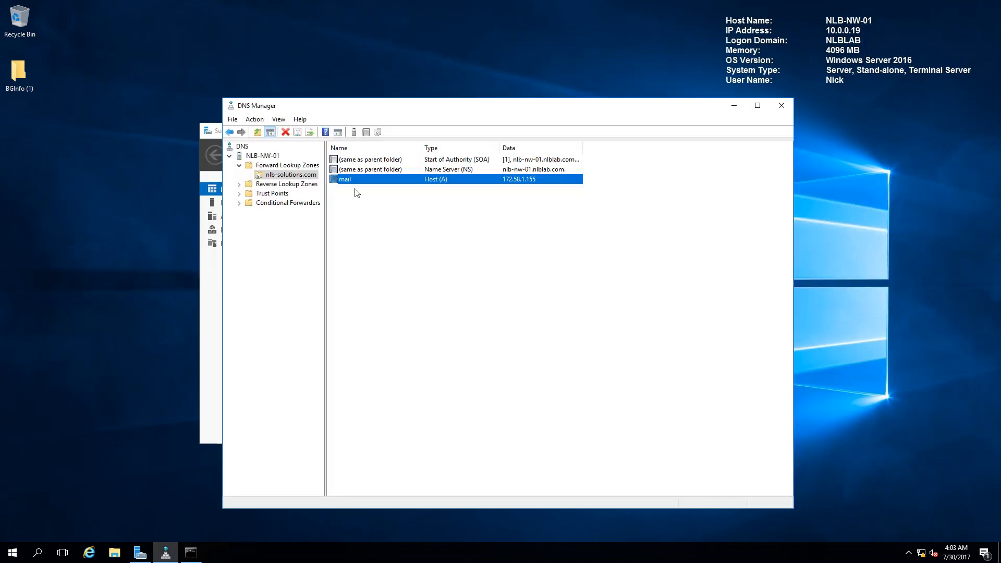
mouse_move(279, 186)
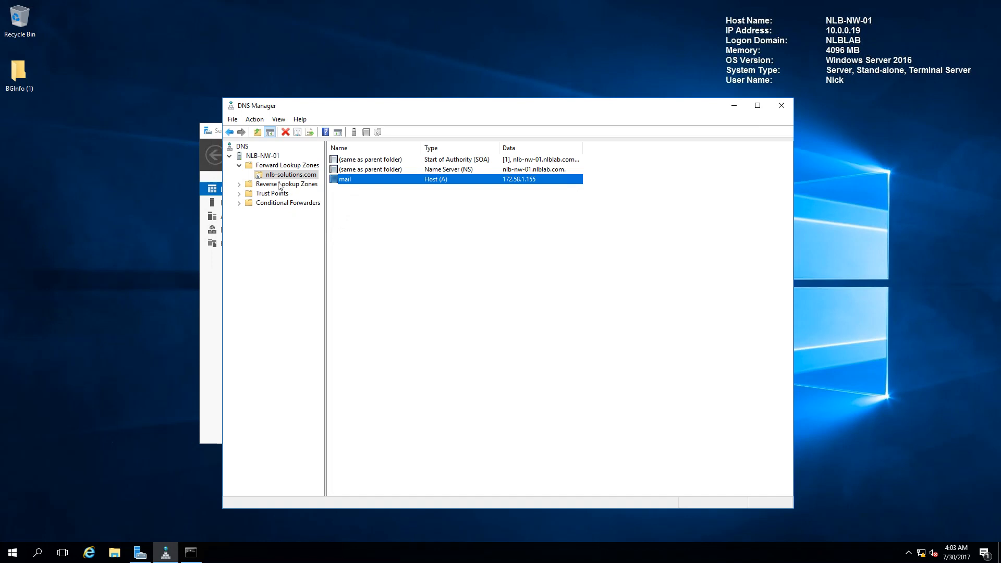
Start the New Zone Wizard under Forward Lookup Zones and select the Stub zone type.
right_click(288, 175)
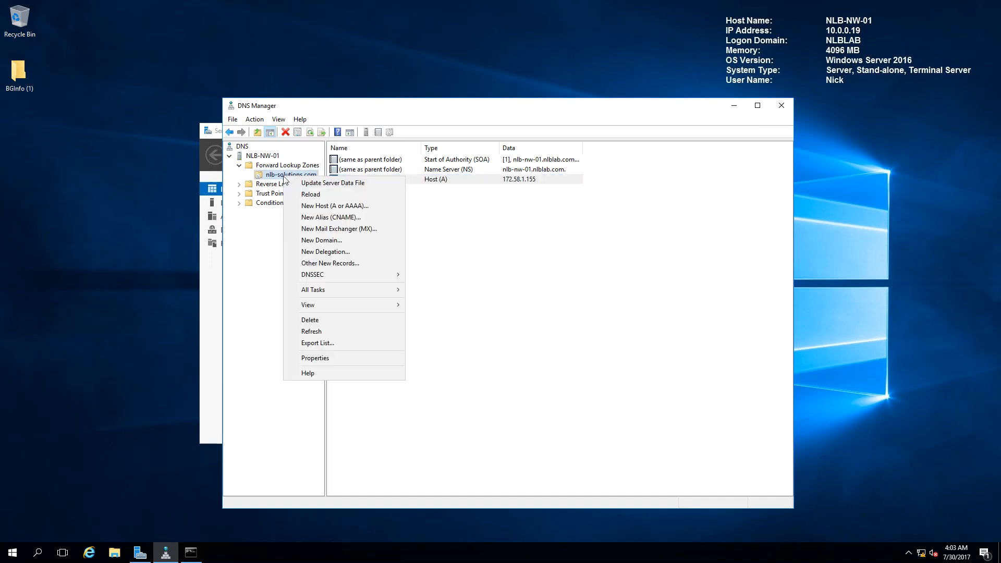
mouse_move(283, 180)
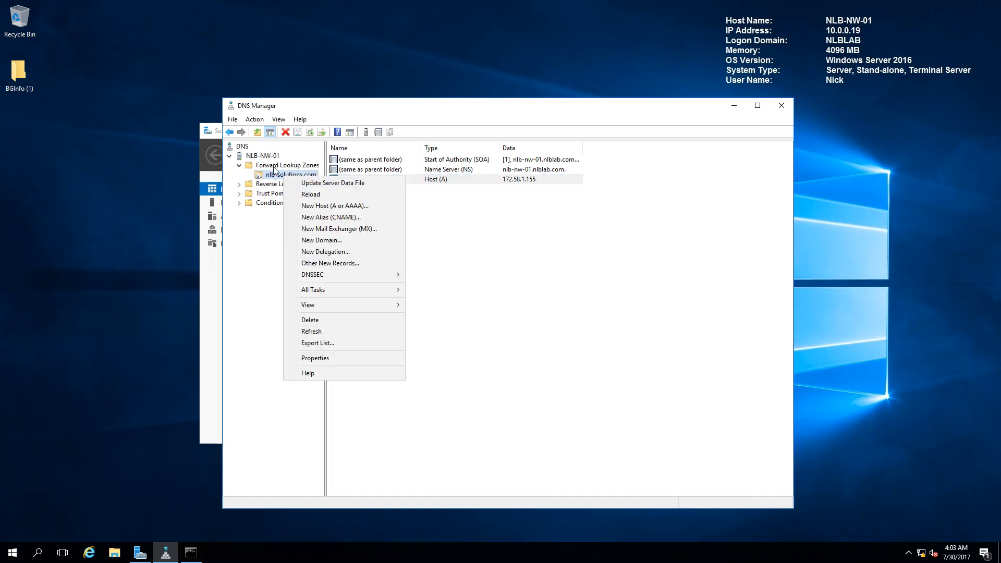
right_click(287, 165)
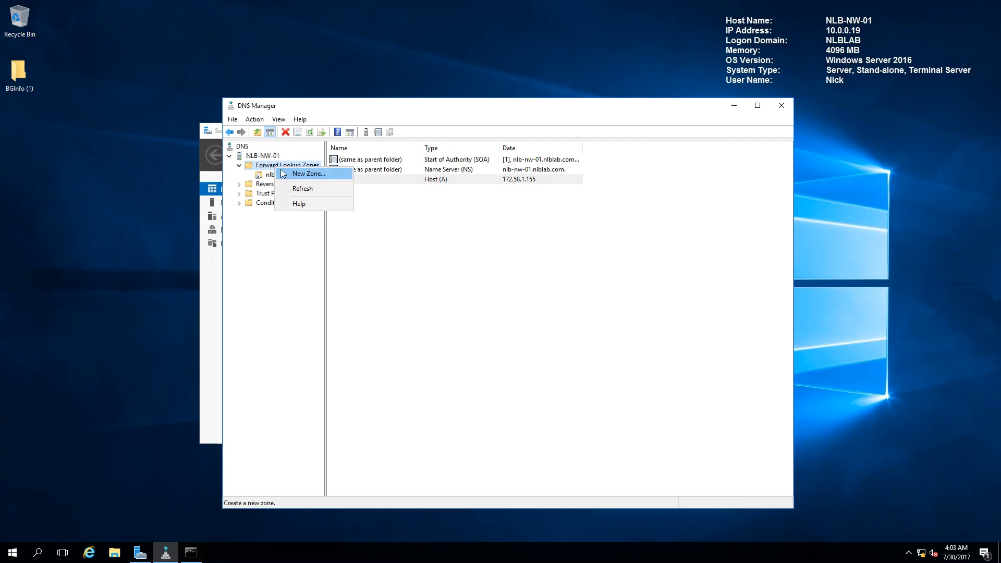
click(307, 174)
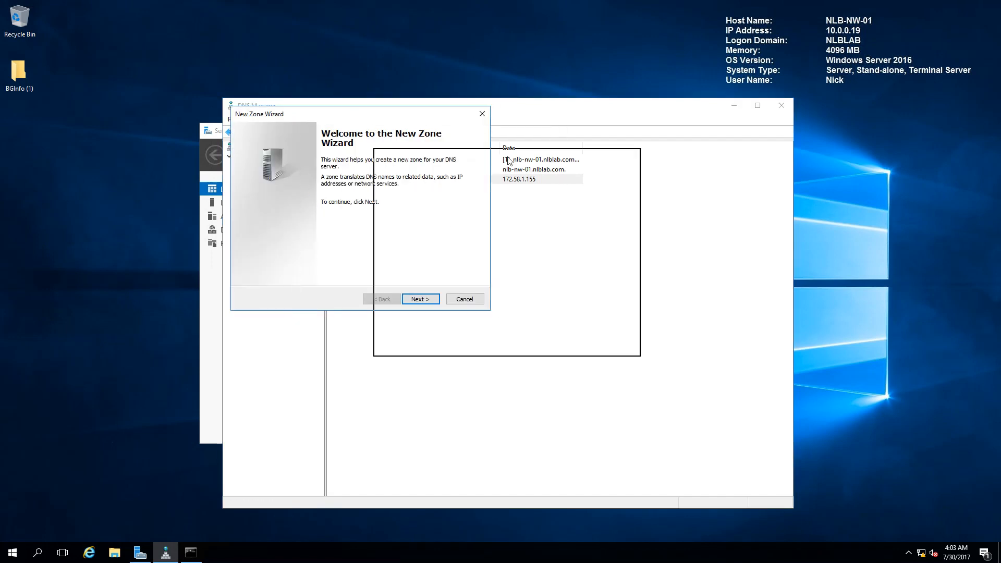
click(420, 299)
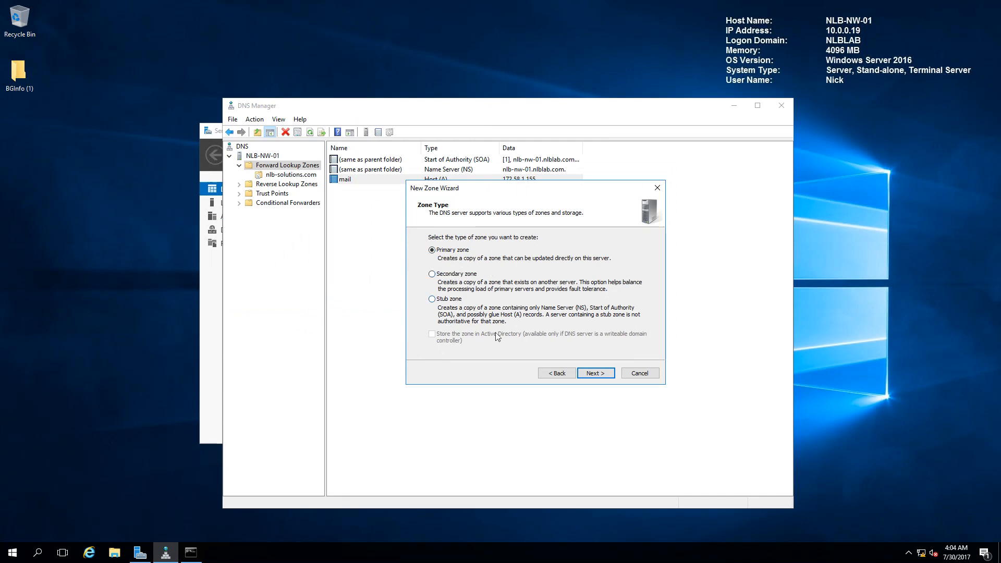
mouse_move(454, 307)
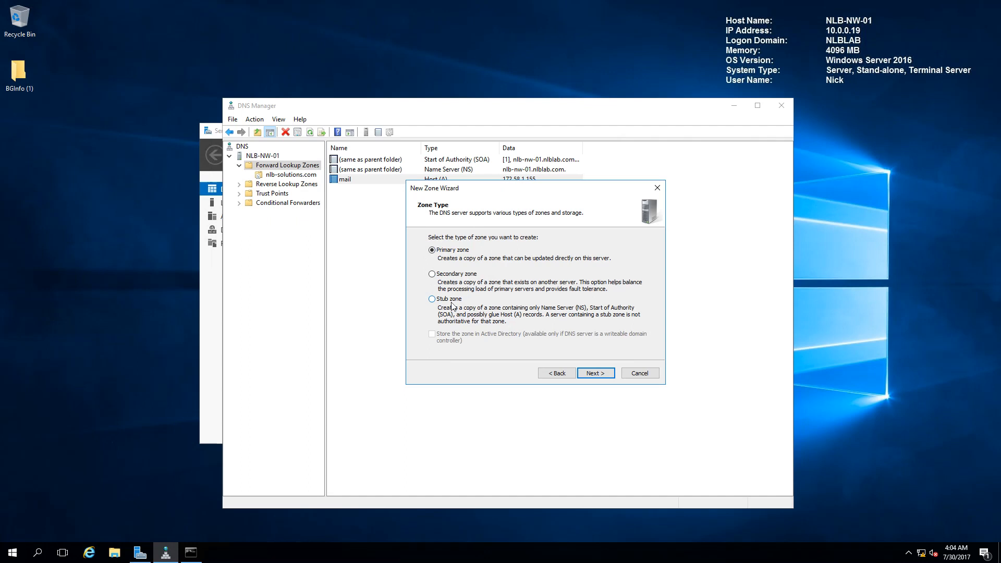
click(432, 299)
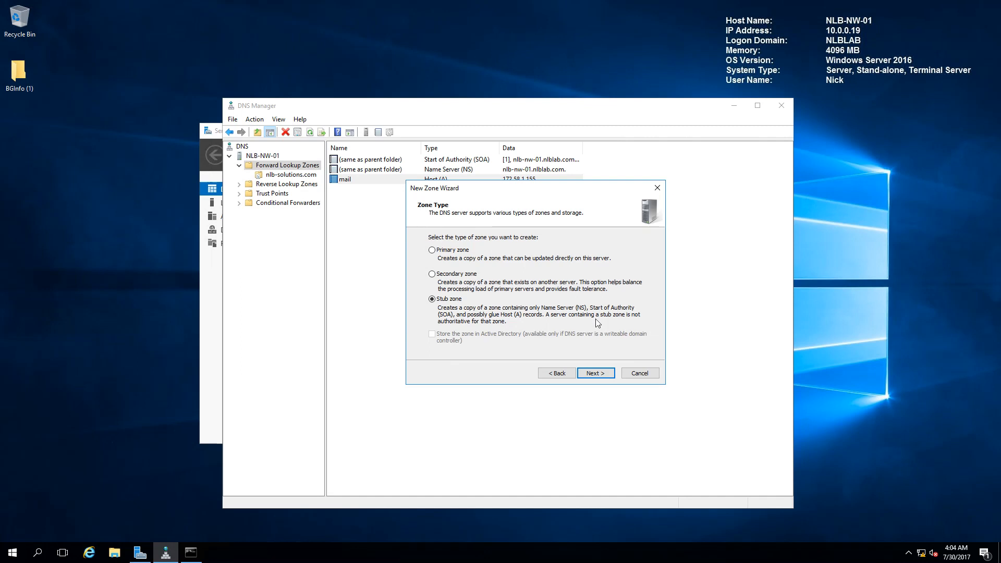
mouse_move(995, 366)
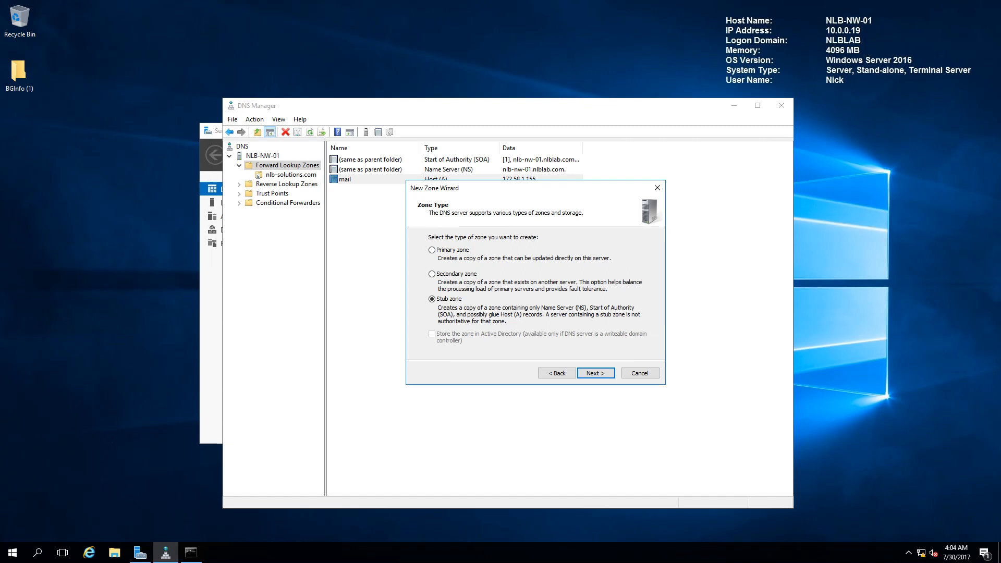
mouse_move(651, 376)
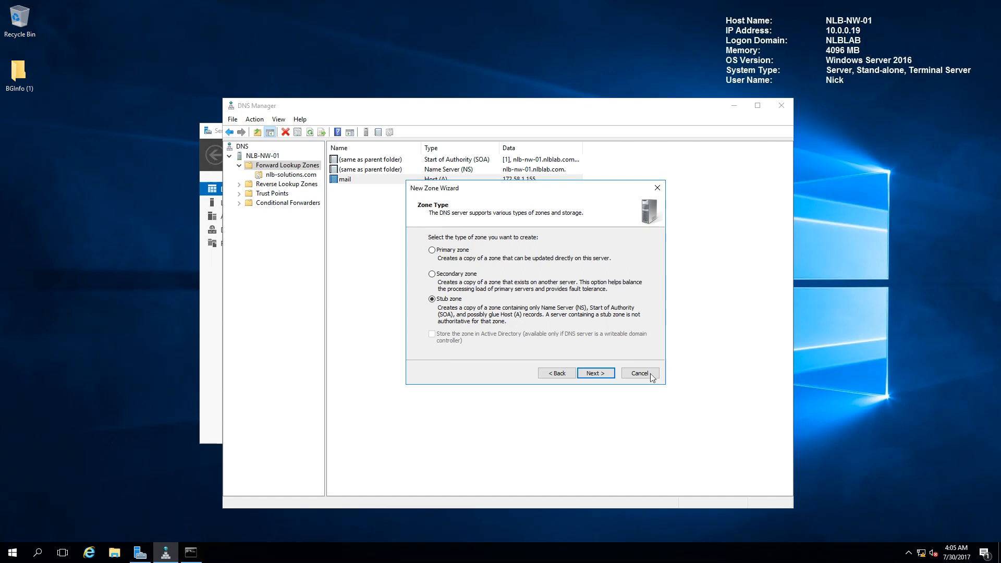
Cancel the zone wizard and begin a new conditional forwarder named nlblab.com.
click(639, 373)
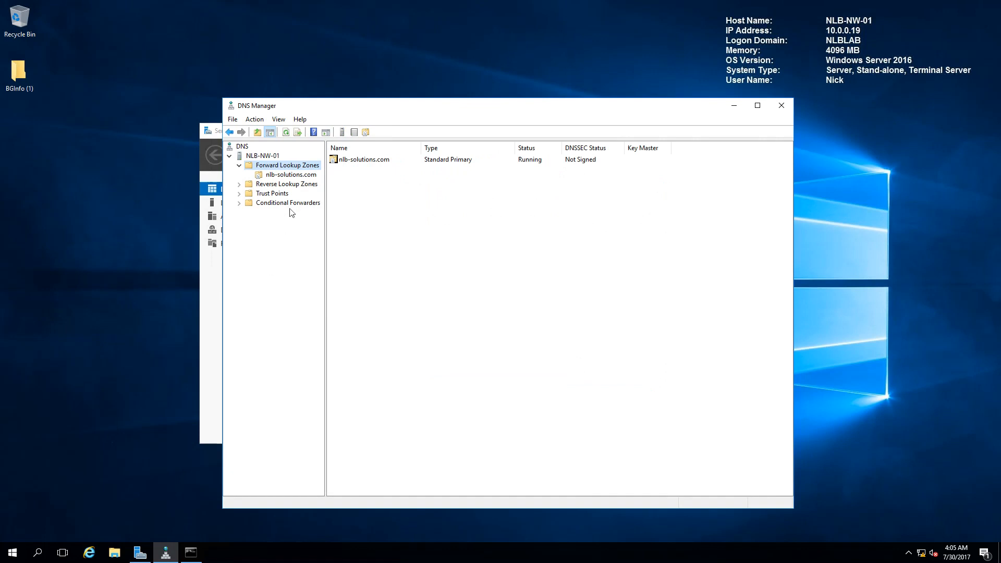
click(288, 202)
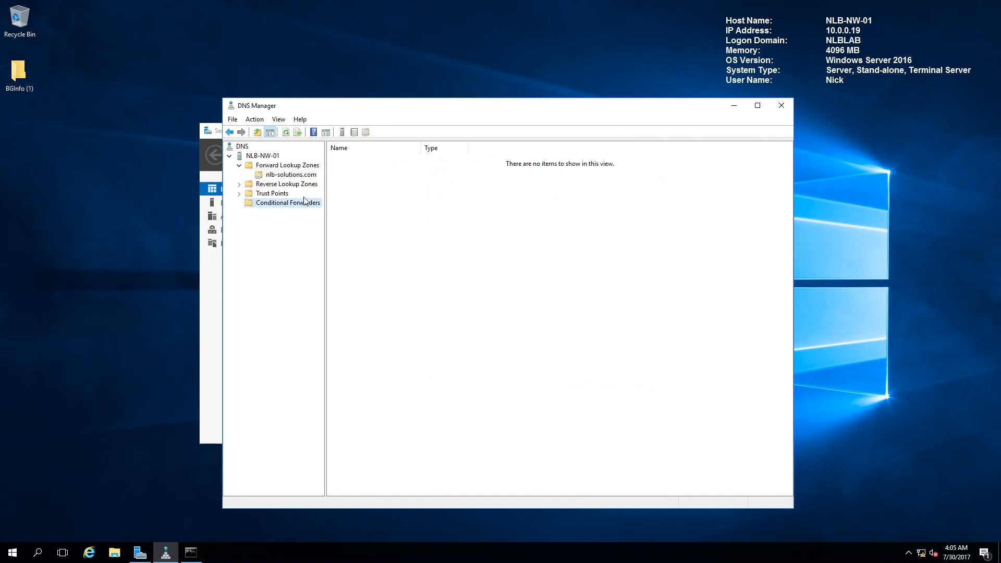
mouse_move(281, 211)
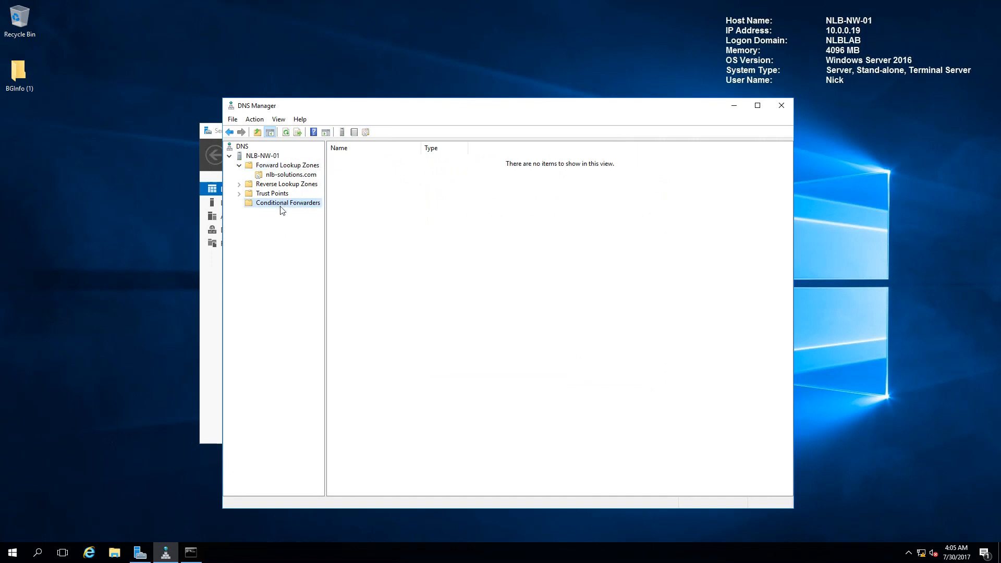
right_click(287, 202)
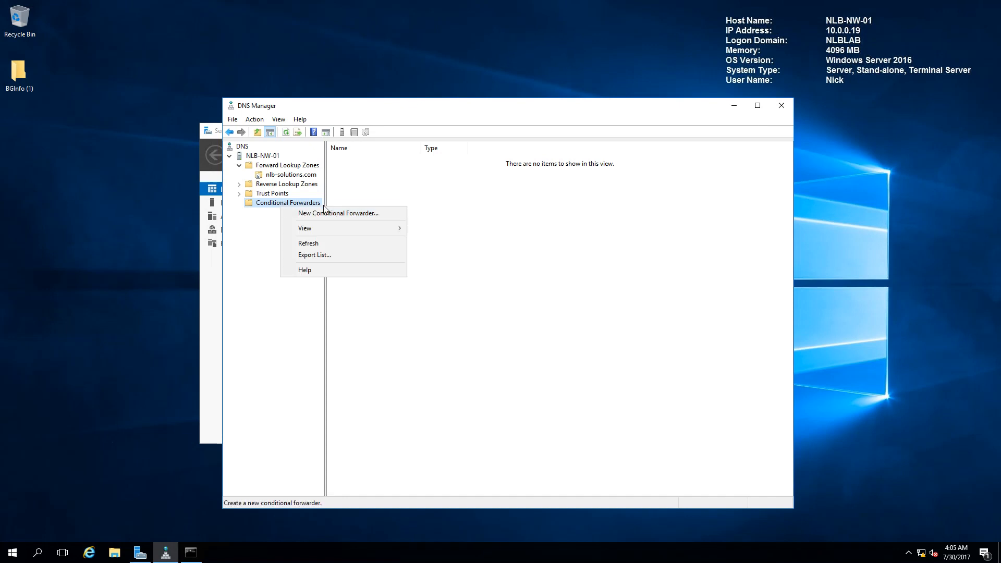
click(338, 213)
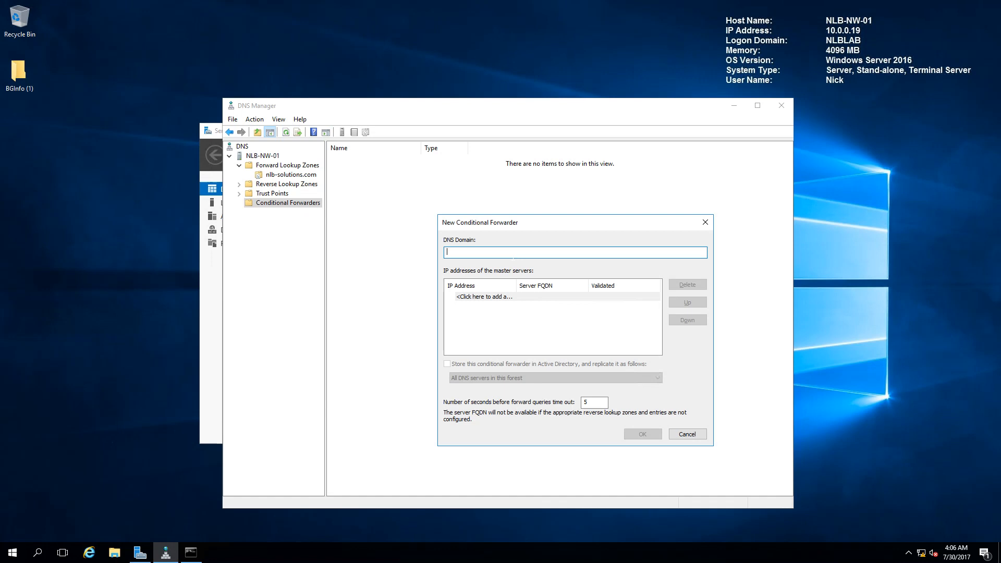
text(nlblab.co)
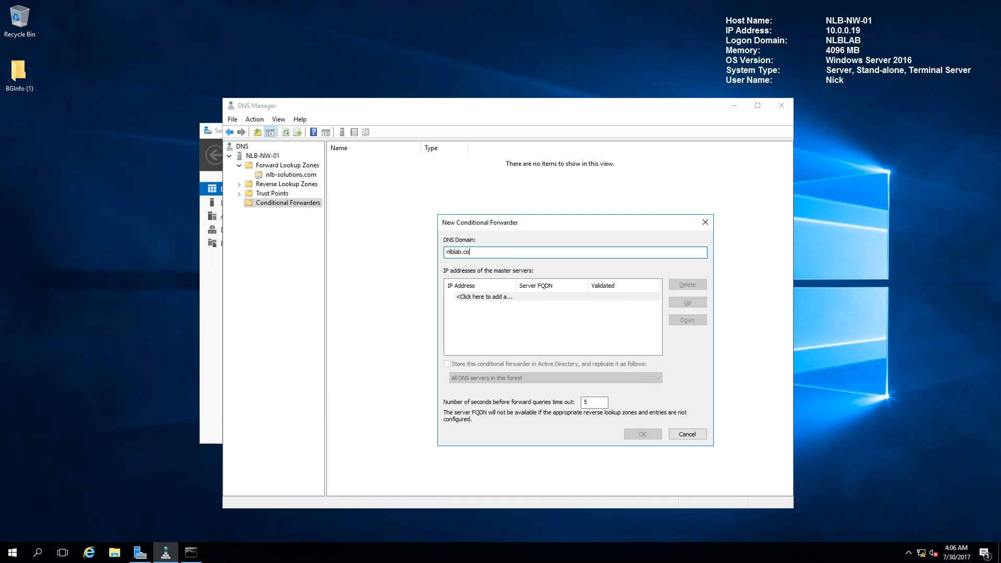
text(m)
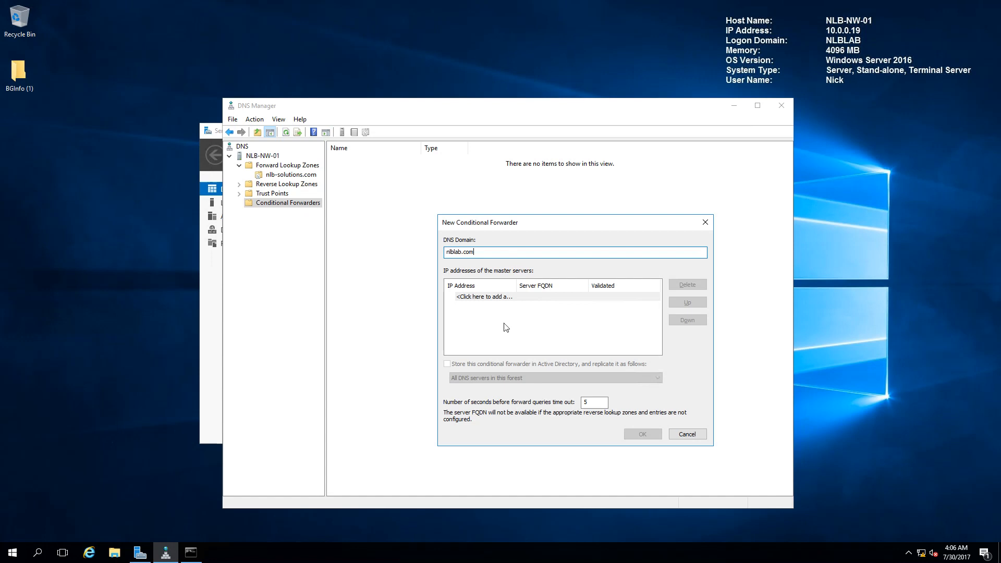
mouse_move(514, 304)
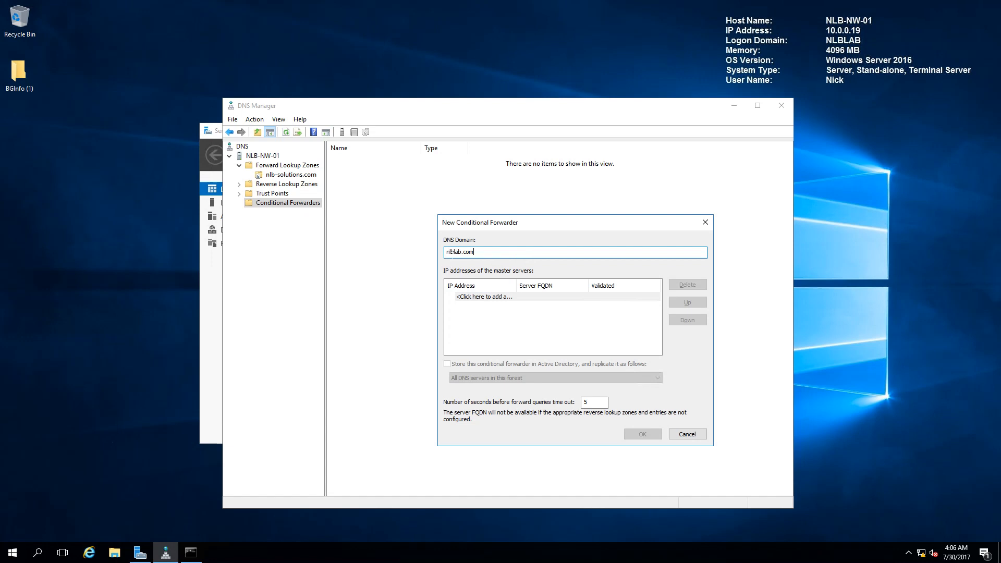
Add 10.0.0.1 as the master server and save the nlblab.com forwarder.
click(504, 297)
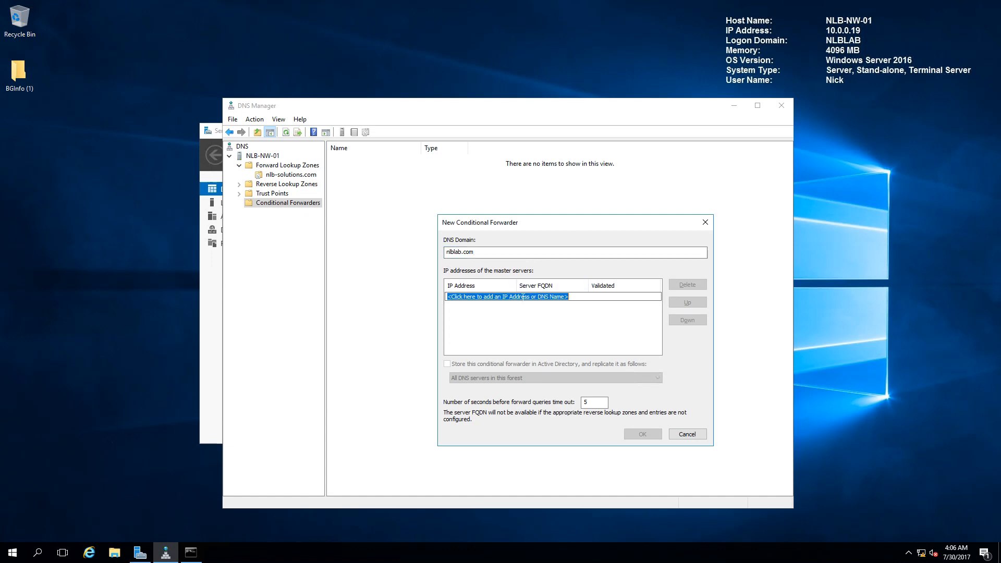
text(10.)
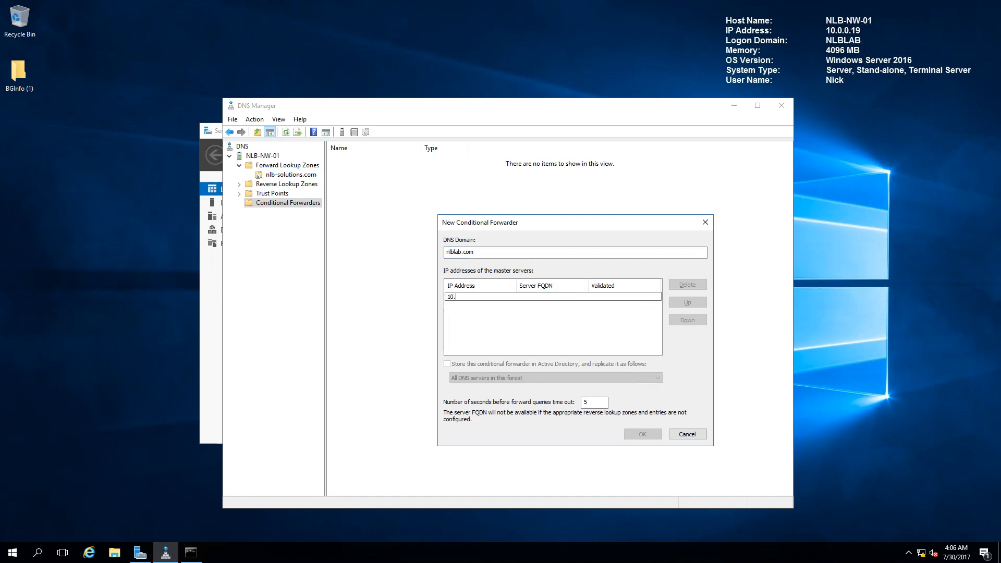
text(0.0.1)
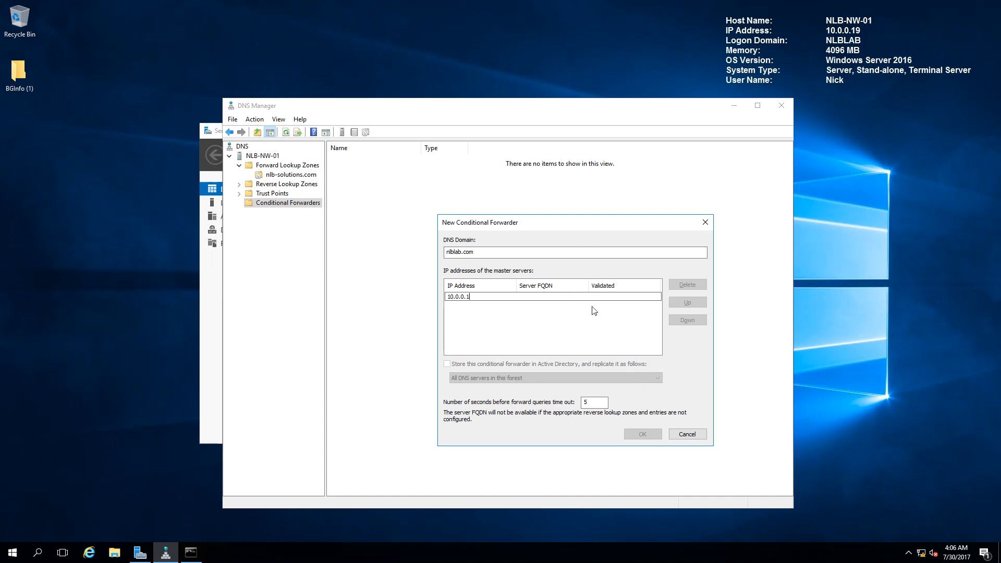
key(Return)
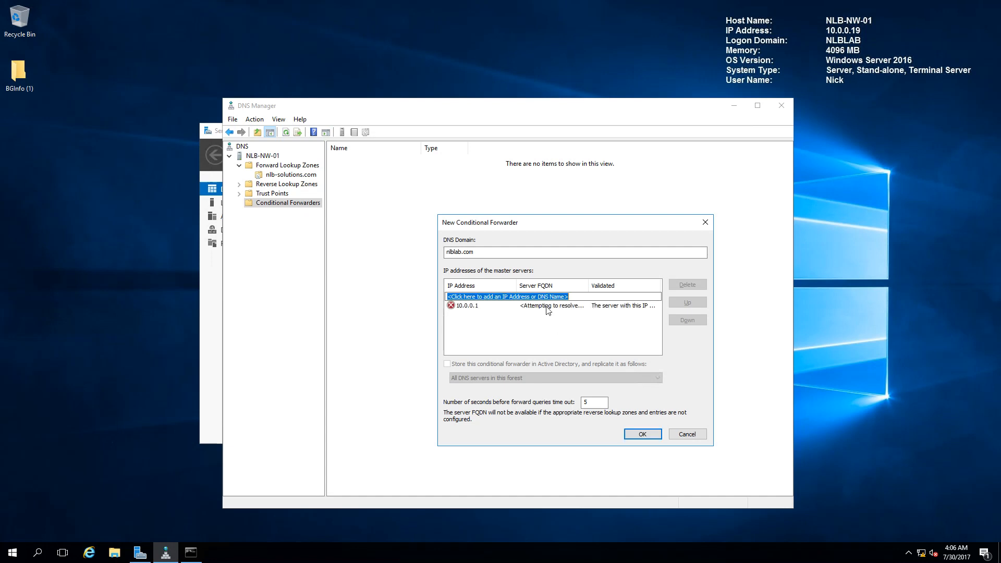
mouse_move(472, 313)
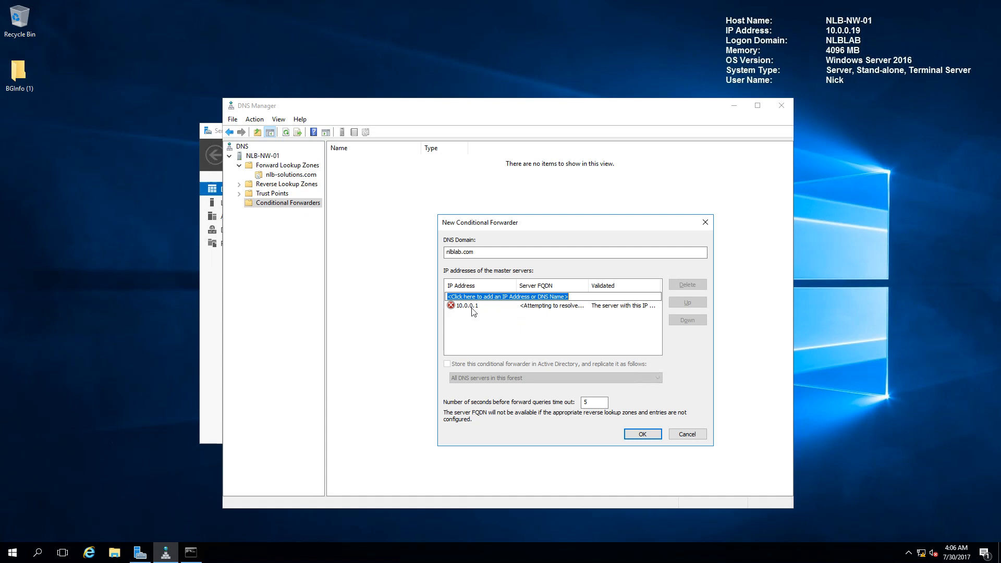
mouse_move(513, 323)
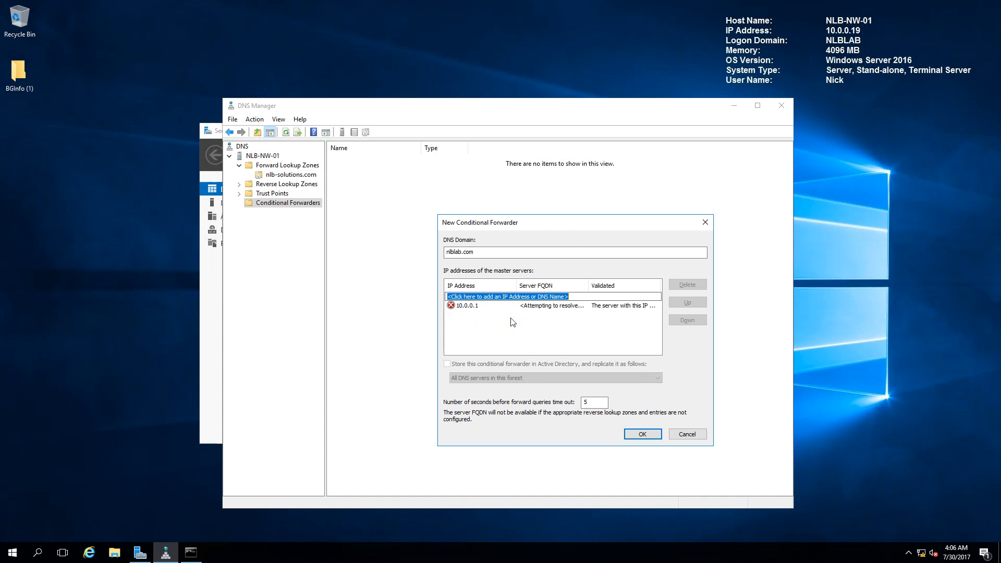
click(642, 433)
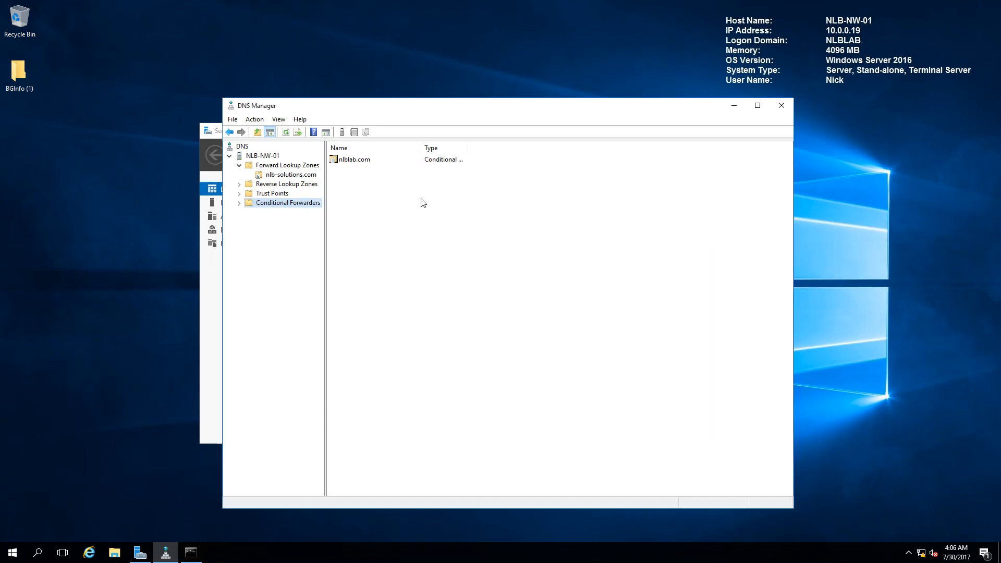
Refresh the nlblab.com forwarder to show master server 10.0.0.1, then return to Command Prompt.
right_click(354, 159)
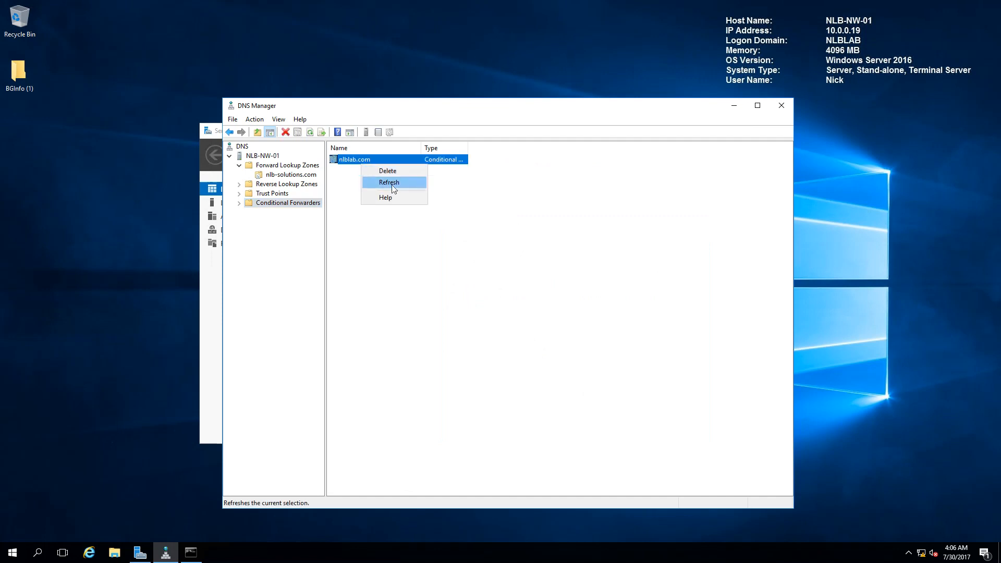
click(388, 182)
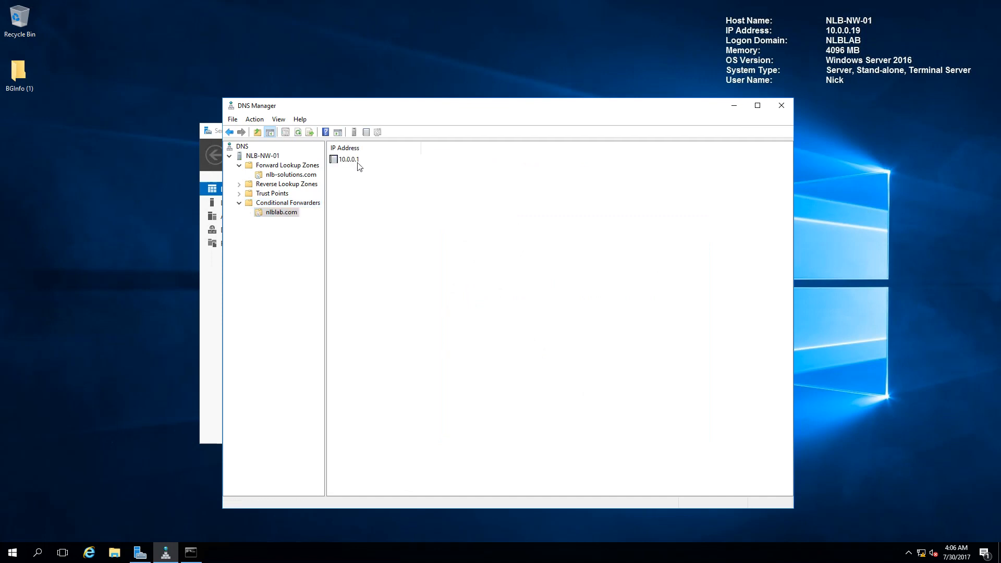
click(287, 202)
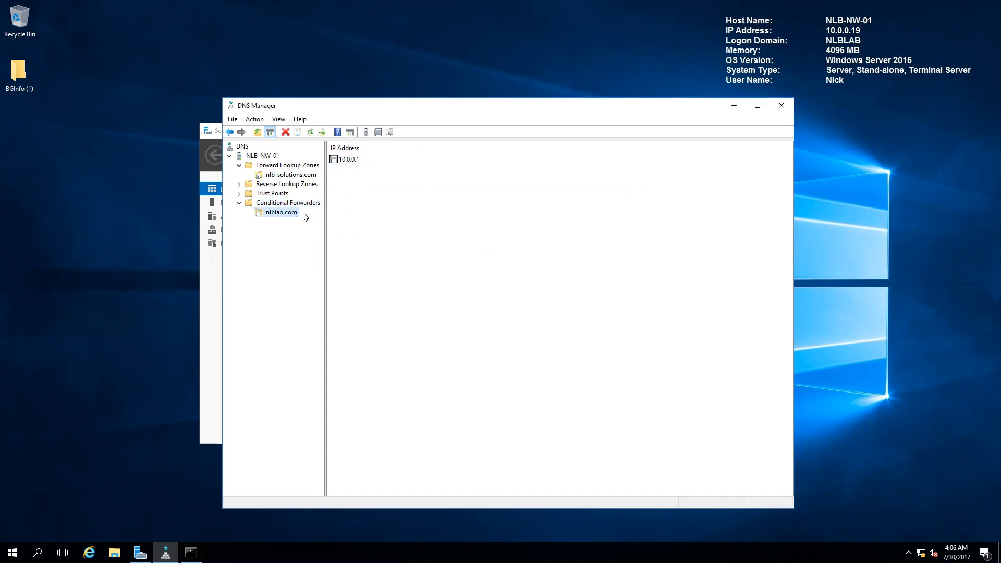
mouse_move(281, 225)
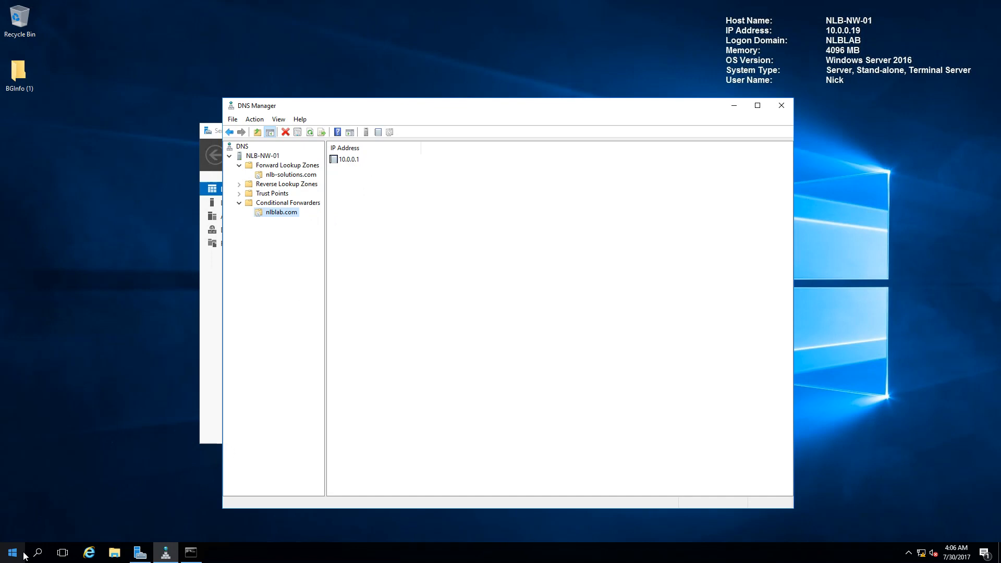
click(189, 552)
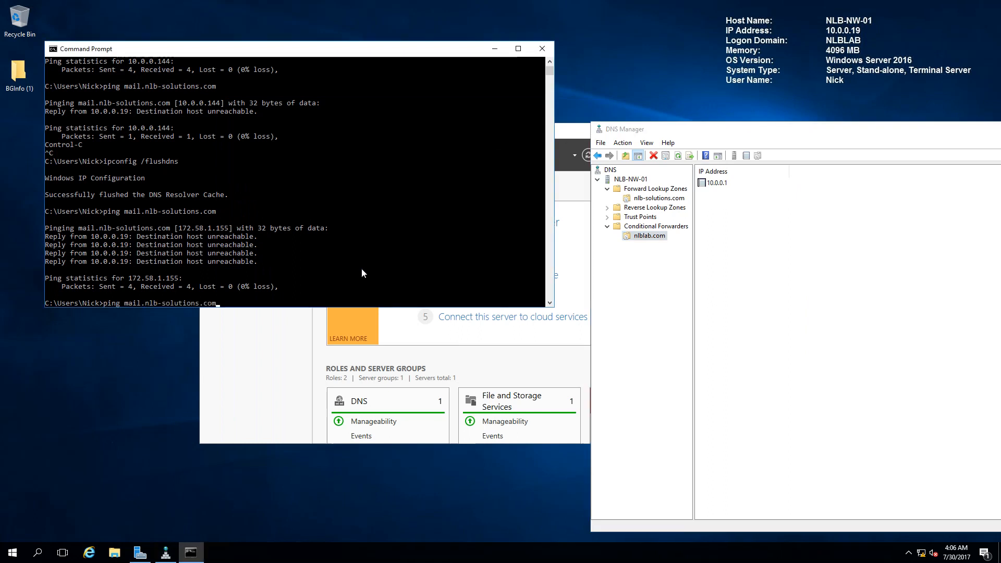
Flush the DNS cache and ping nlb-dc-01.nlblab.com, resolving to 10.0.0.1.
text(ipconfig /flushdns)
text(ping)
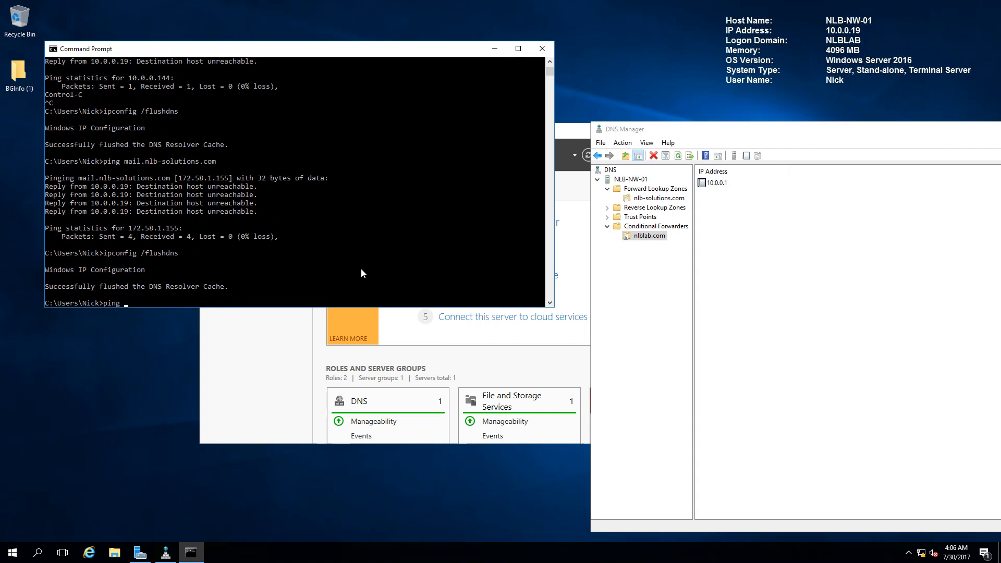
text(n)
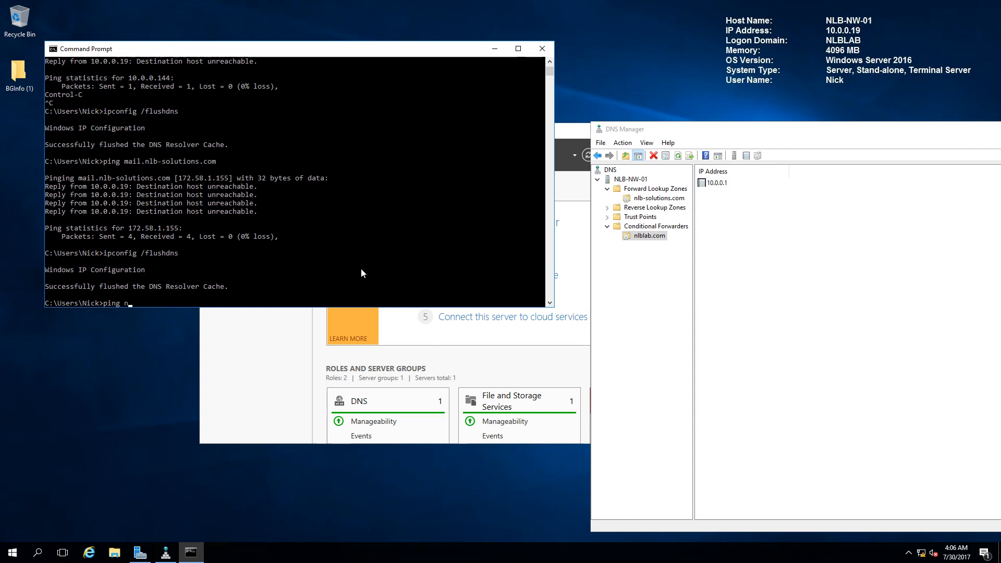
text(lb-dc-01.nlbl)
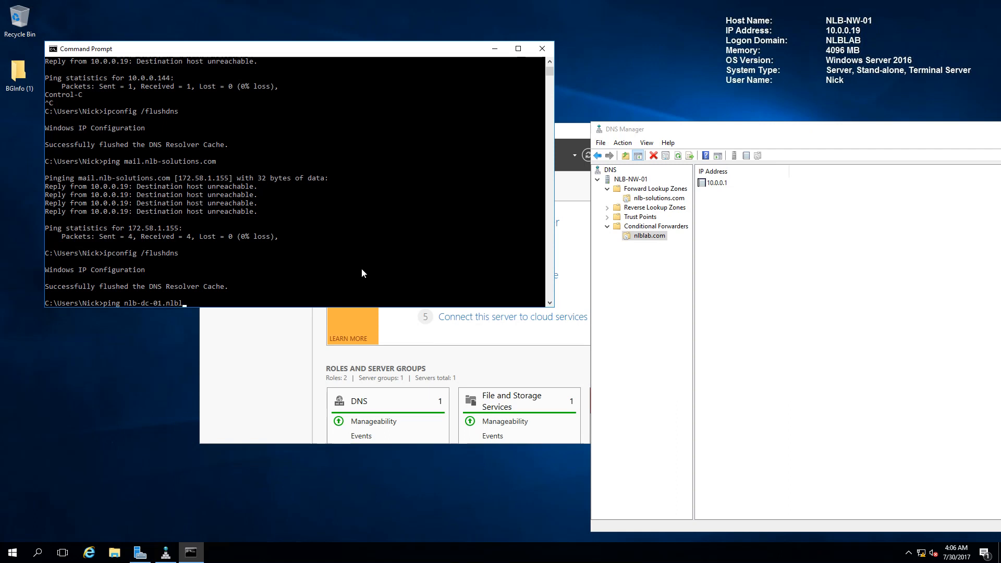
key(Return)
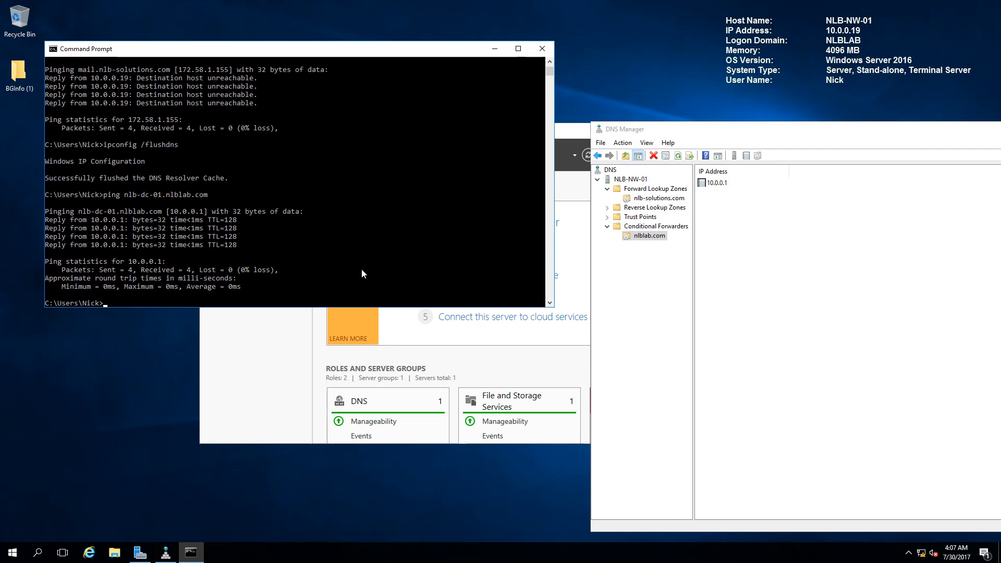
text(ping nlb-dc-01.nlblab.com)
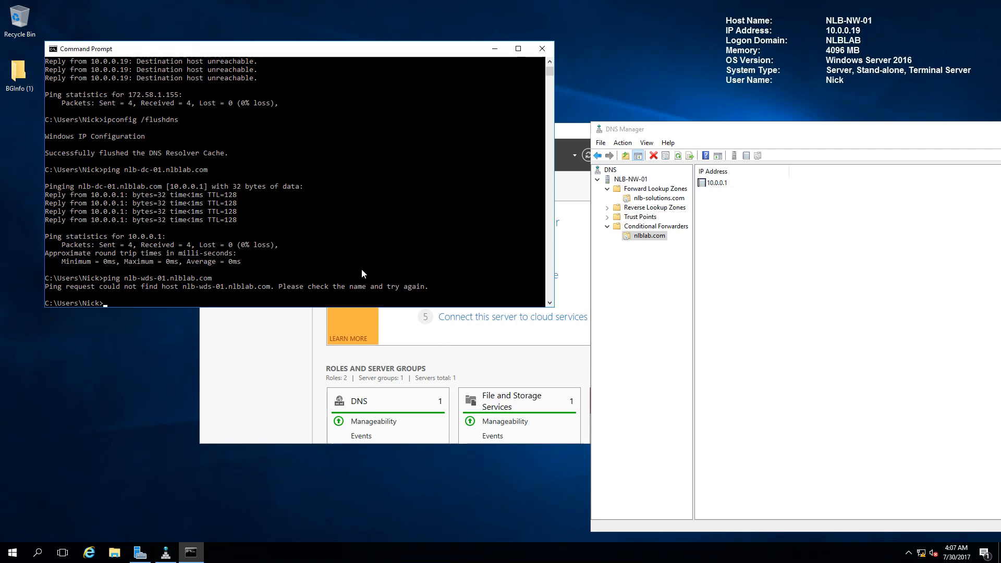
mouse_move(362, 274)
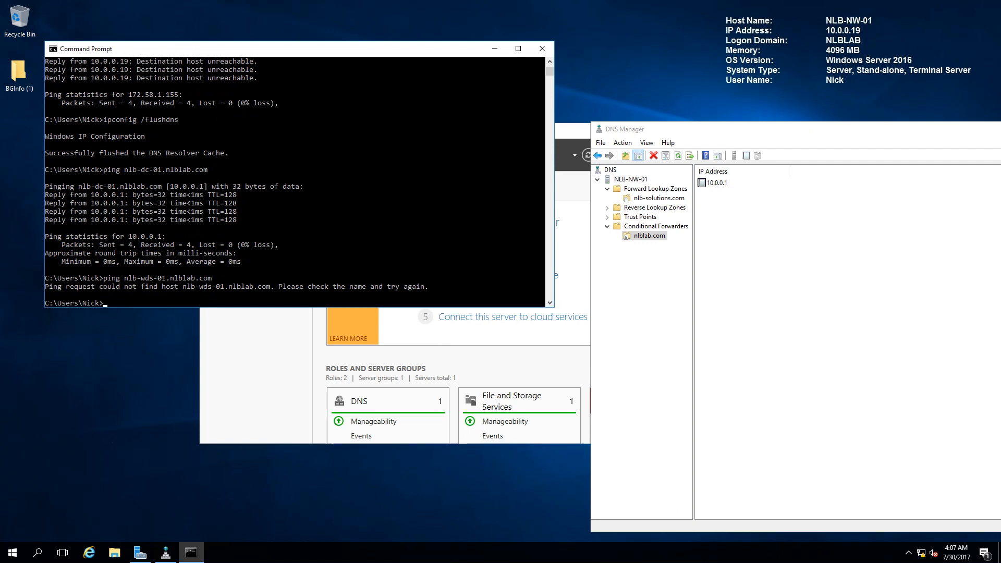
mouse_move(766, 117)
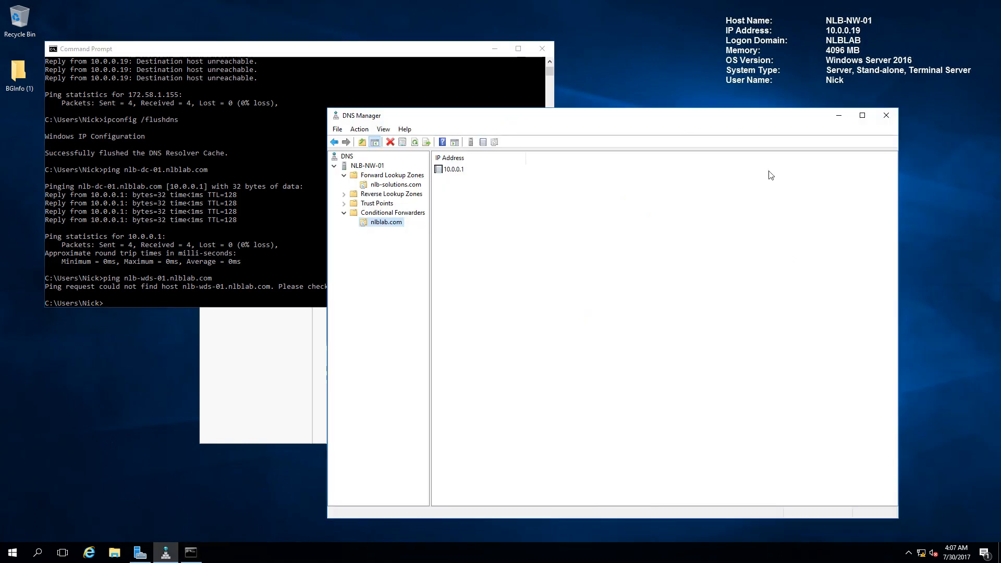
mouse_move(351, 211)
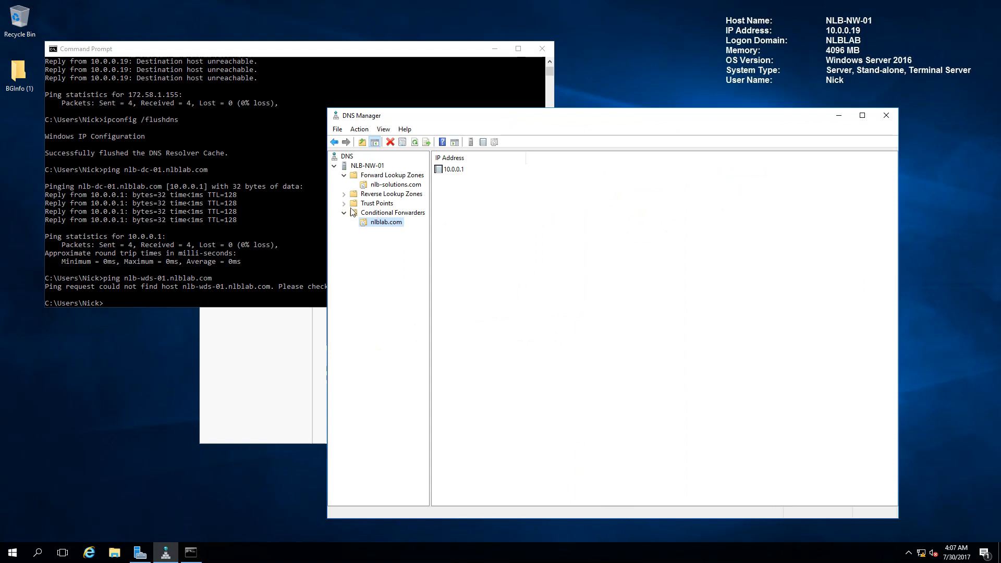
View Reverse Lookup Zones and bring up the NLB-NW-01 server Properties on the Interfaces page.
click(390, 194)
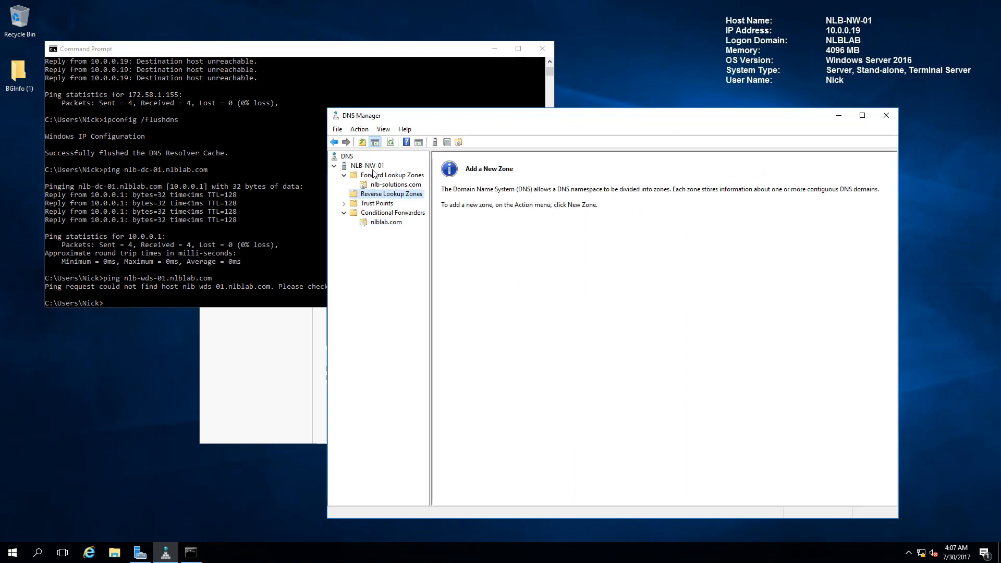
right_click(366, 165)
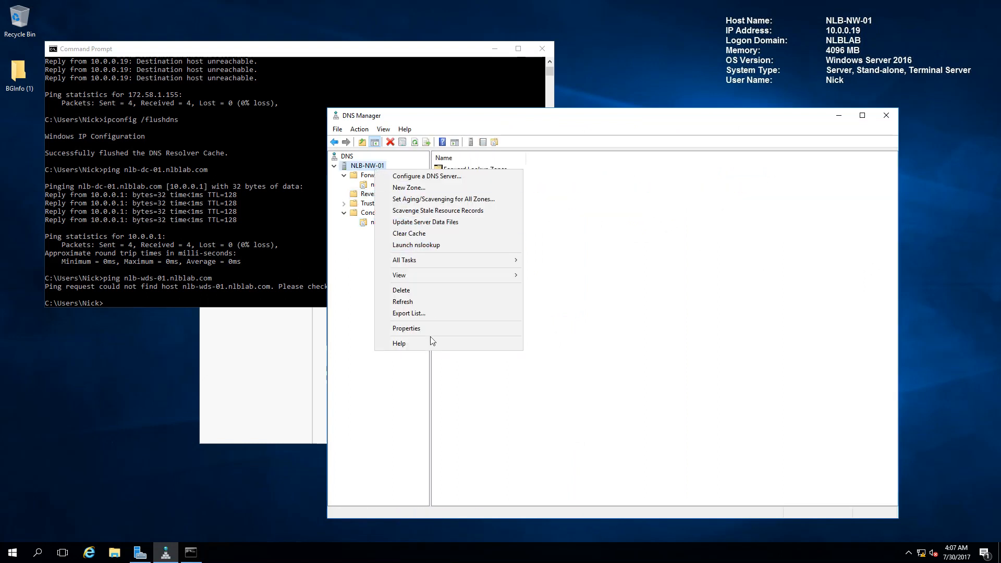
click(406, 329)
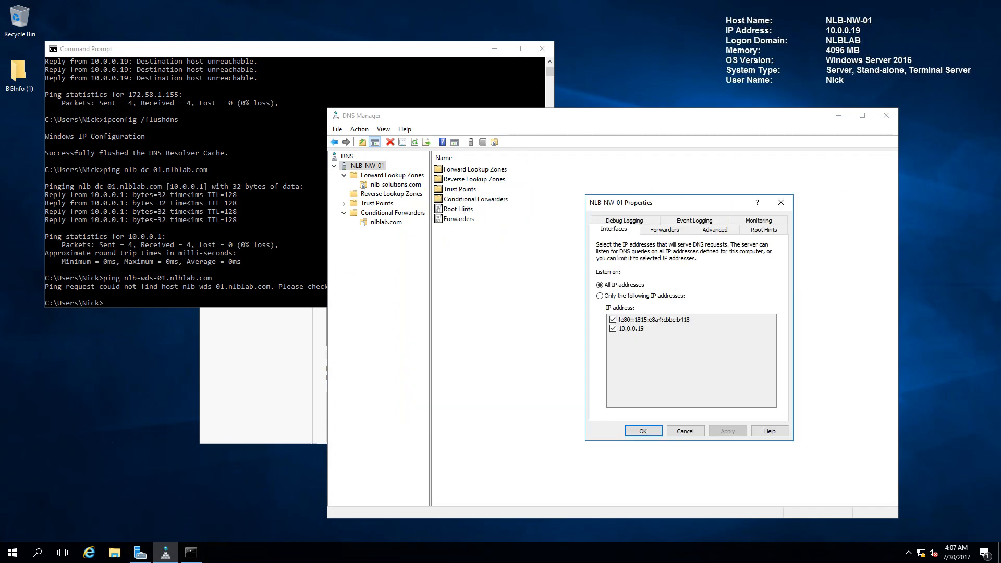
mouse_move(846, 296)
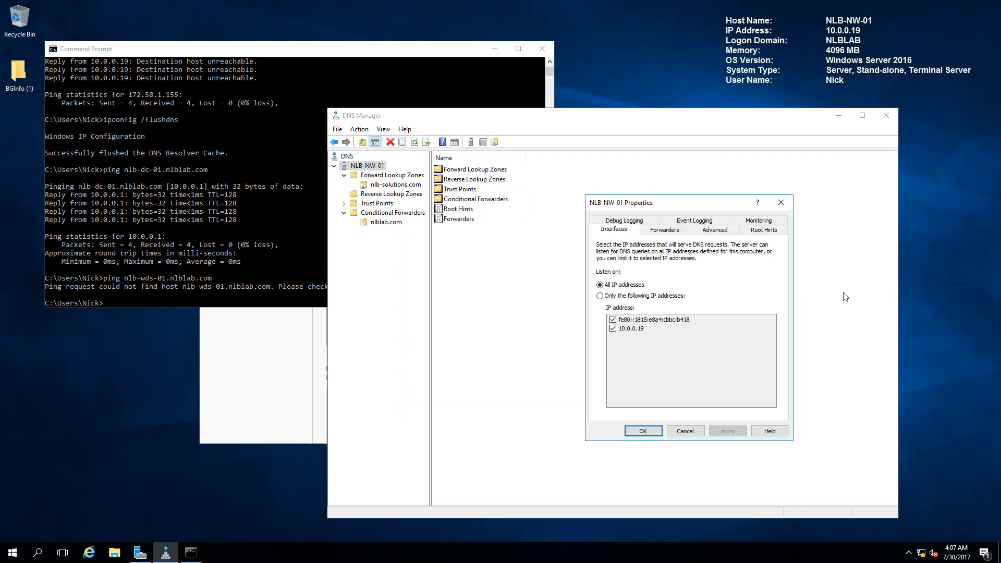
mouse_move(747, 237)
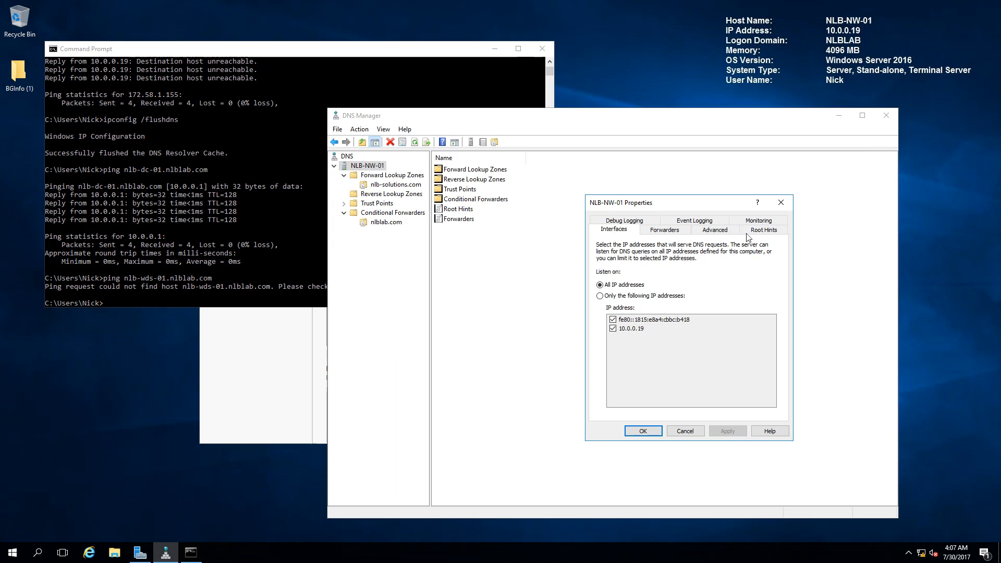
mouse_move(754, 262)
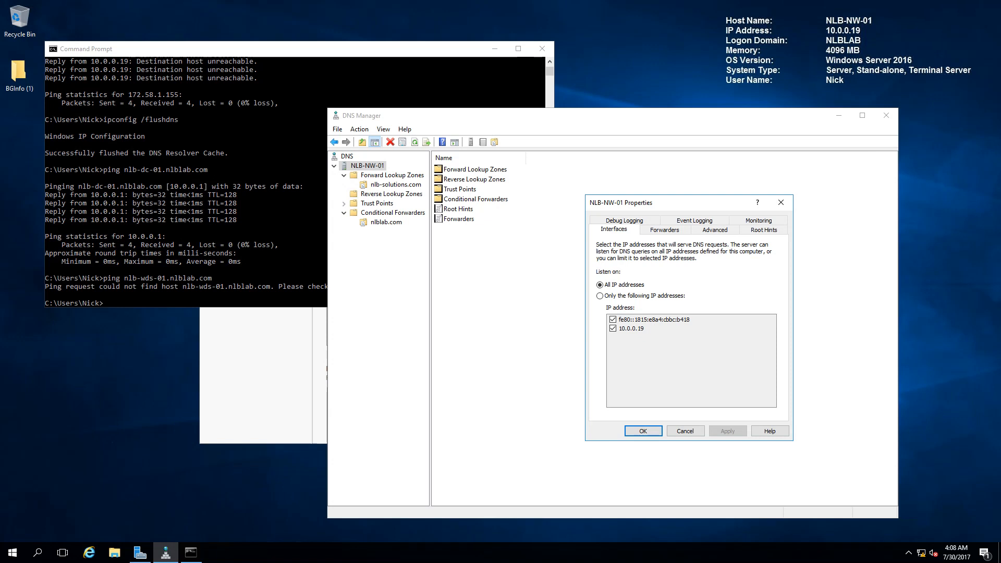
mouse_move(793, 302)
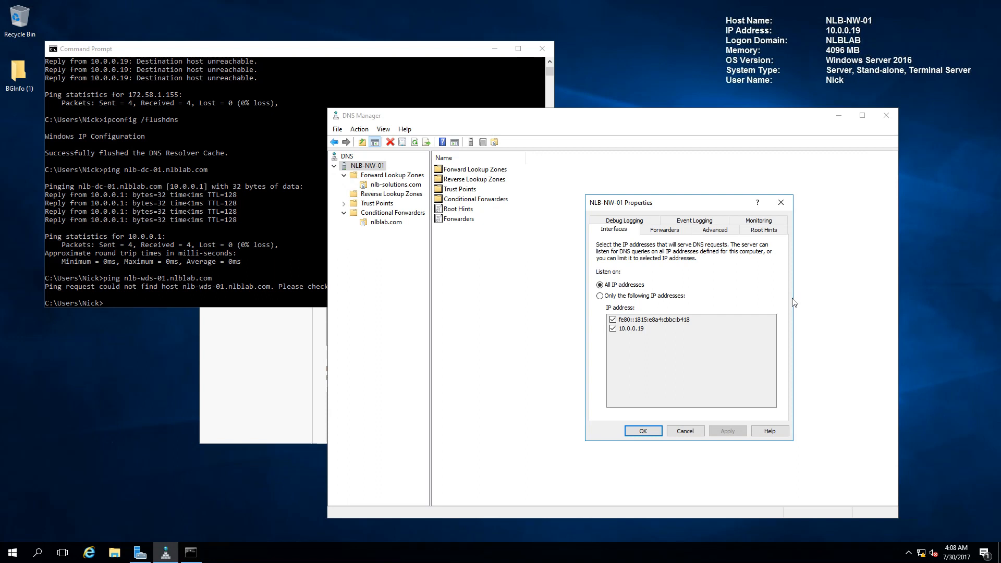
mouse_move(670, 385)
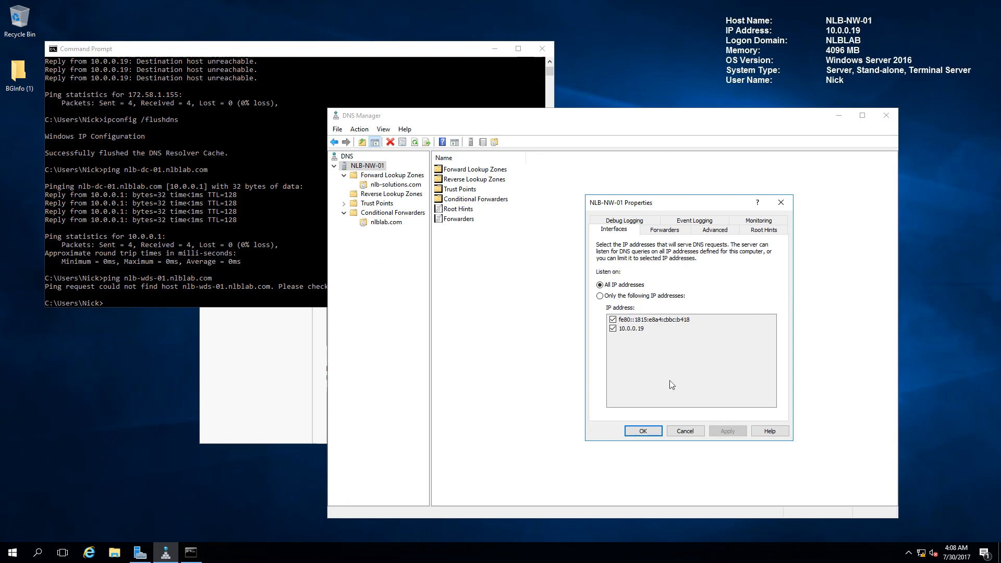
mouse_move(664, 256)
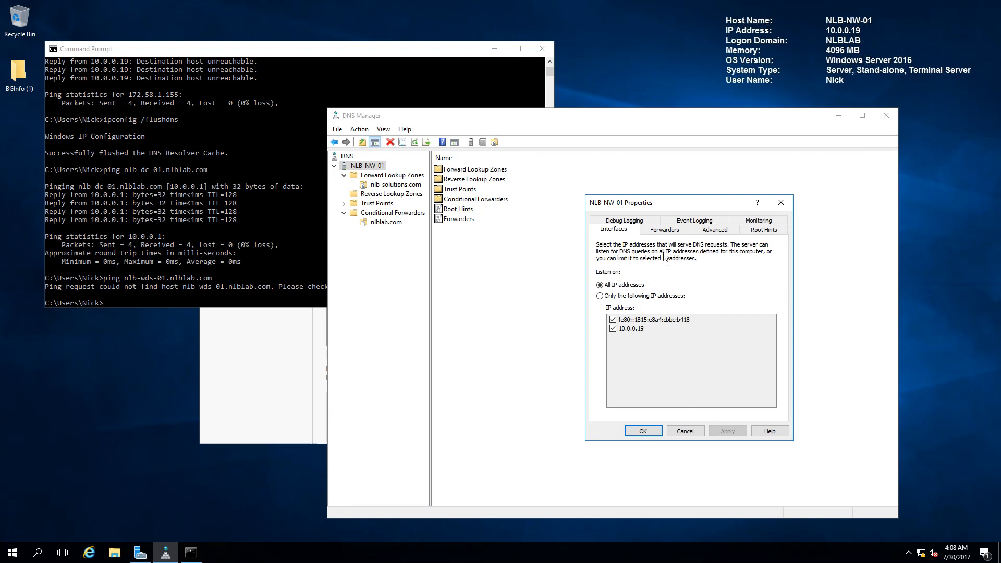
mouse_move(667, 228)
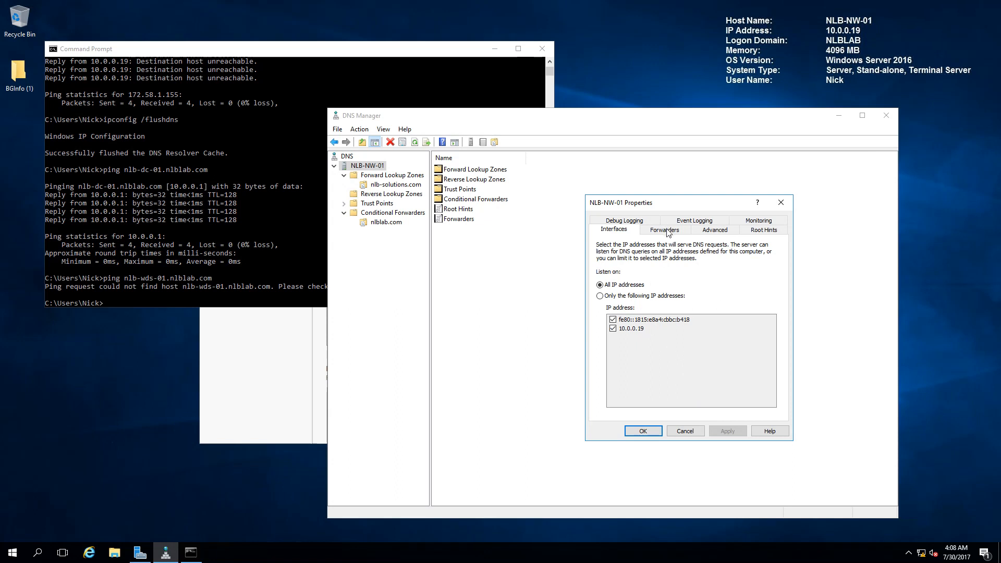
click(664, 229)
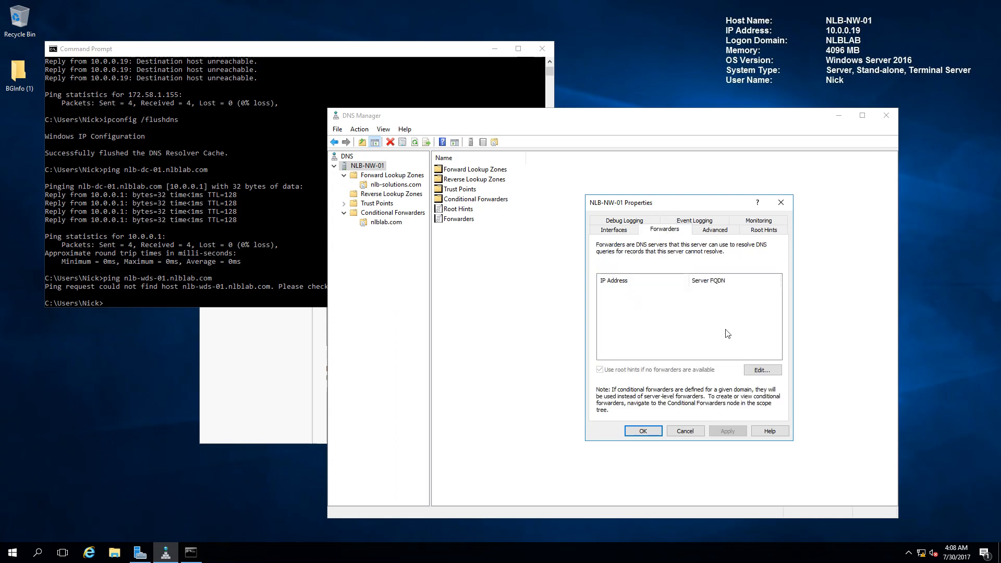
mouse_move(606, 307)
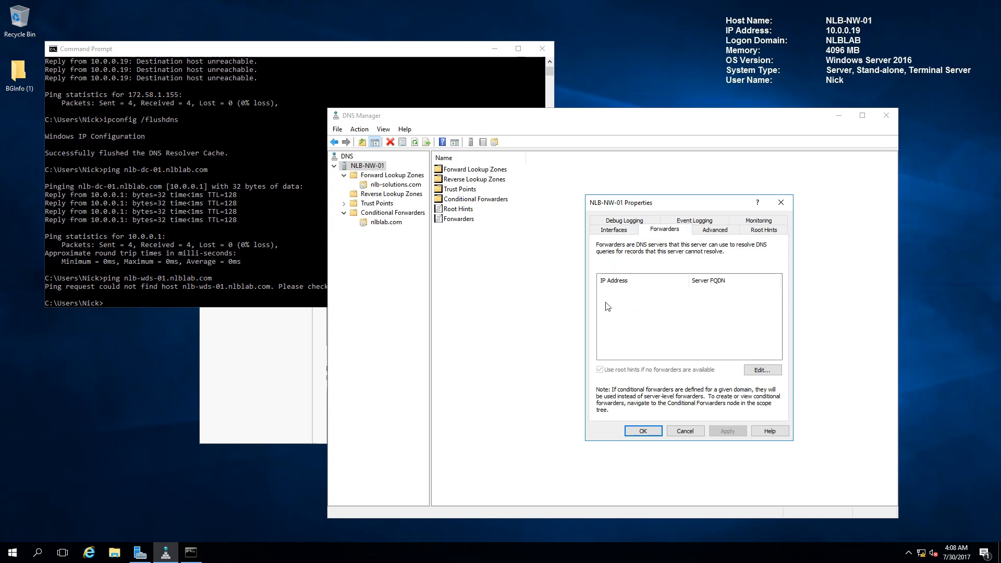
mouse_move(647, 324)
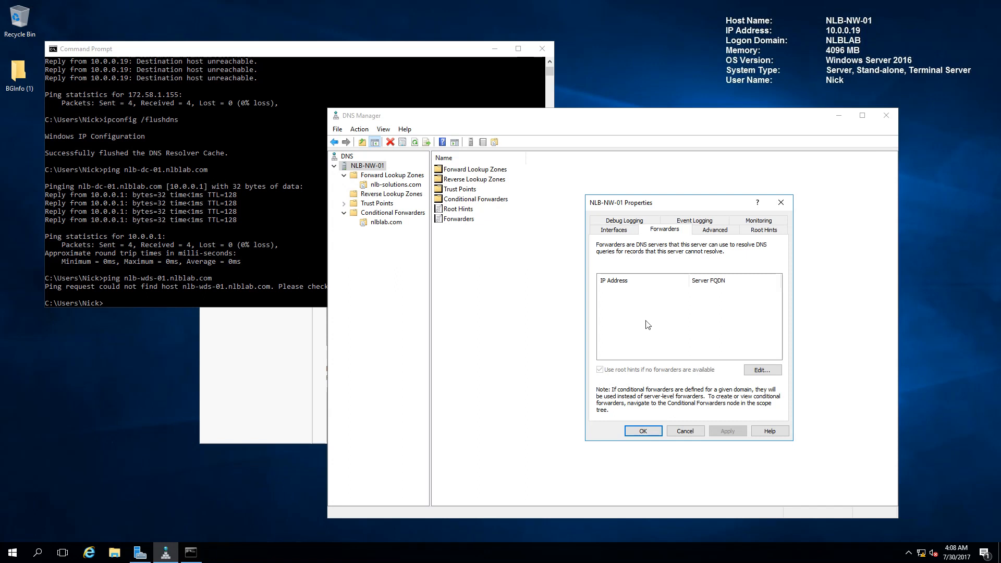
mouse_move(603, 378)
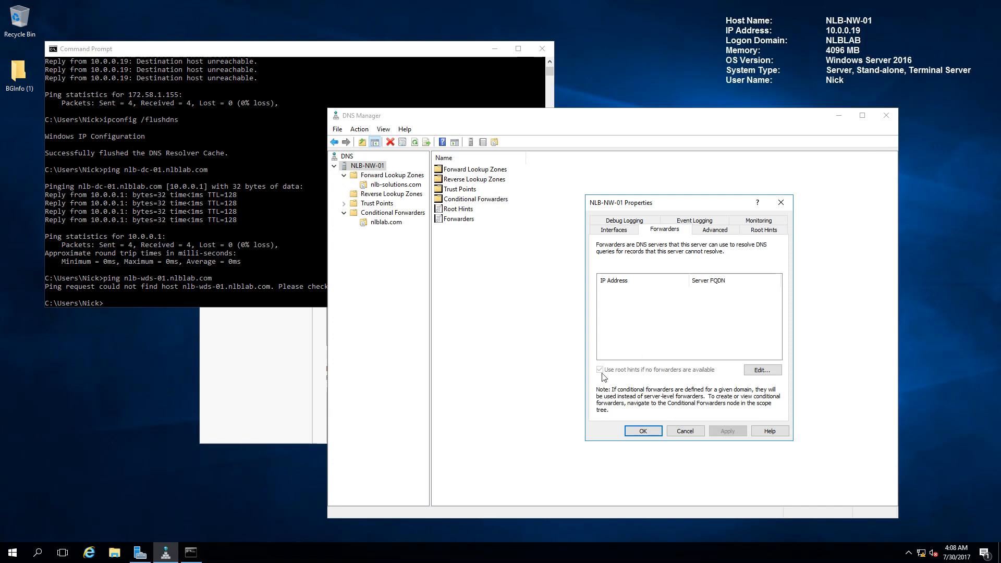
mouse_move(639, 382)
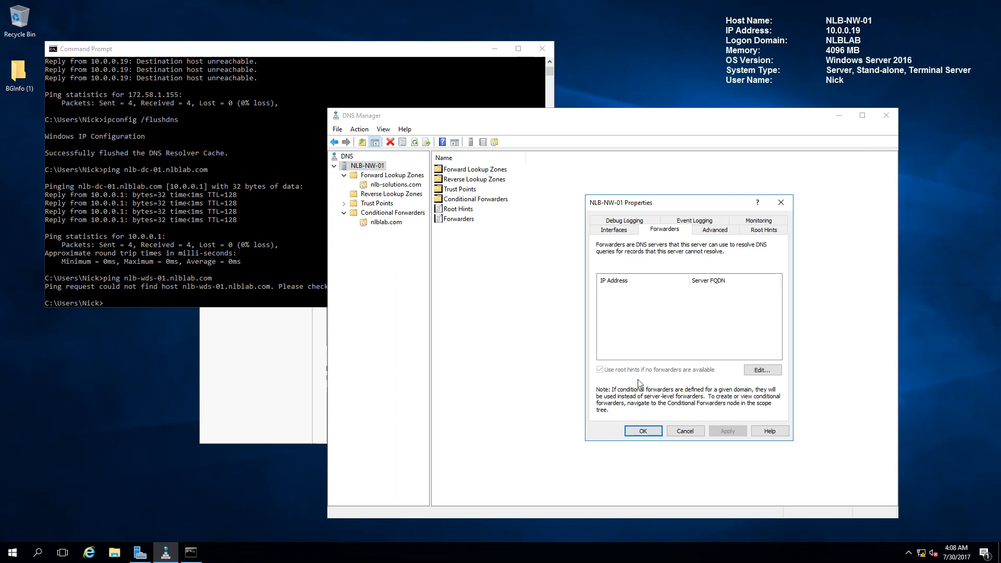
mouse_move(713, 385)
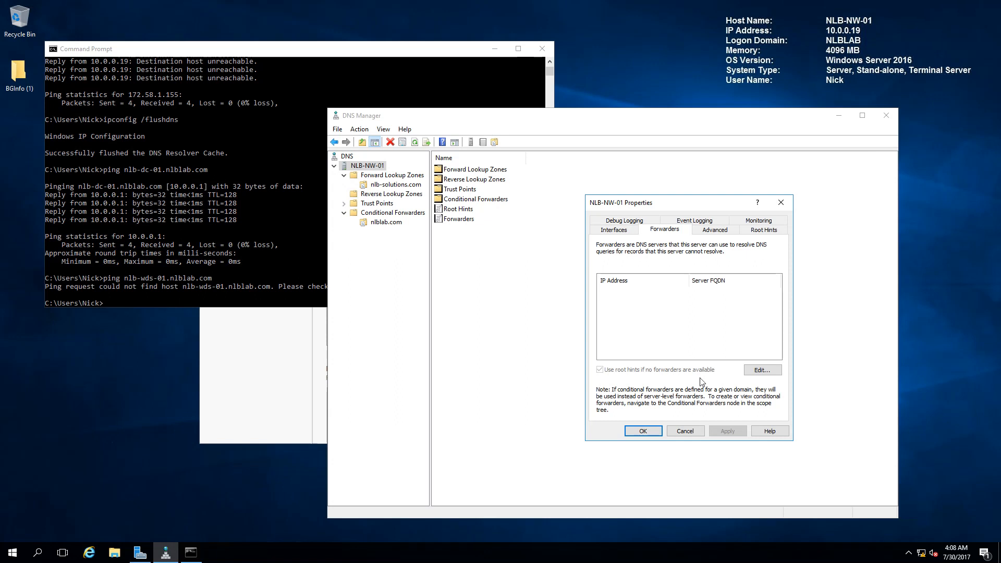
mouse_move(720, 366)
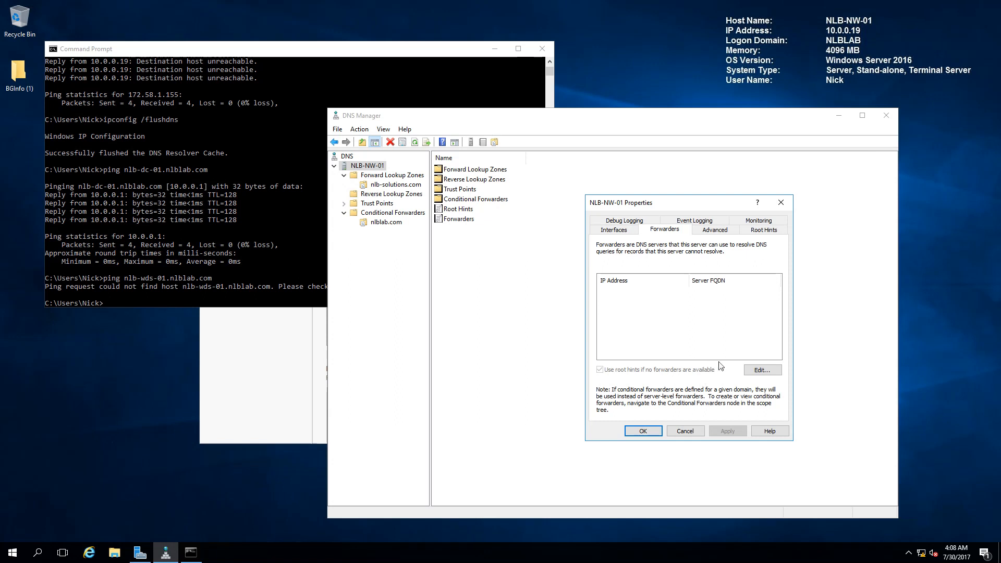
Show the Advanced page with recursion, round robin and netmask ordering settings.
click(713, 229)
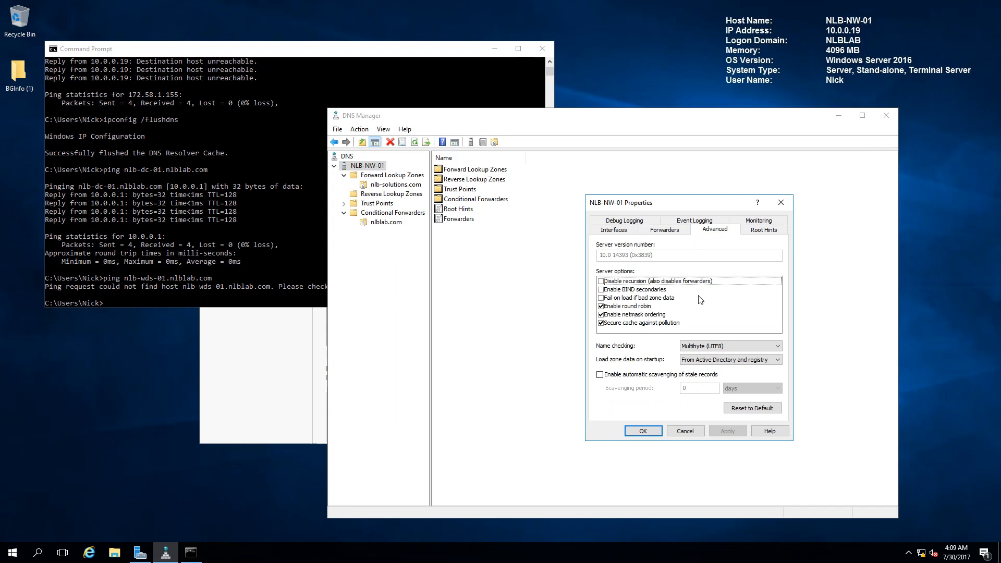
mouse_move(727, 294)
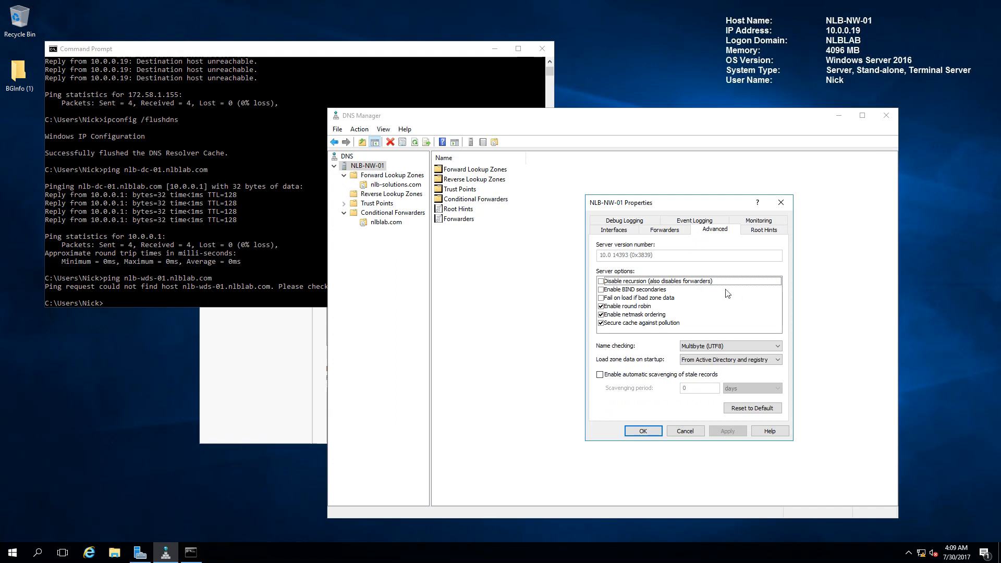
mouse_move(692, 319)
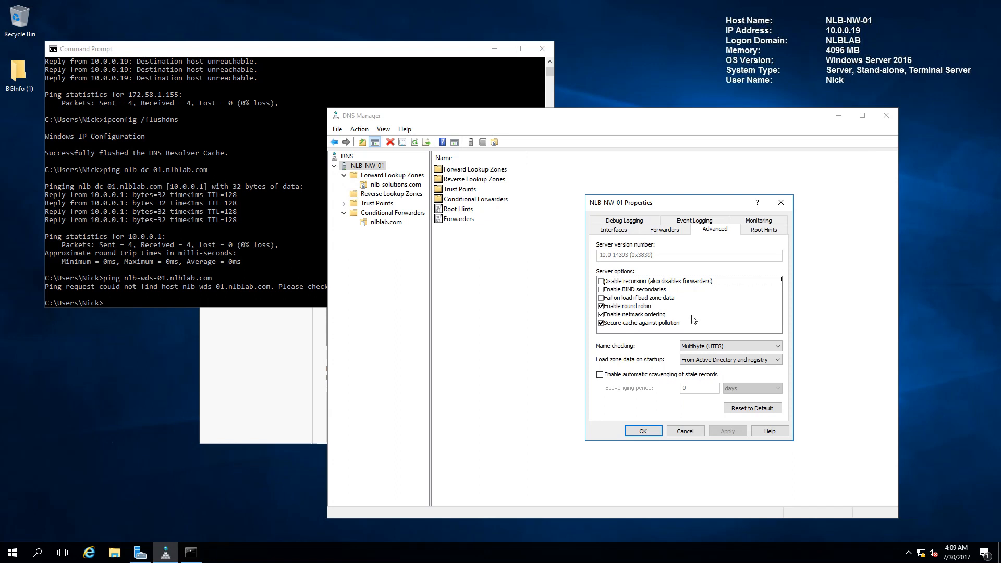
mouse_move(670, 300)
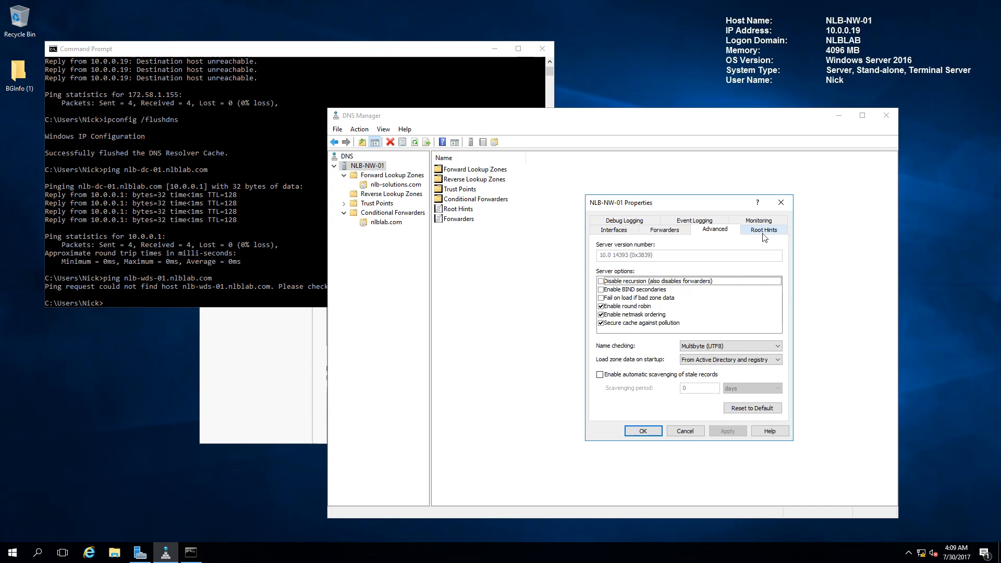
Review the Root Hints, Debug Logging and Event Logging pages, ending on Monitoring.
click(763, 229)
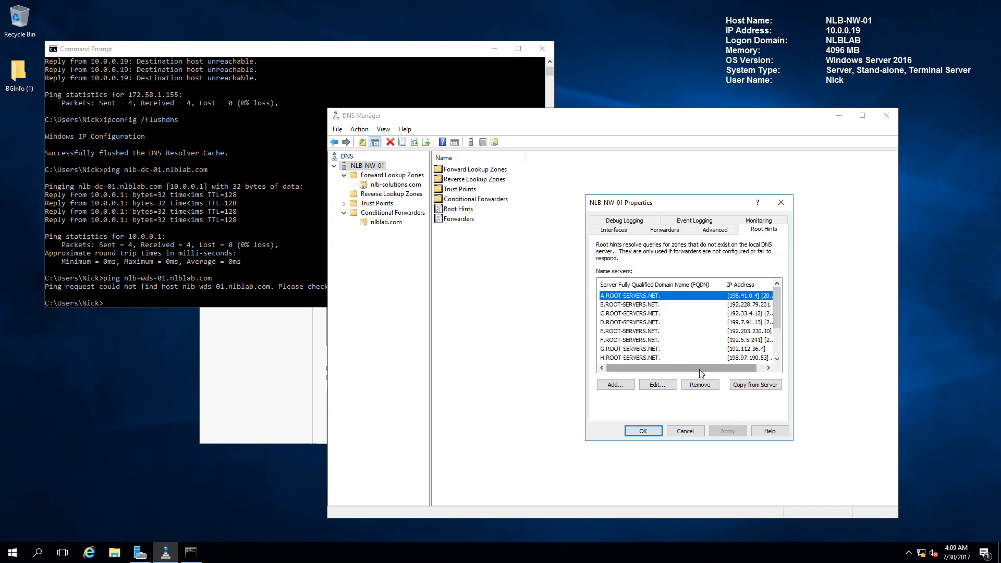
mouse_move(753, 295)
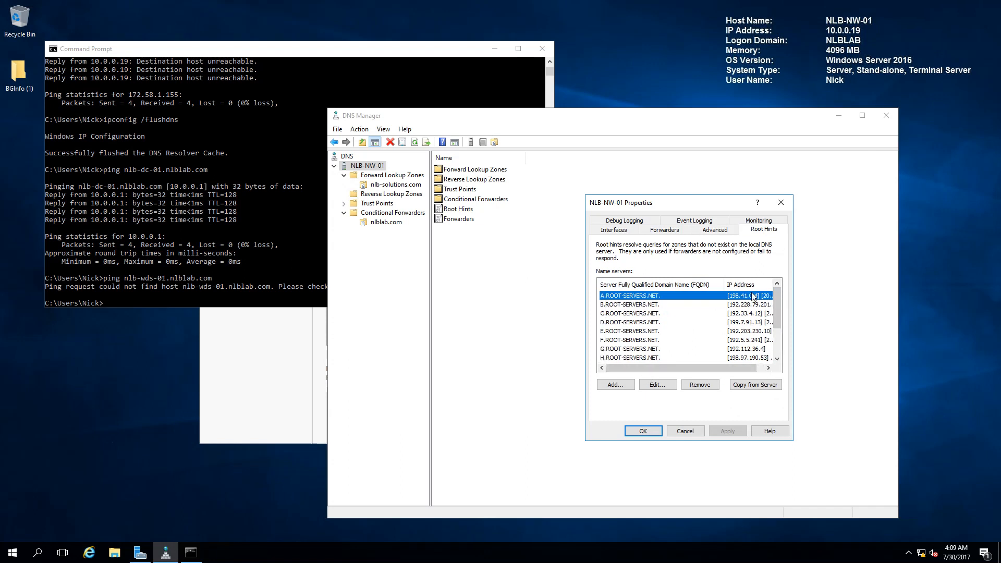
mouse_move(749, 295)
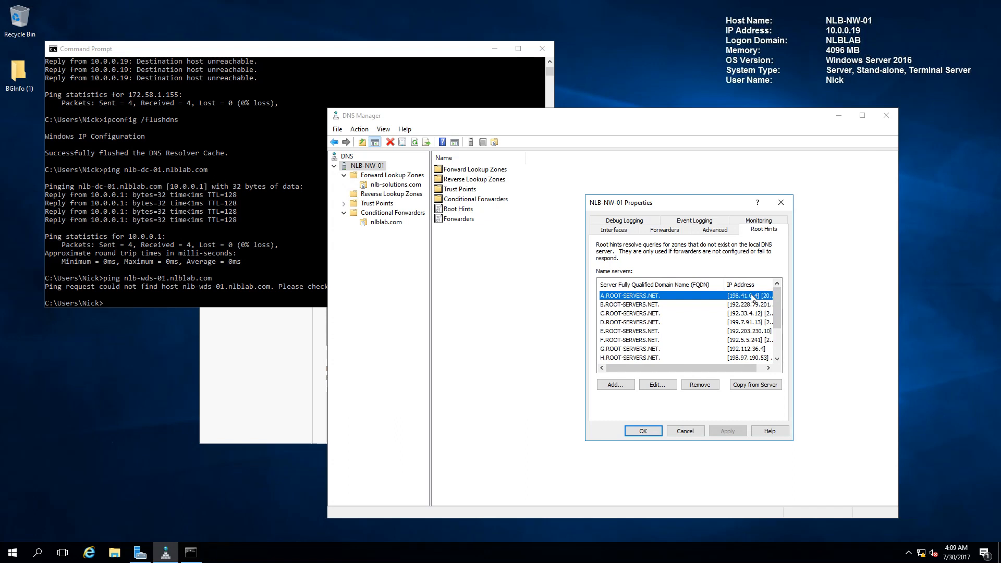
click(621, 220)
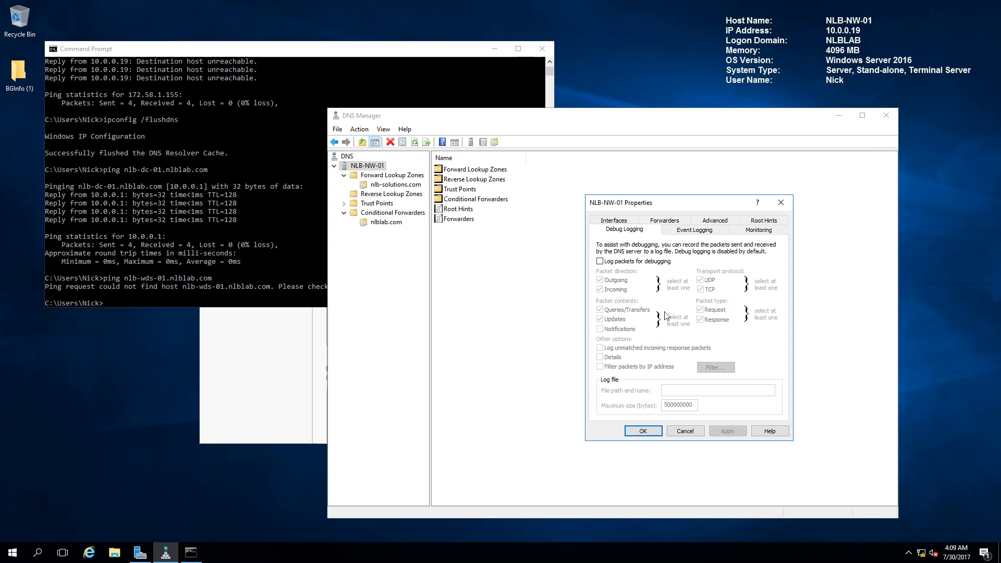
mouse_move(670, 292)
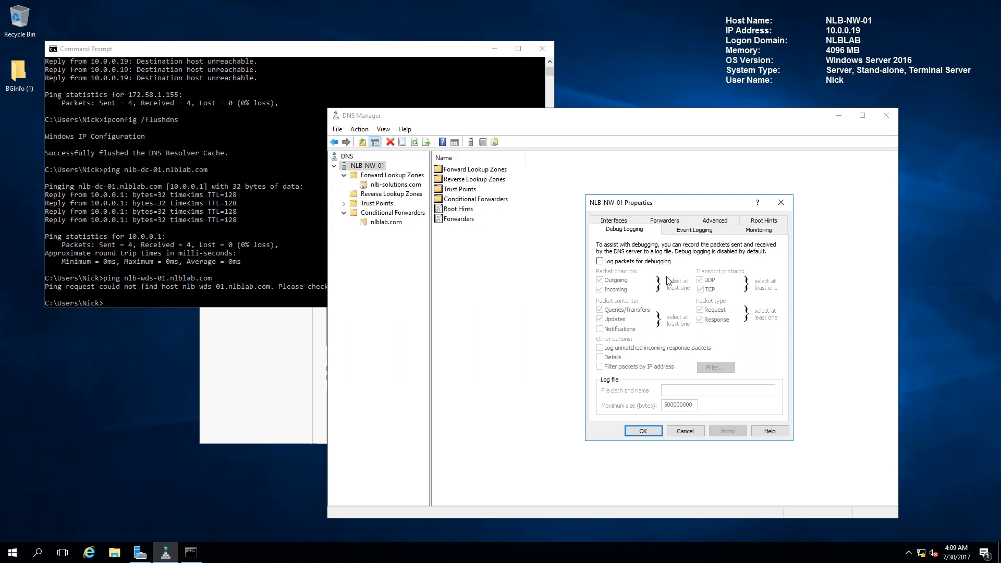
mouse_move(690, 405)
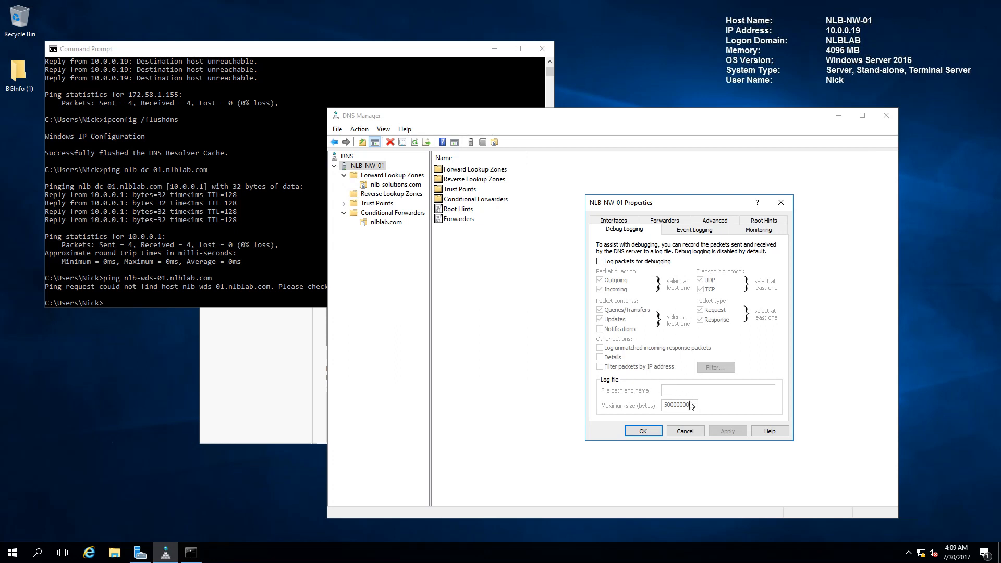
click(694, 229)
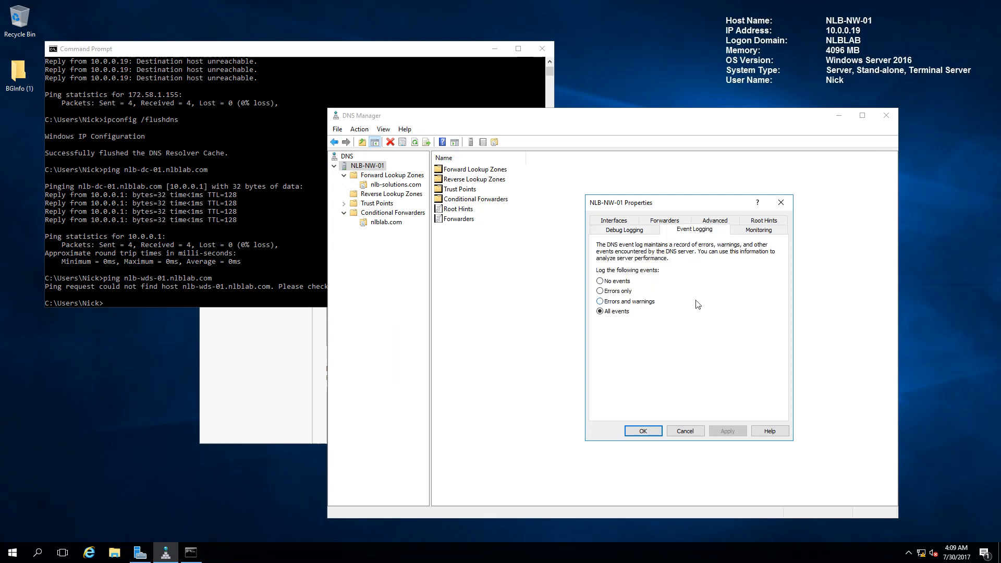
mouse_move(627, 328)
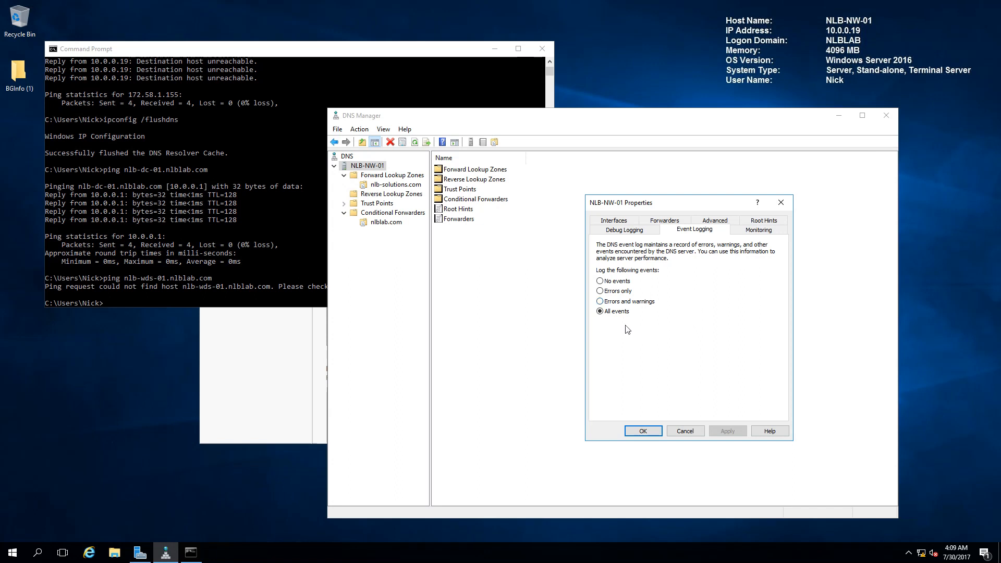
mouse_move(624, 292)
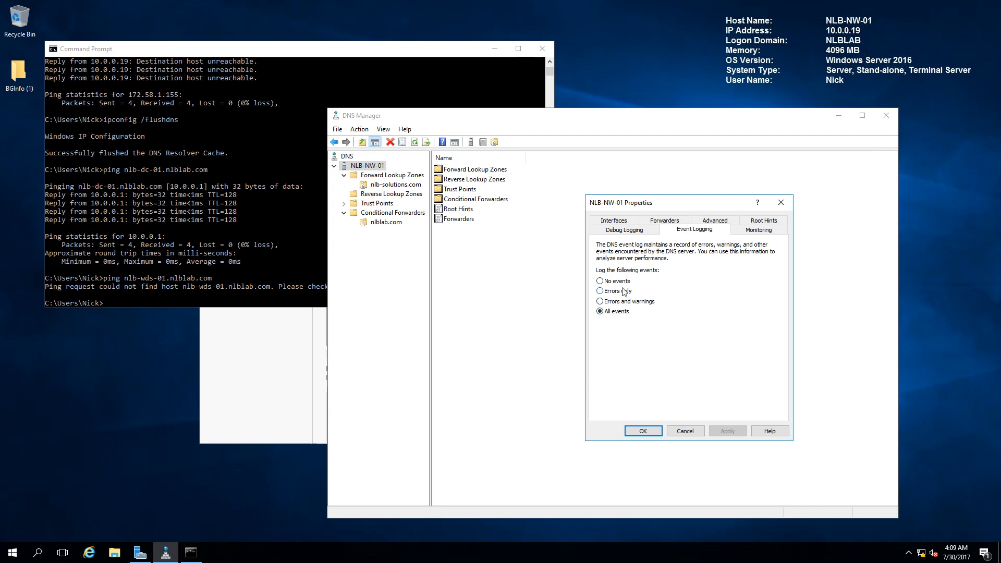
mouse_move(741, 330)
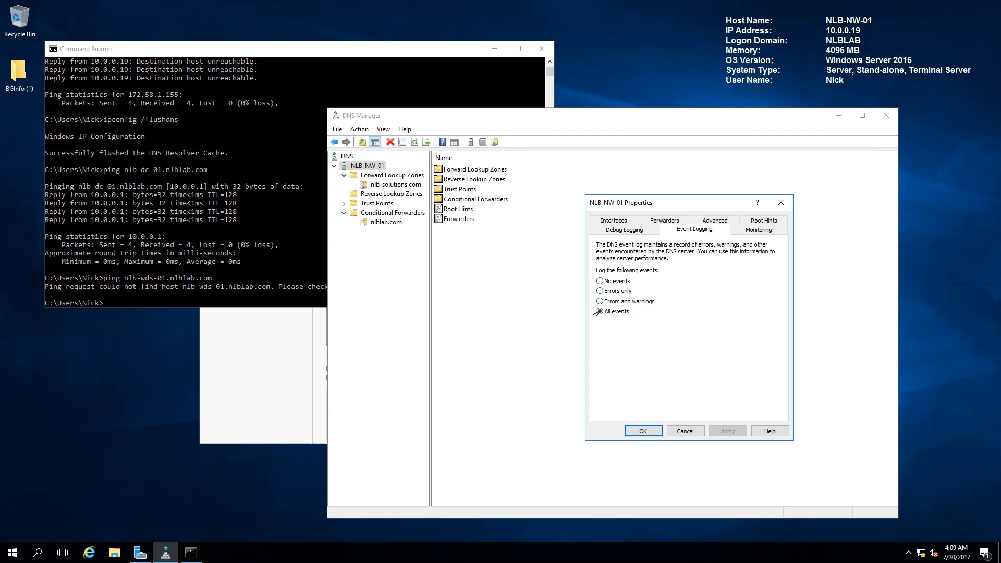
click(758, 230)
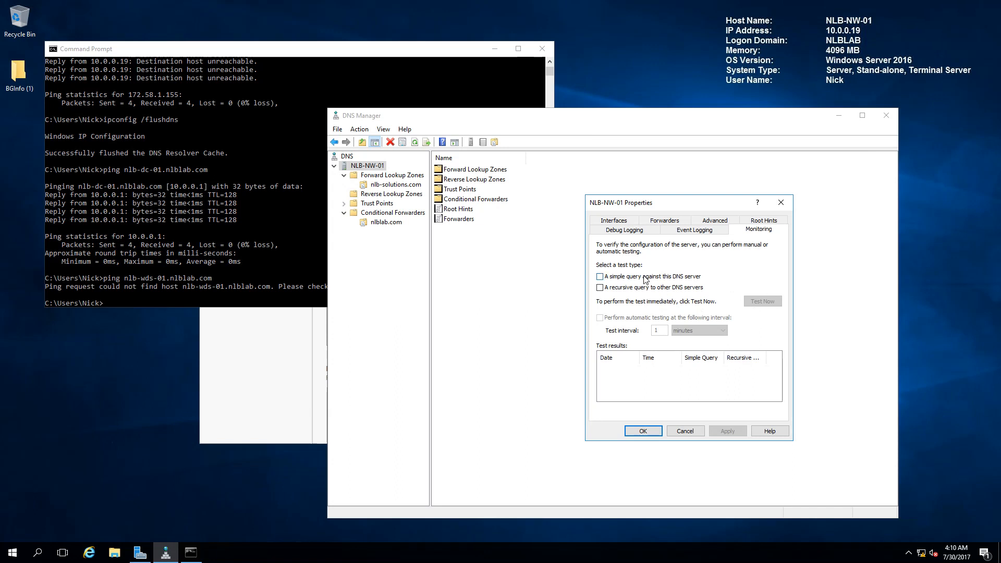
Enable the recursive-query-to-other-DNS-servers test and run Test Now, which fails.
click(599, 276)
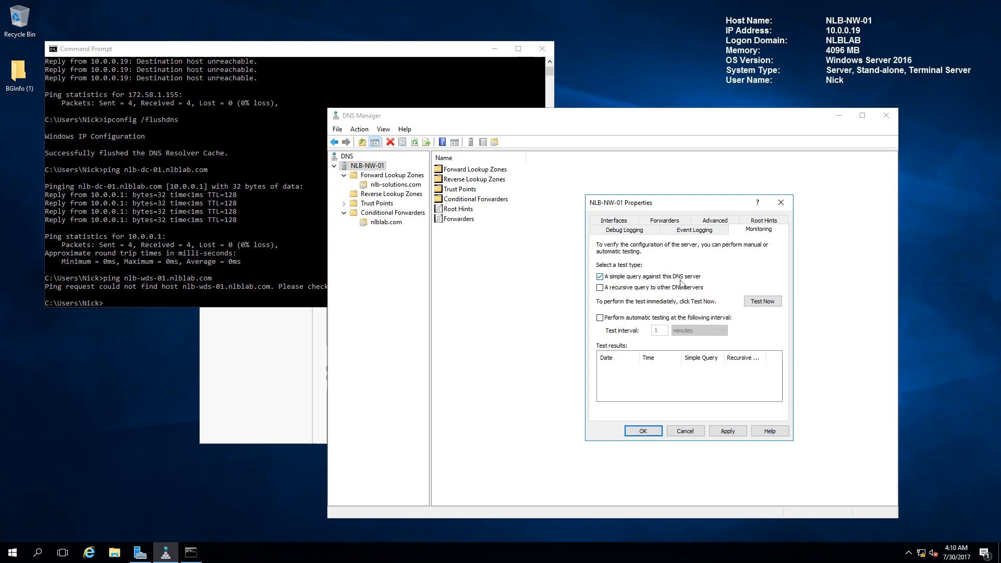
click(598, 287)
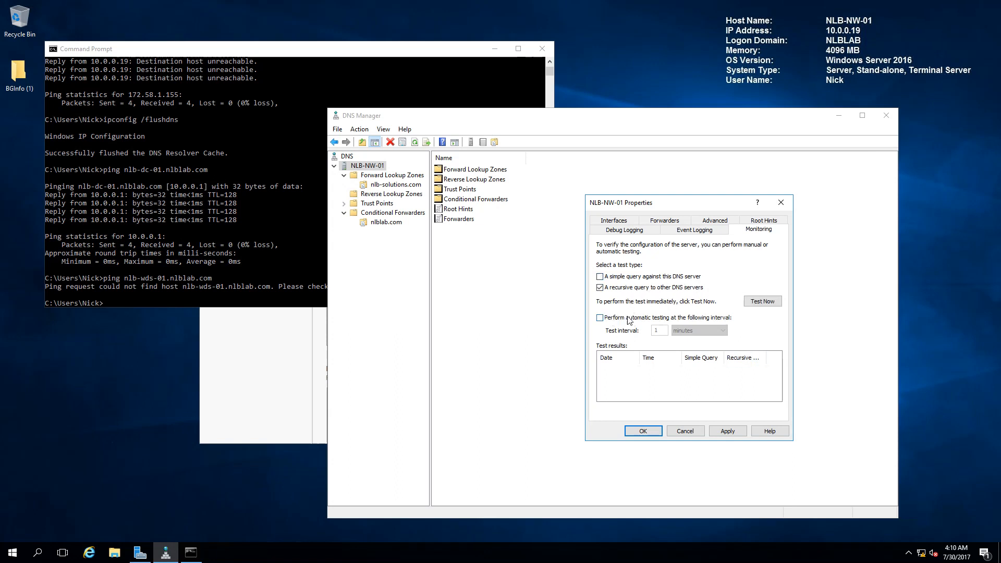
click(598, 286)
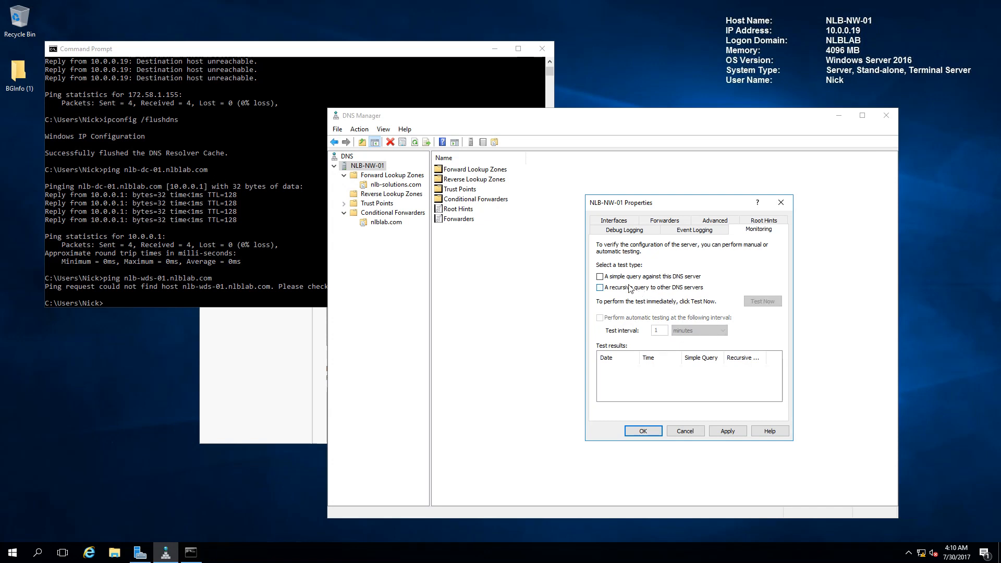
click(598, 287)
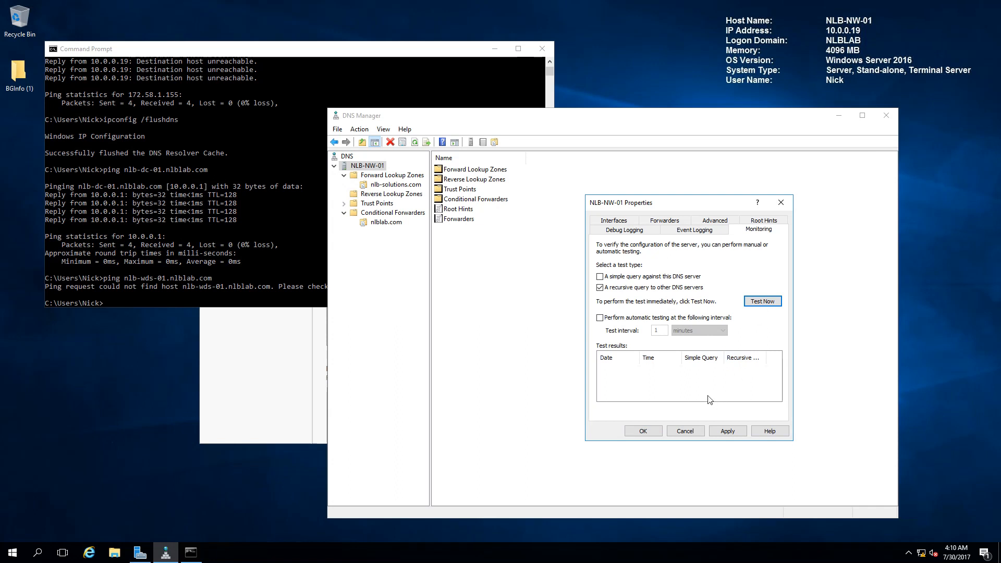
mouse_move(690, 377)
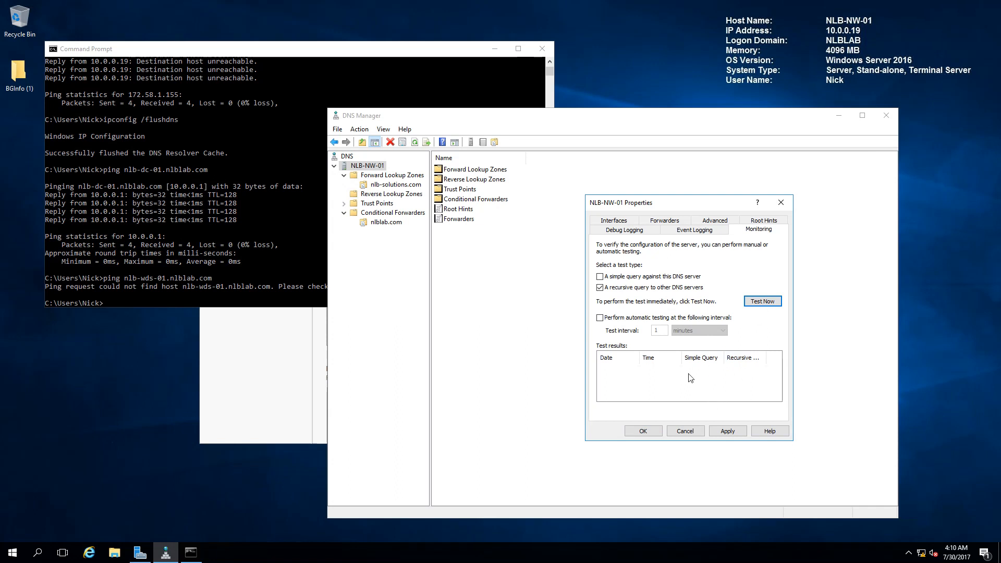
mouse_move(683, 394)
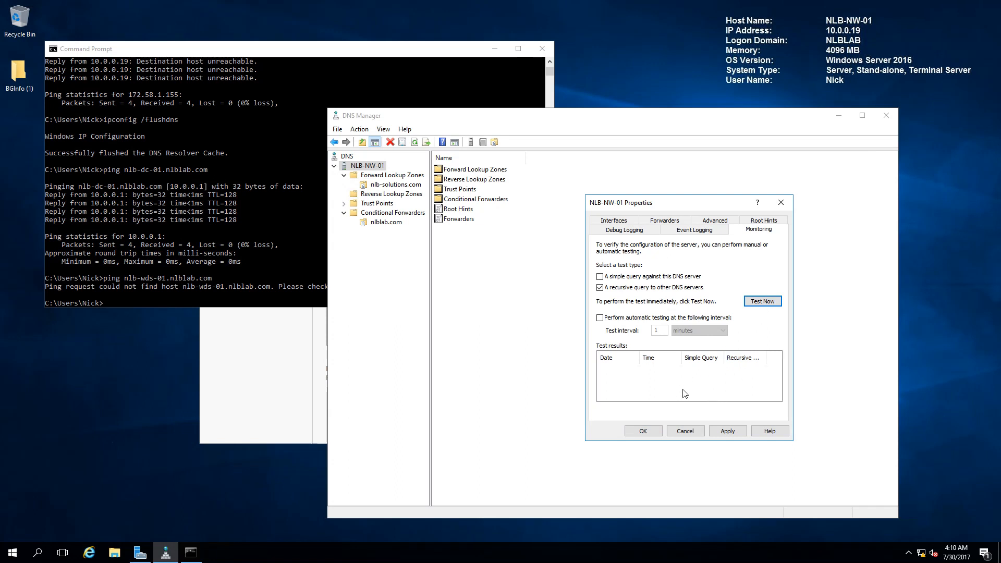
mouse_move(636, 397)
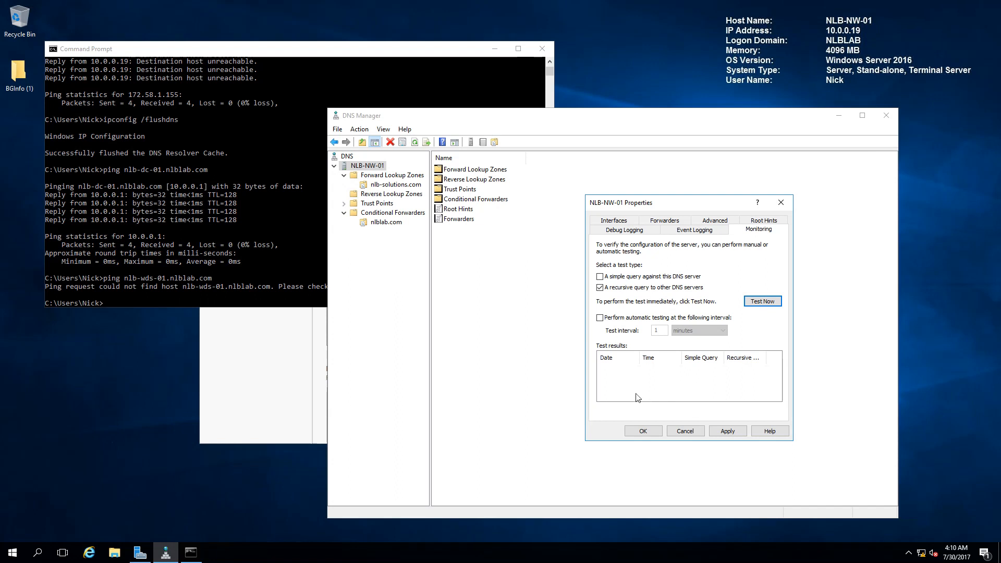
mouse_move(646, 393)
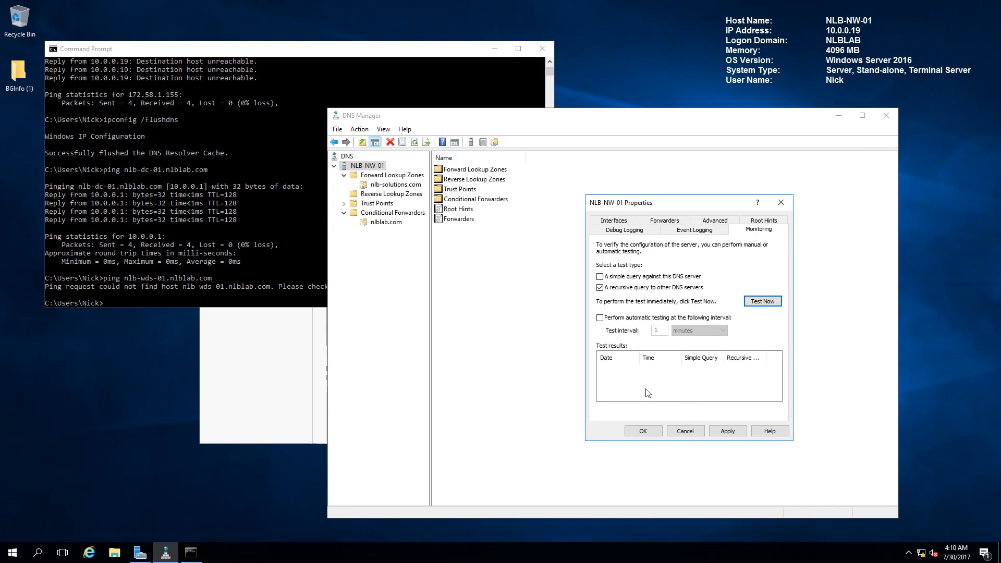
mouse_move(649, 388)
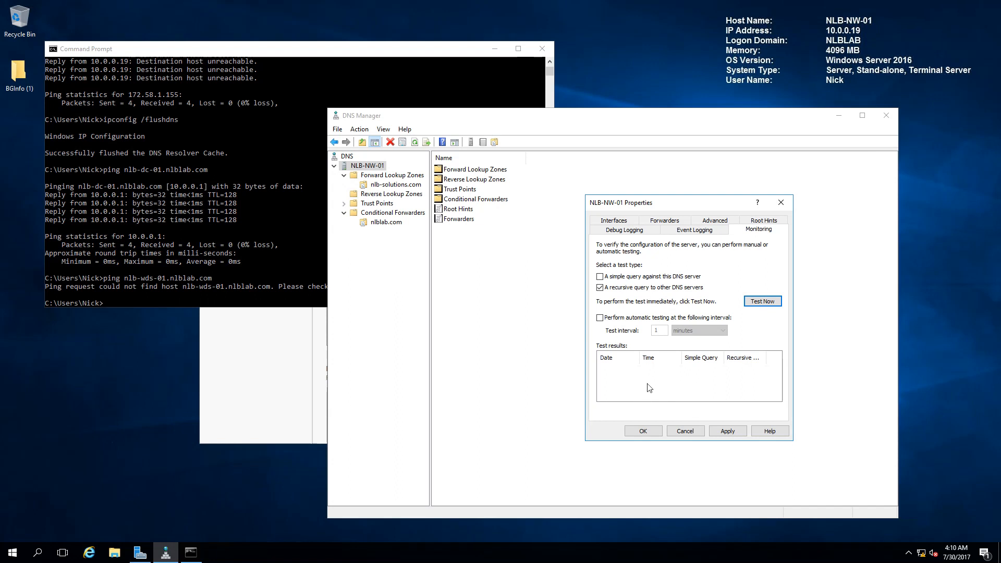
click(762, 300)
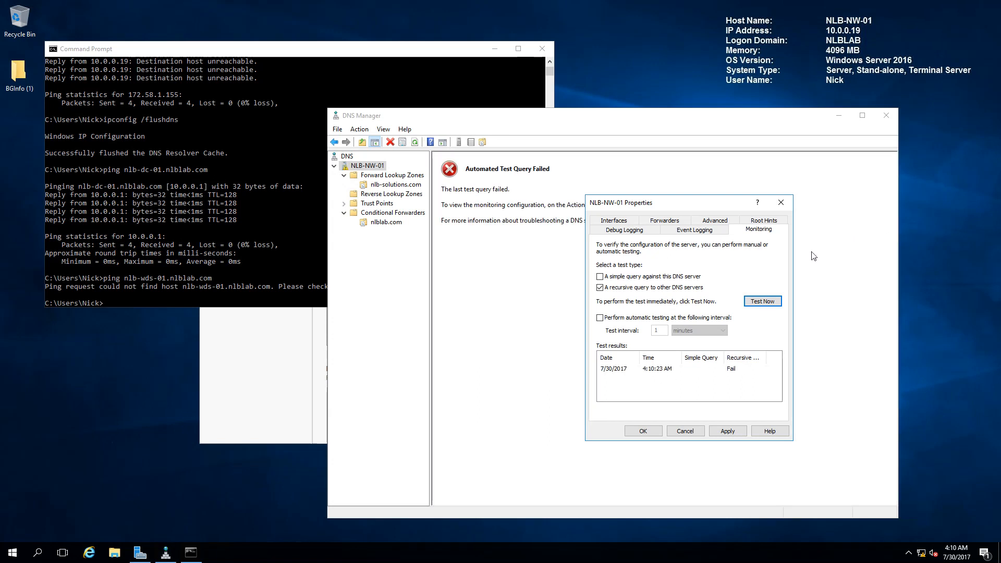
mouse_move(676, 370)
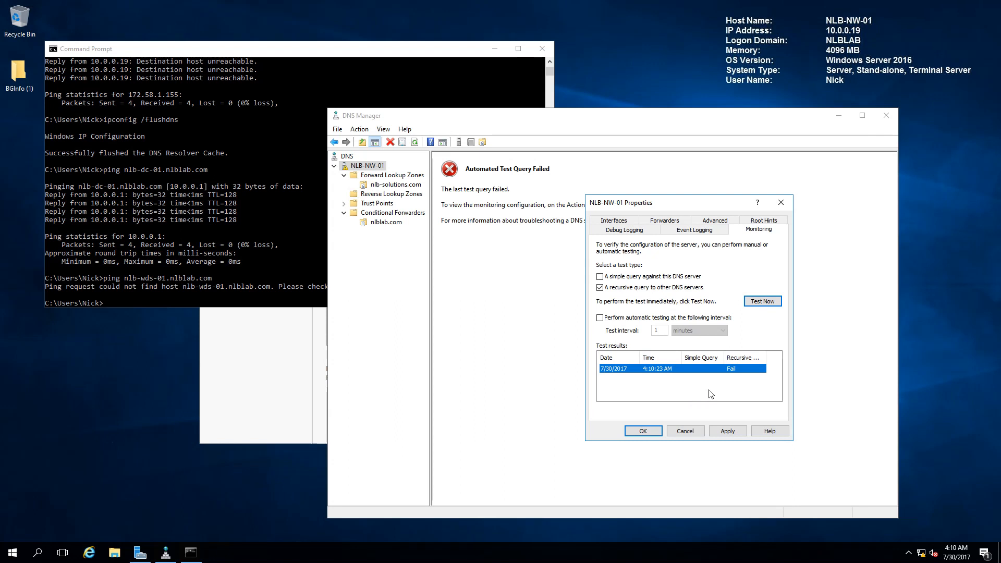
mouse_move(710, 394)
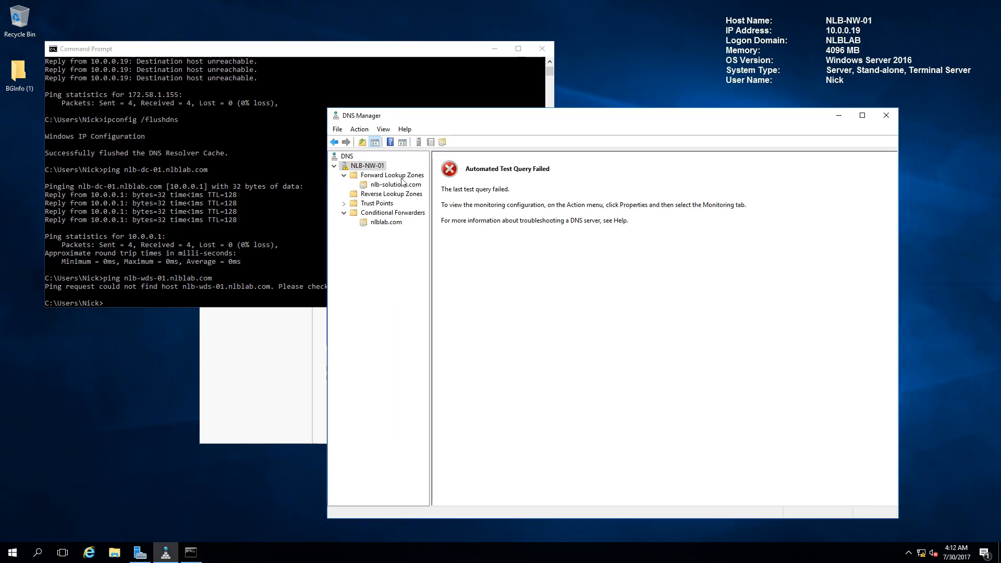
Enable scavenging of stale resource records in the NLB-NW-01 server-wide Aging/Scavenging properties, intervals left at 7 days.
right_click(390, 175)
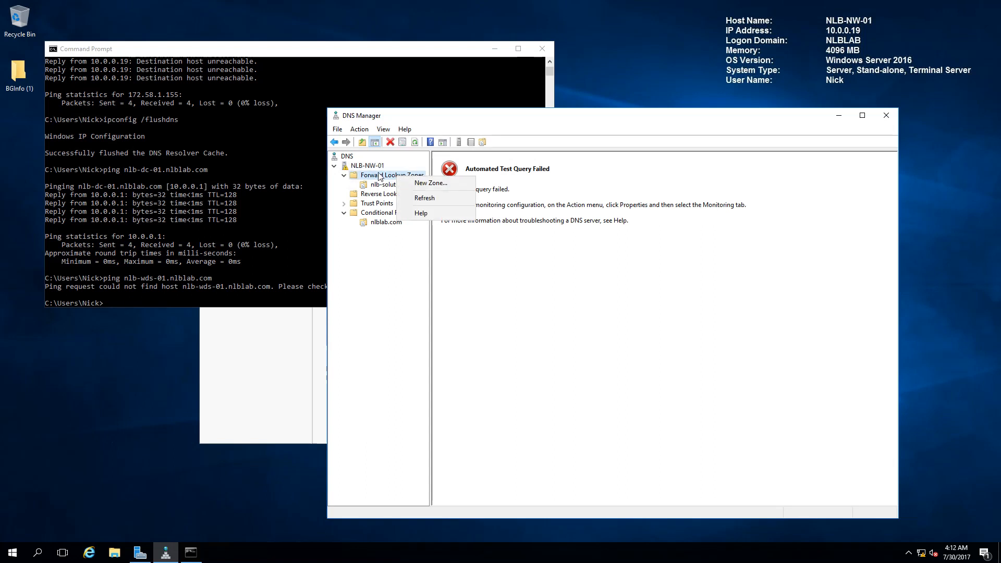
right_click(367, 165)
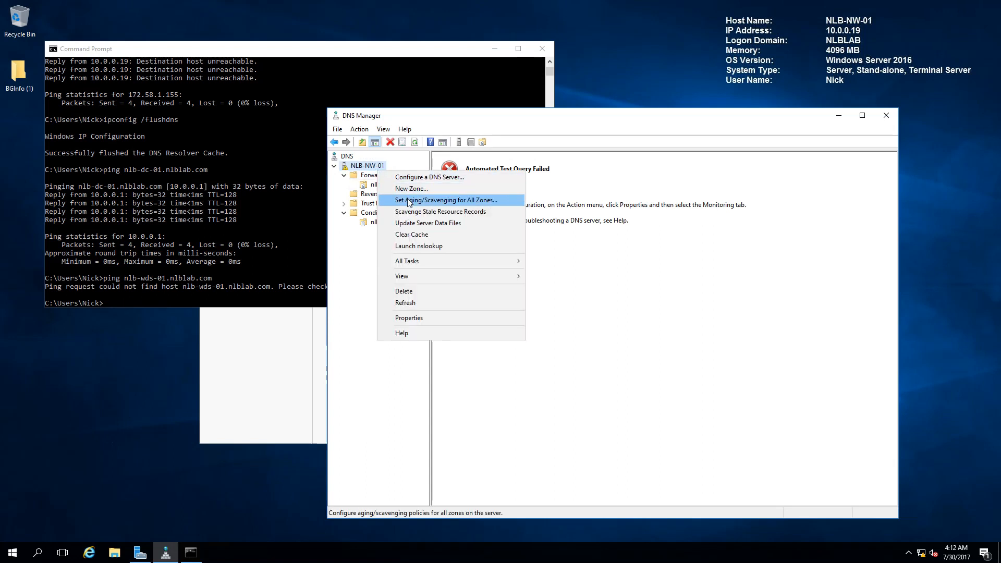
click(447, 200)
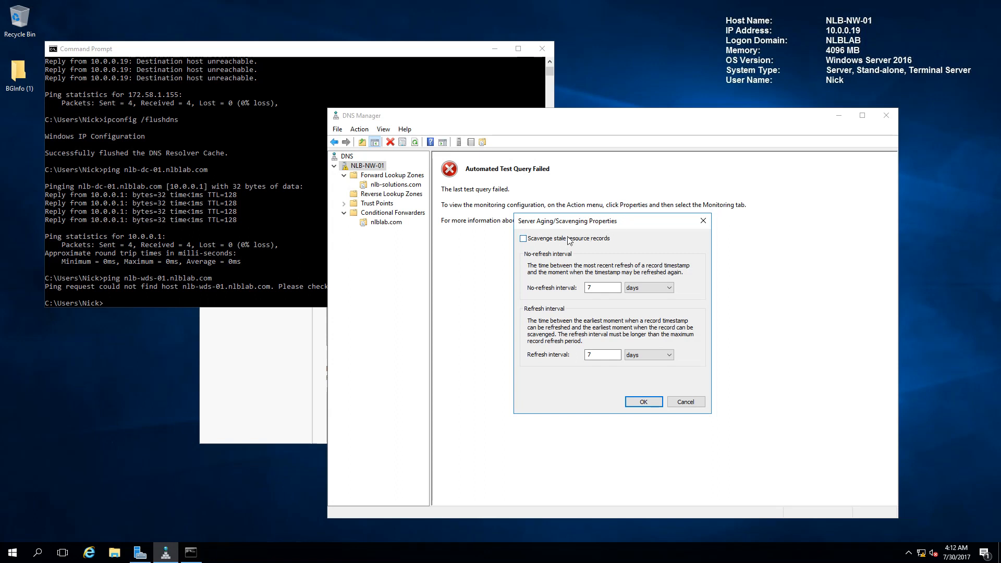
click(522, 238)
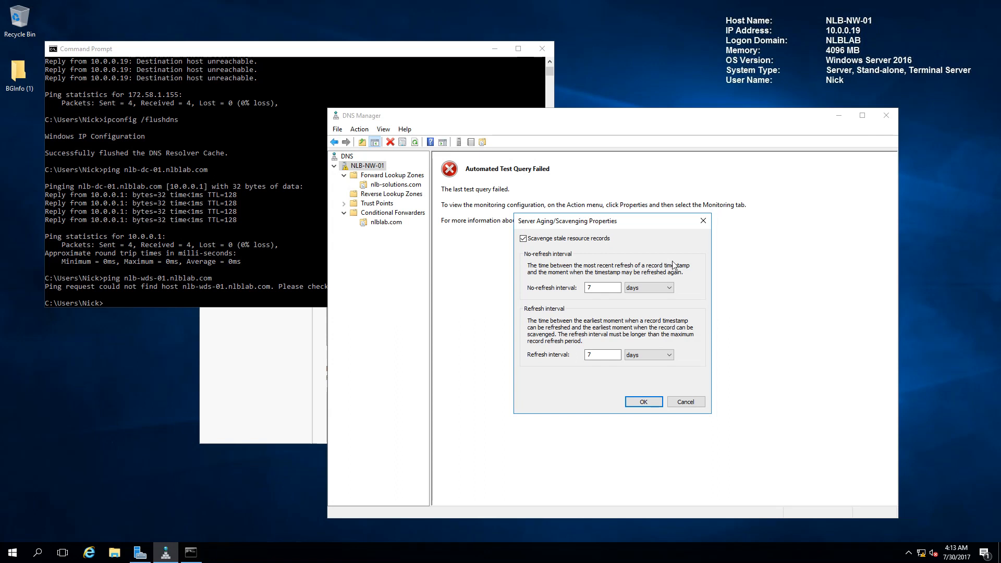
mouse_move(647, 254)
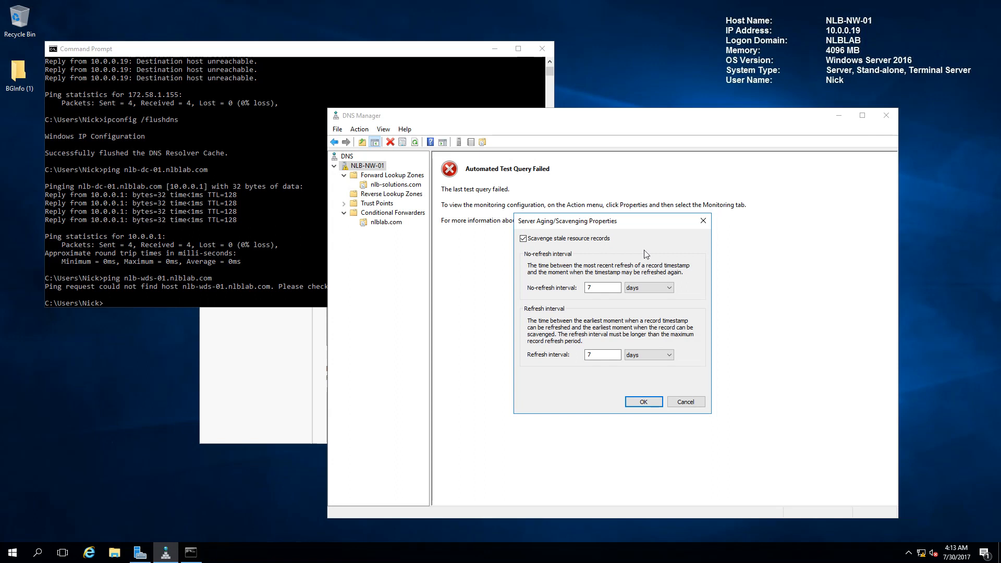
mouse_move(645, 254)
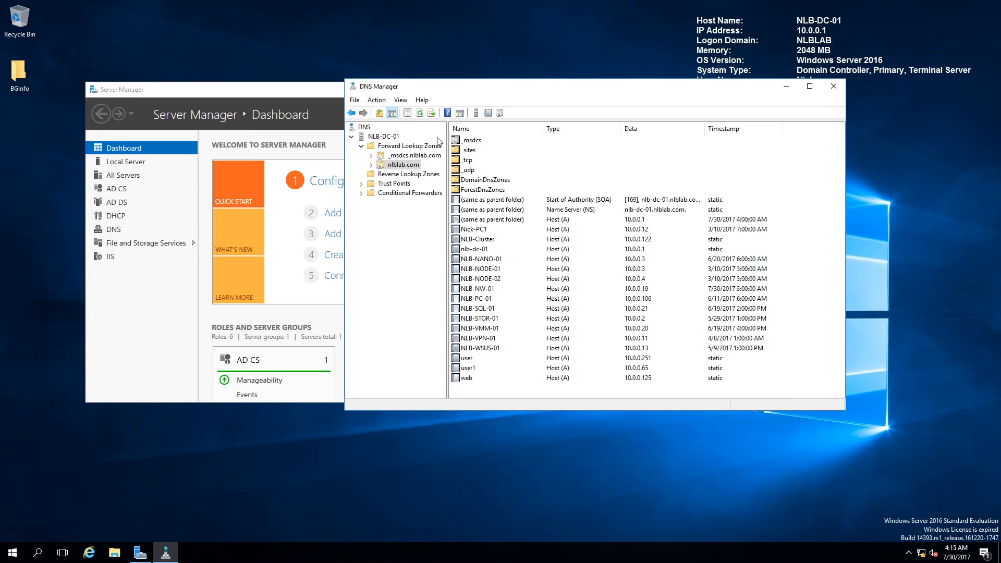
mouse_move(421, 144)
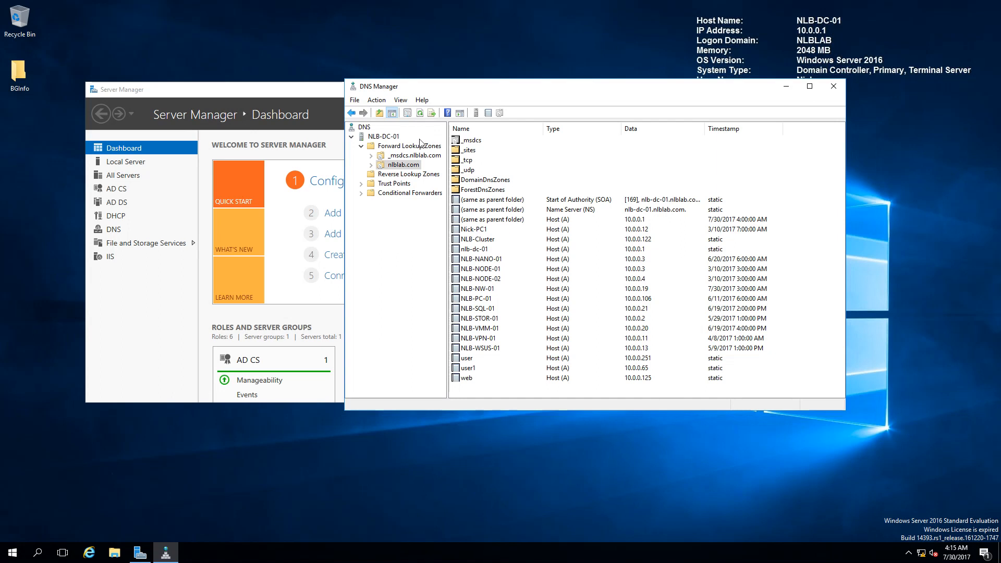
click(414, 156)
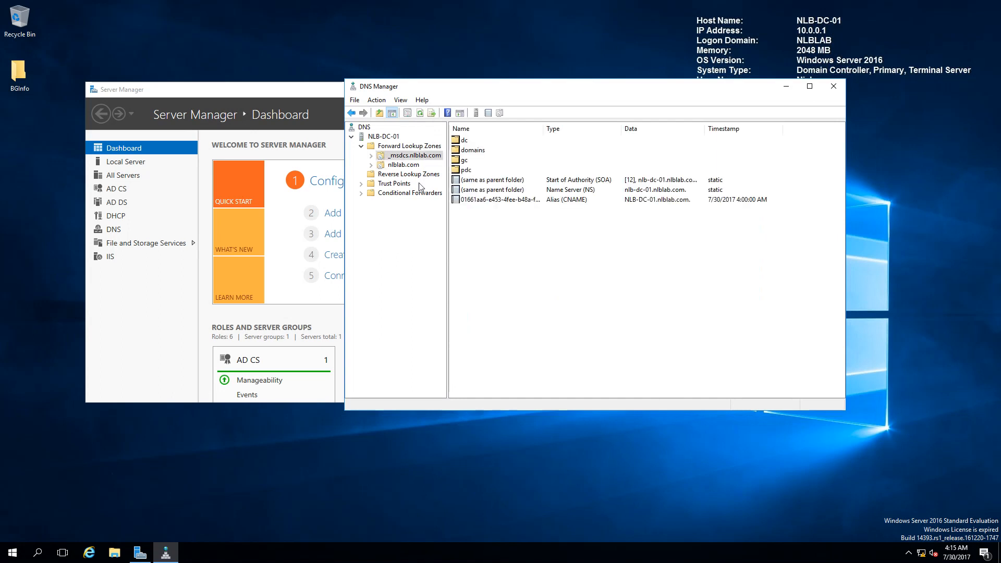
mouse_move(549, 228)
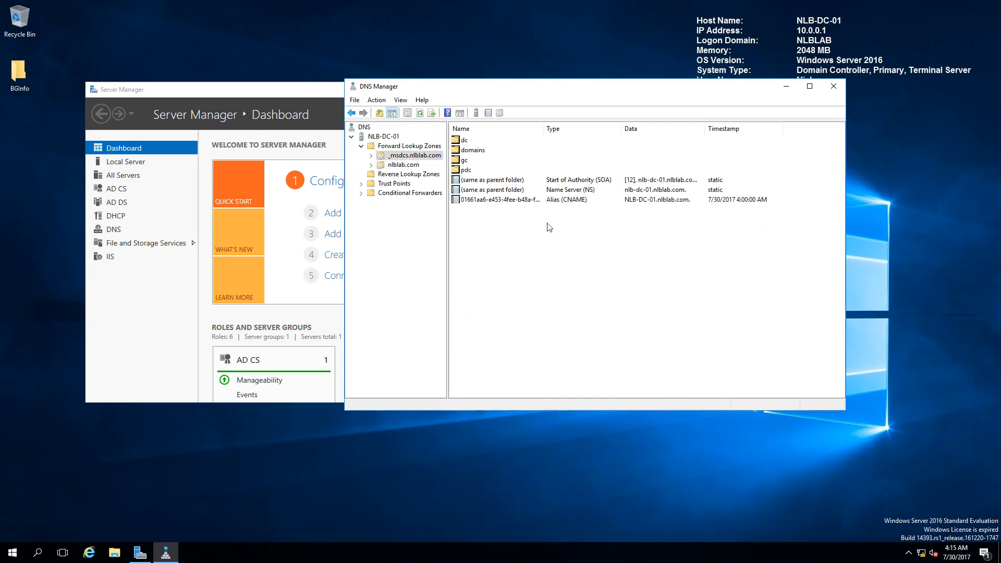
mouse_move(531, 248)
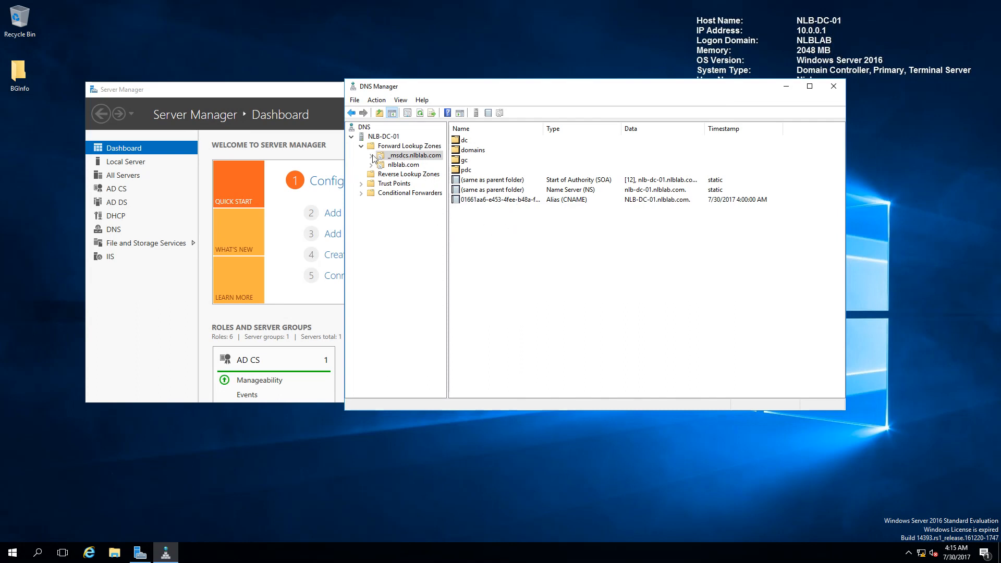
click(372, 158)
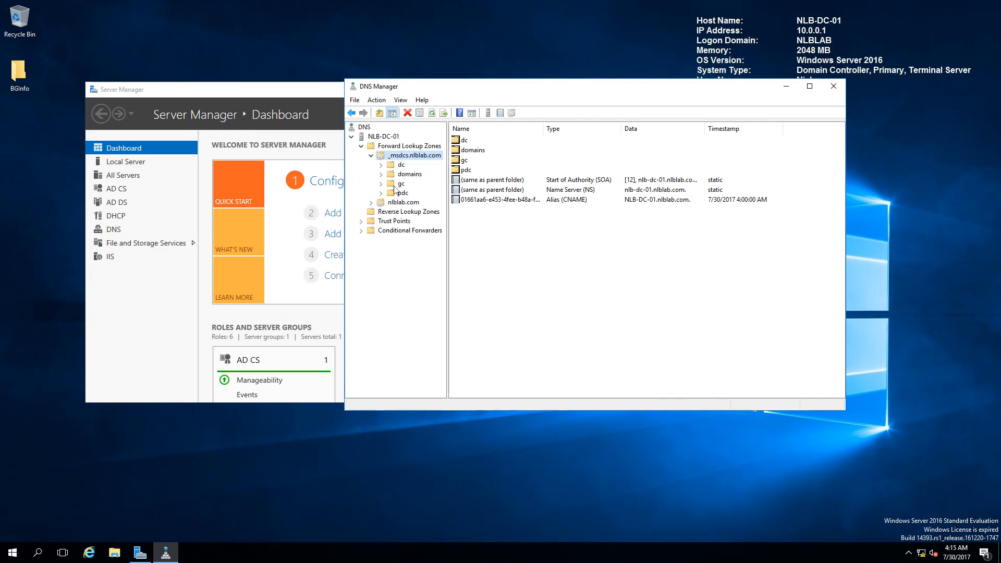
click(401, 184)
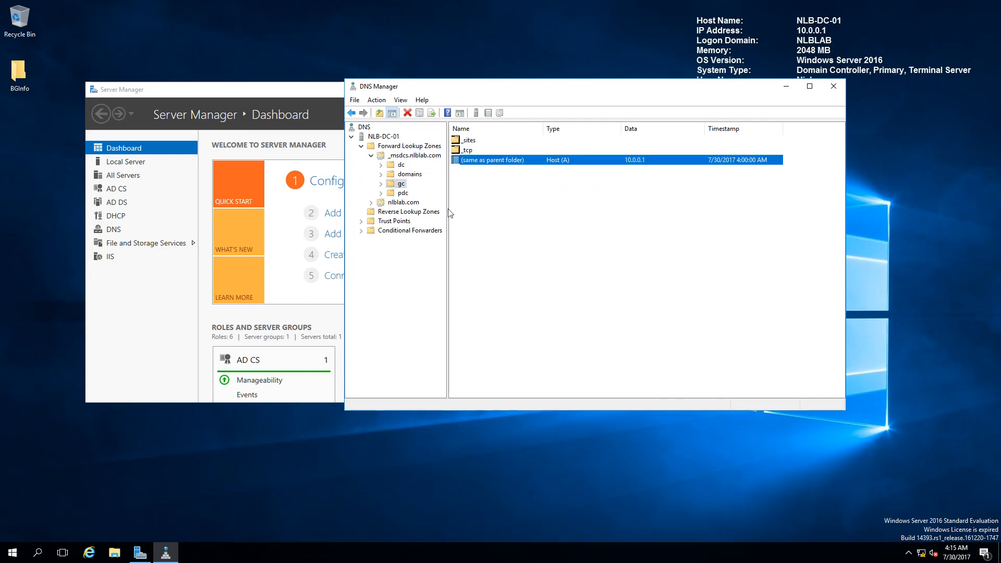
click(403, 193)
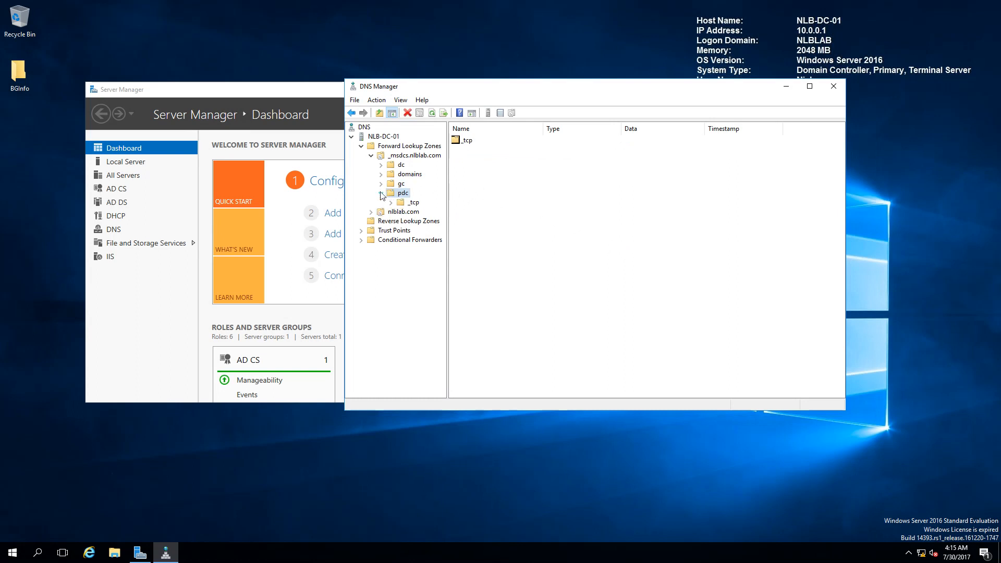
click(403, 193)
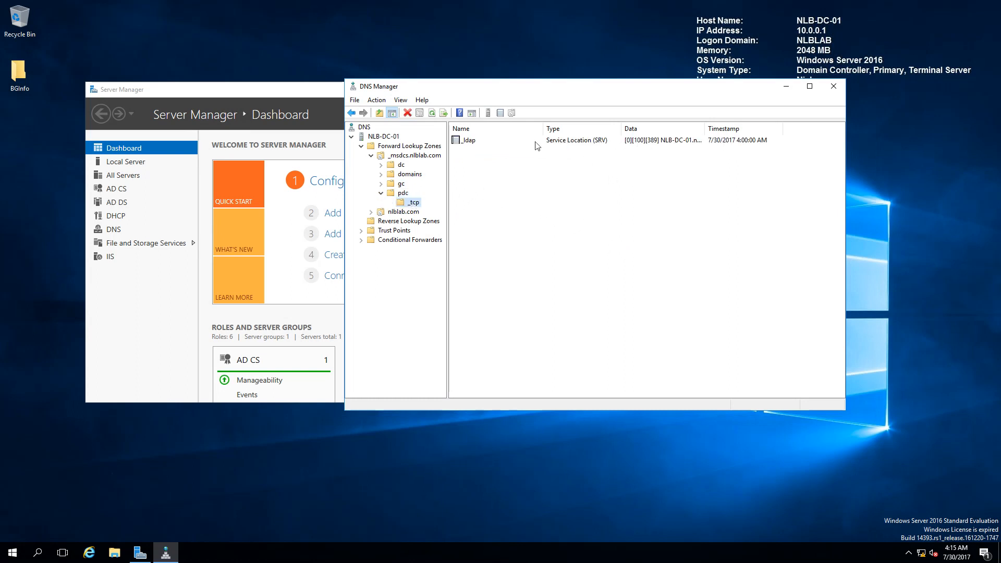
click(467, 140)
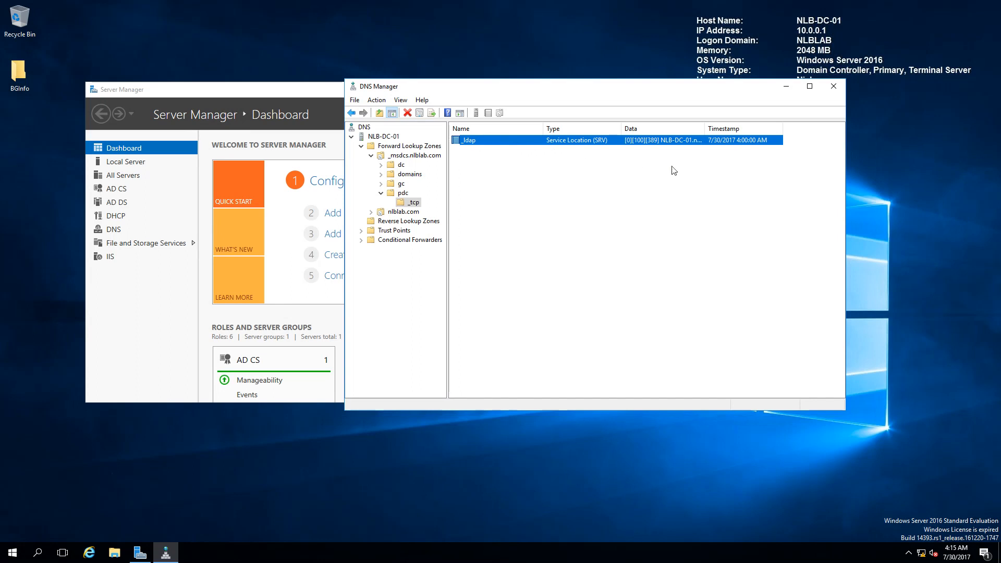
mouse_move(653, 148)
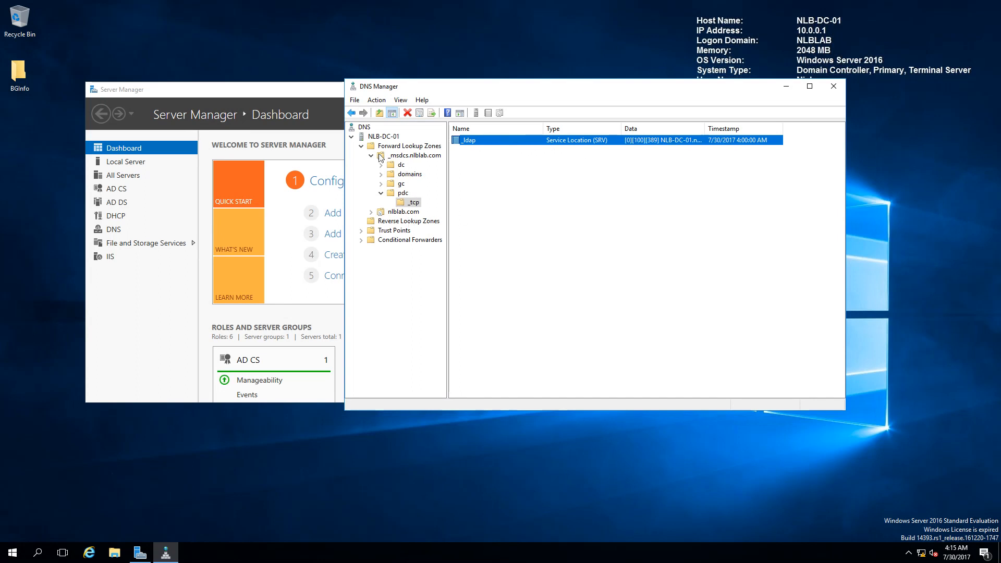
click(414, 155)
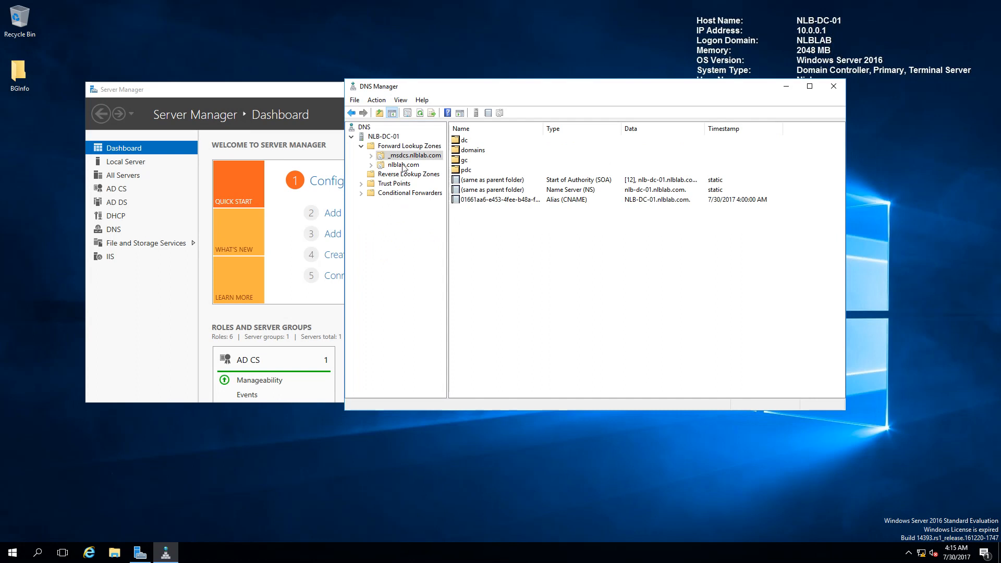
click(406, 165)
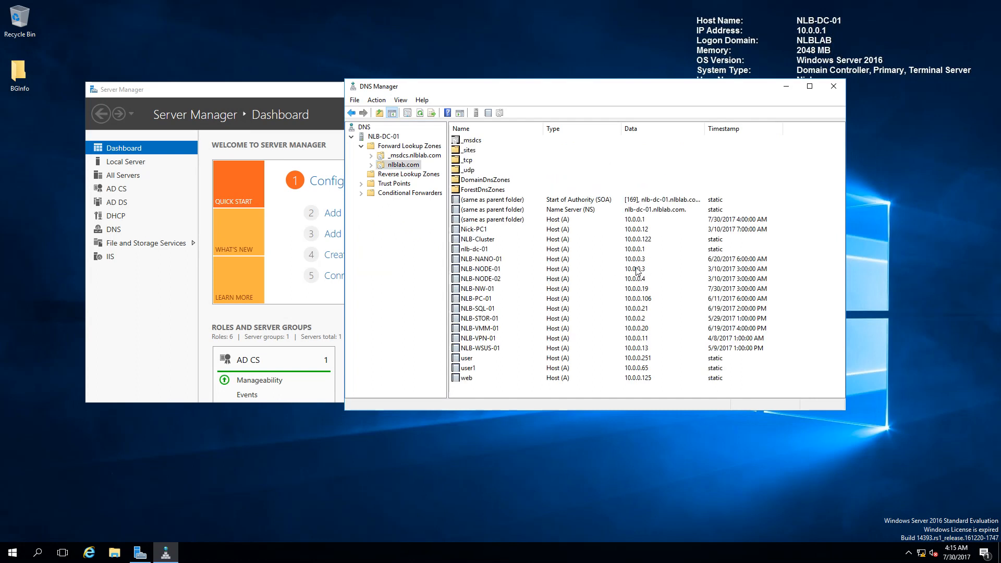
List the other record types available for nlblab.com and highlight Mail Exchanger (MX) to read its description.
right_click(564, 390)
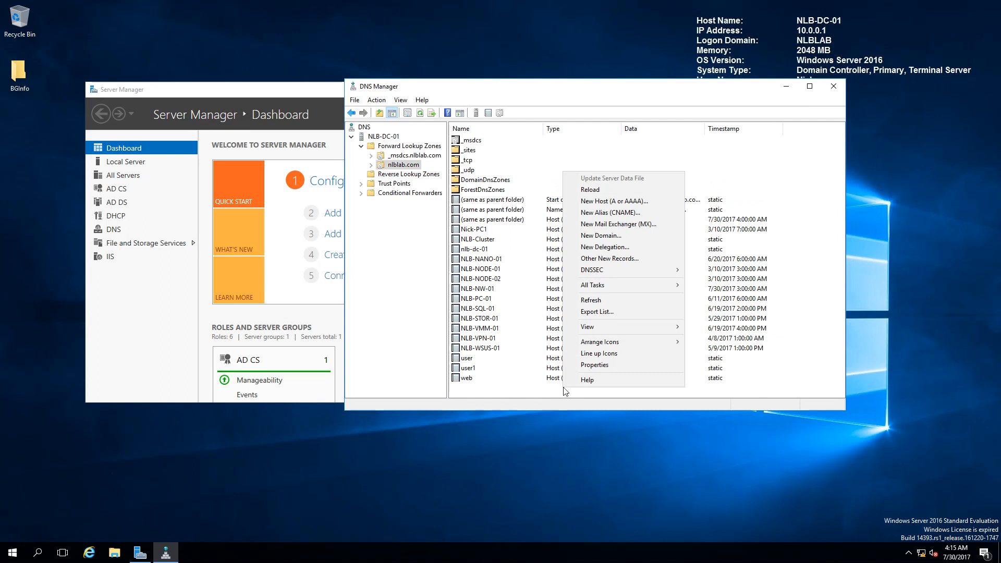
mouse_move(607, 247)
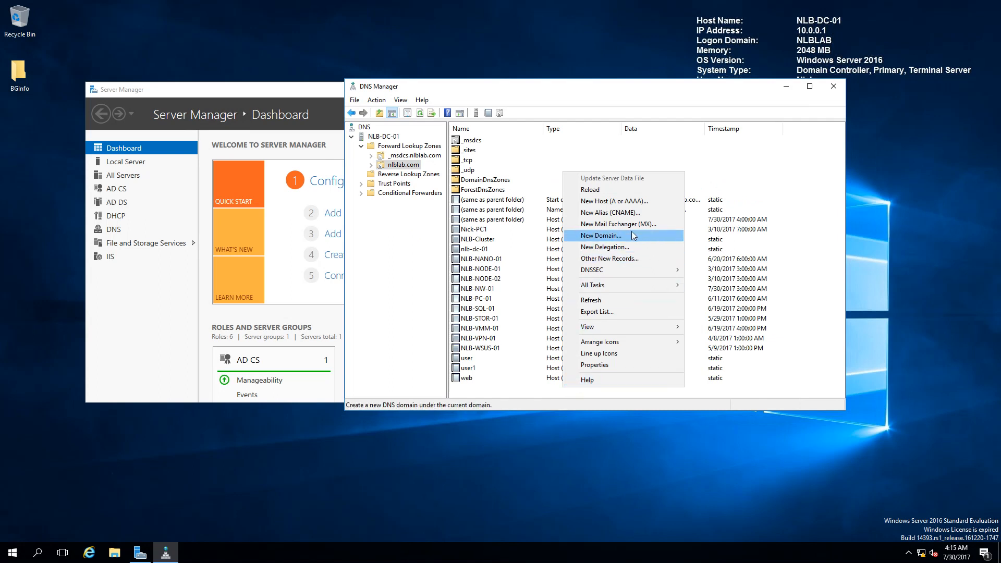
click(607, 258)
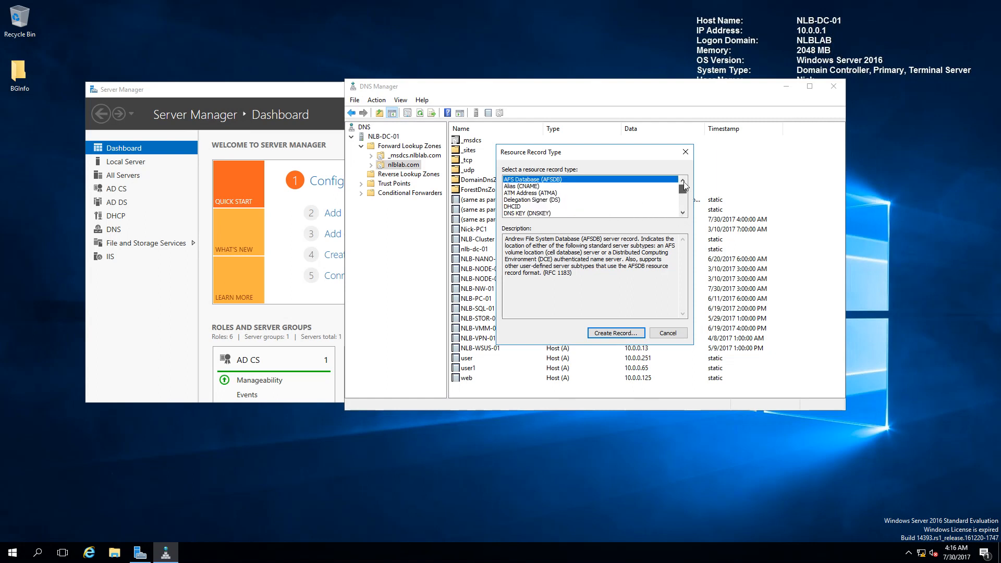
mouse_move(569, 201)
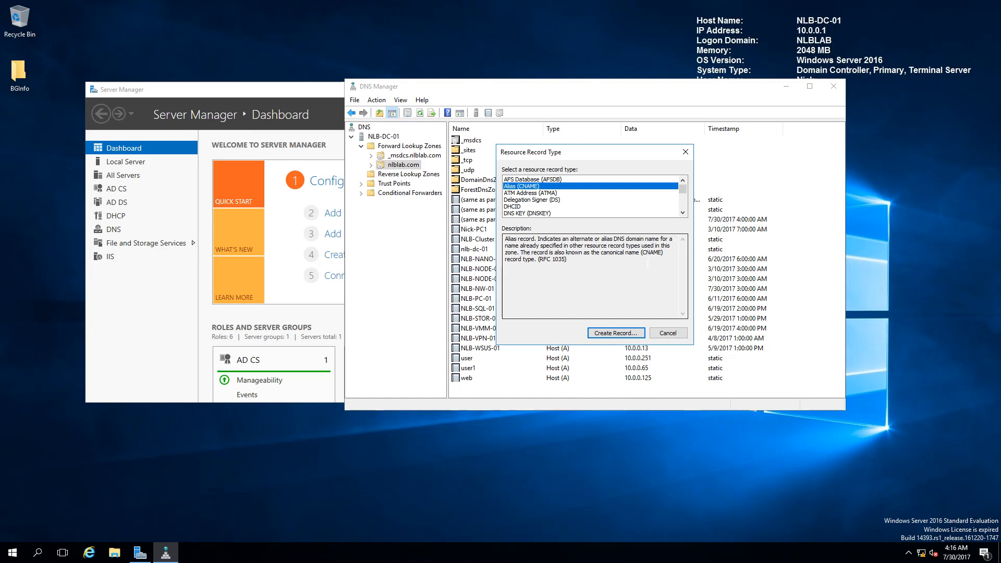
mouse_move(612, 200)
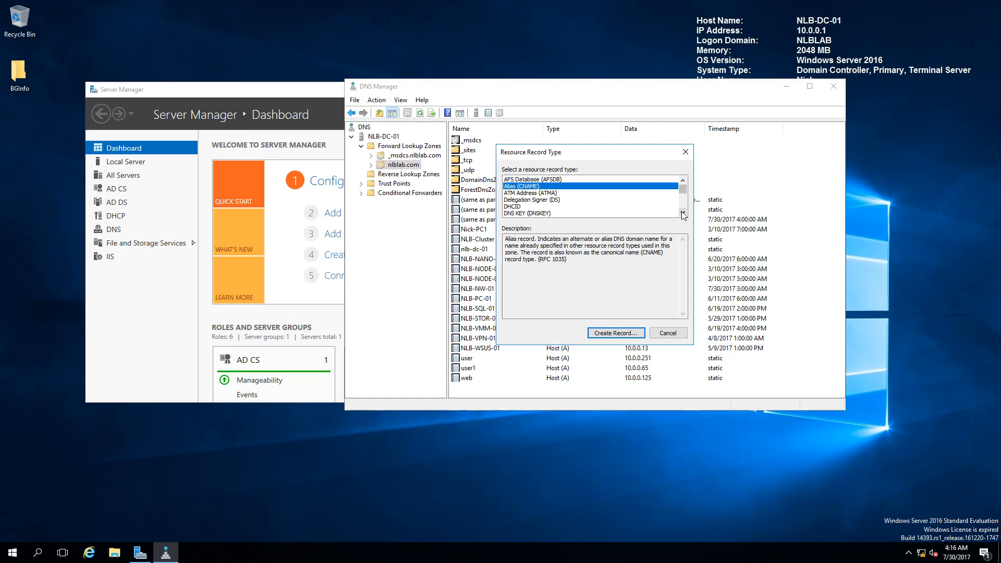
mouse_move(677, 221)
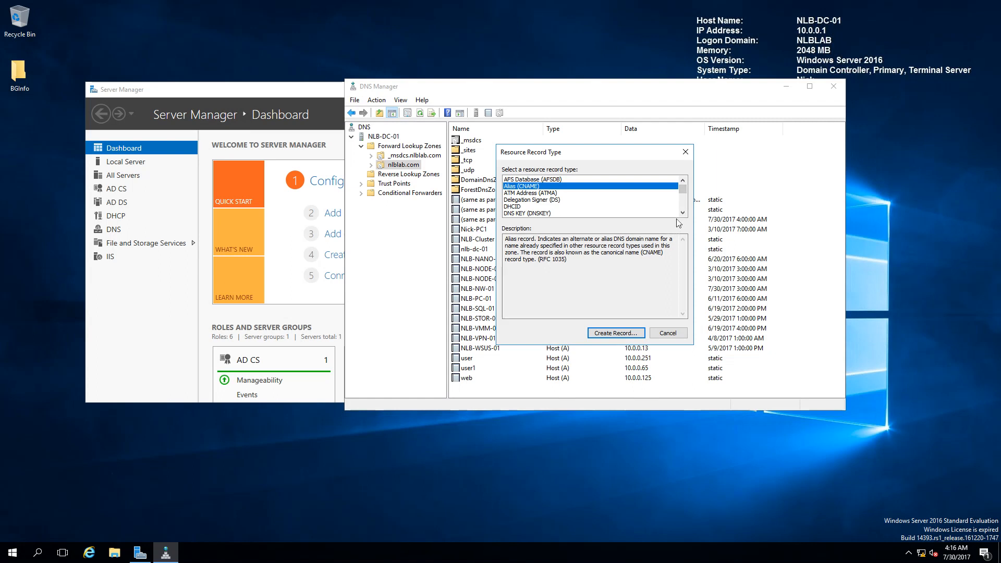
mouse_move(669, 219)
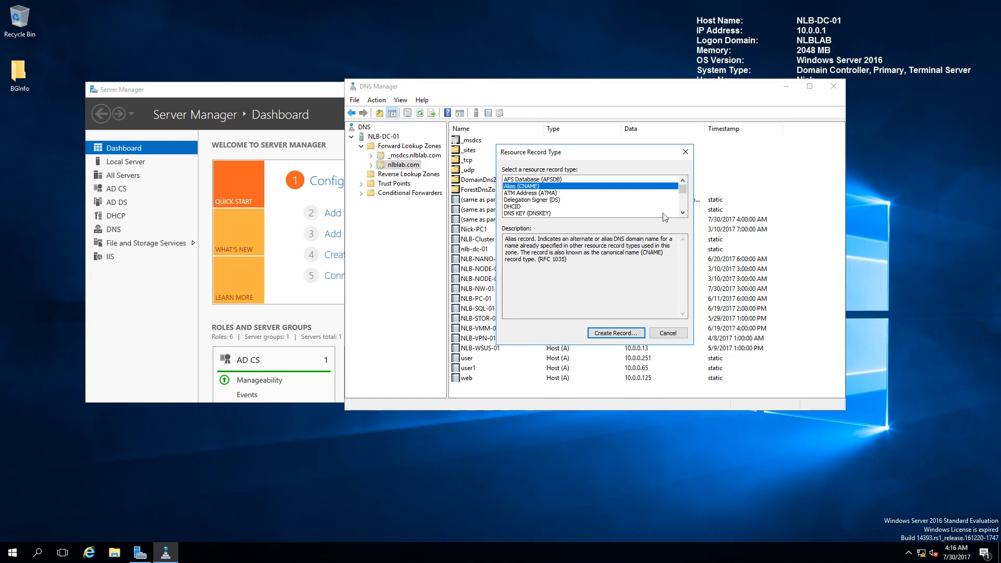
mouse_move(669, 206)
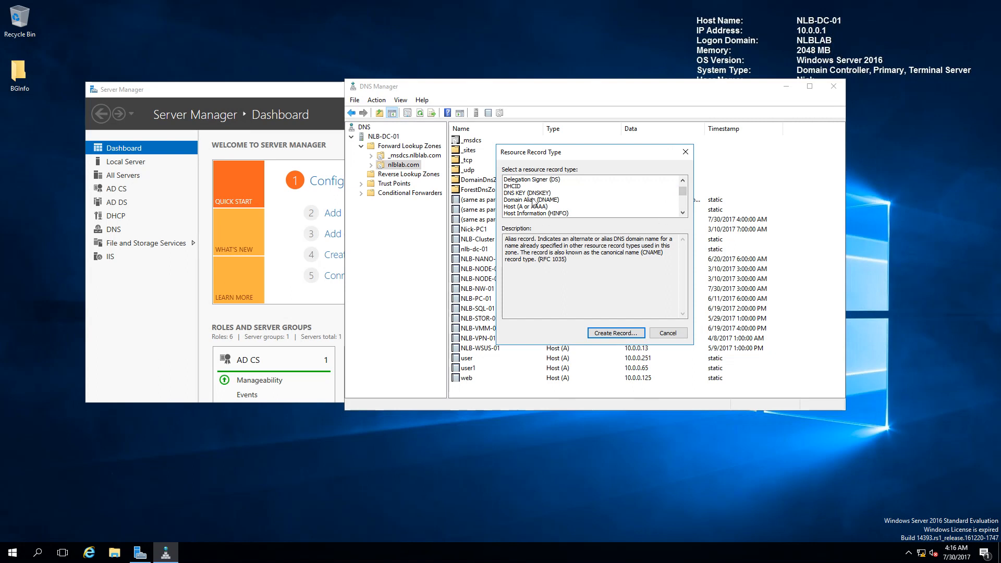
click(526, 191)
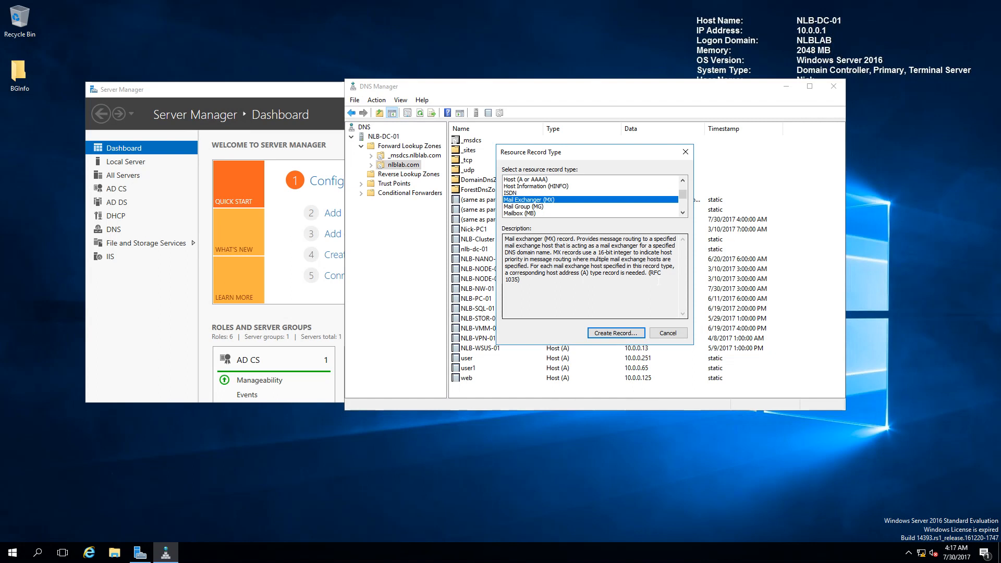
mouse_move(688, 220)
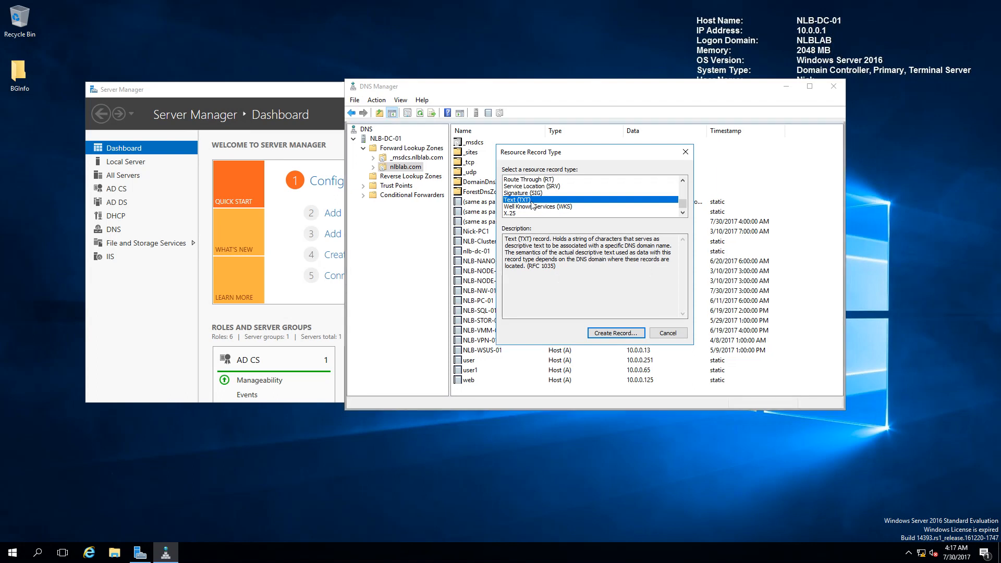
mouse_move(655, 190)
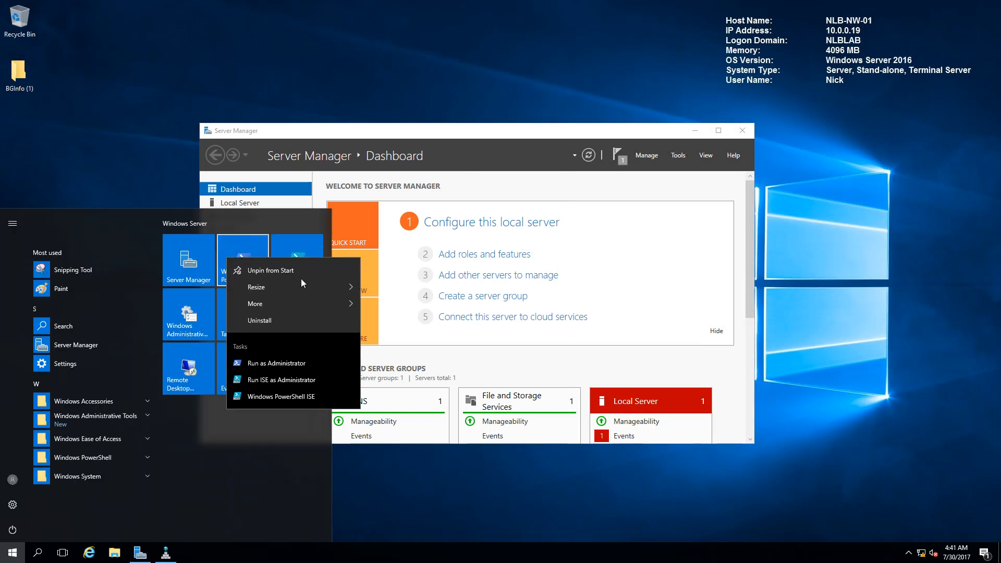
Launch Windows PowerShell as administrator from Start and approve the User Account Control prompt.
click(255, 304)
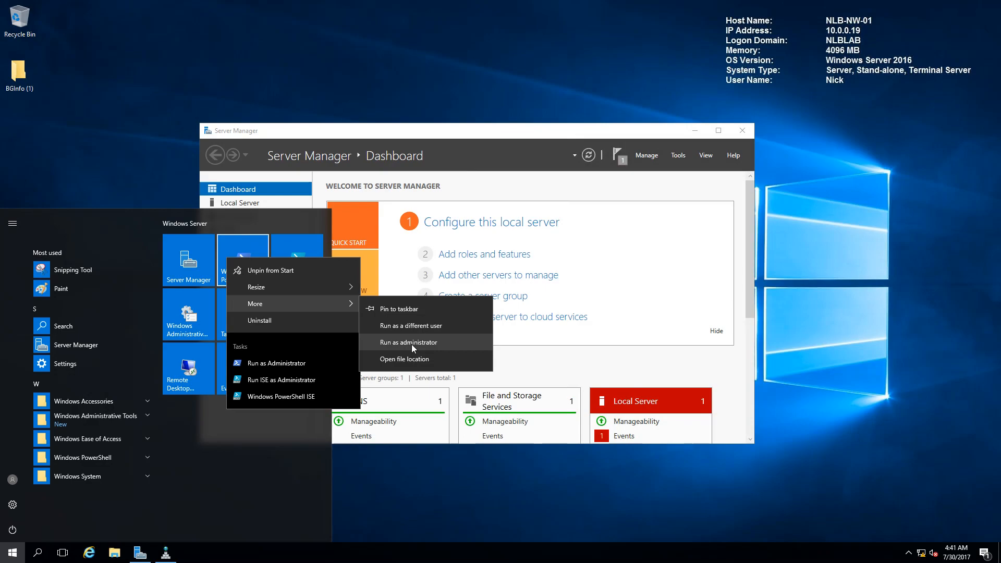
click(408, 342)
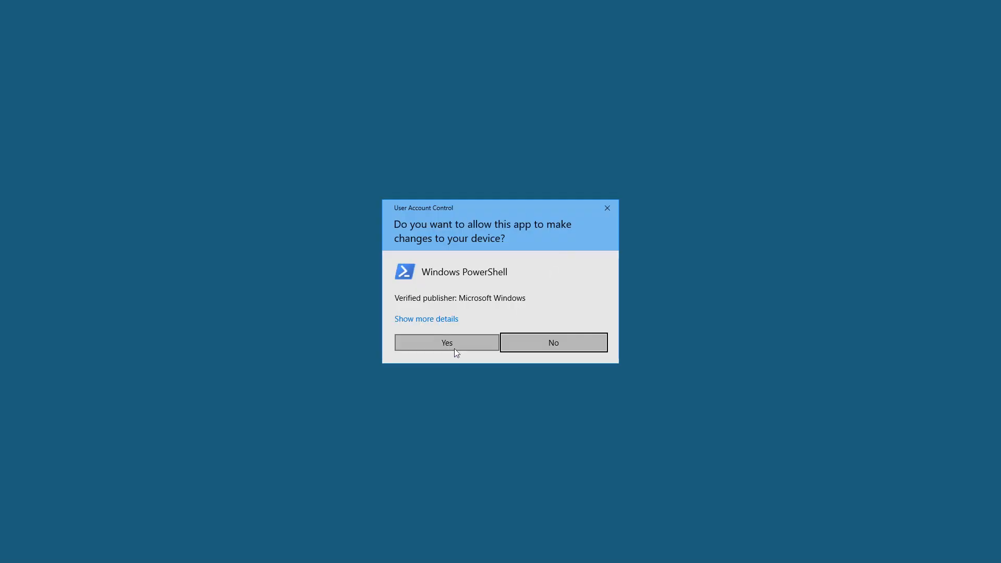
click(447, 342)
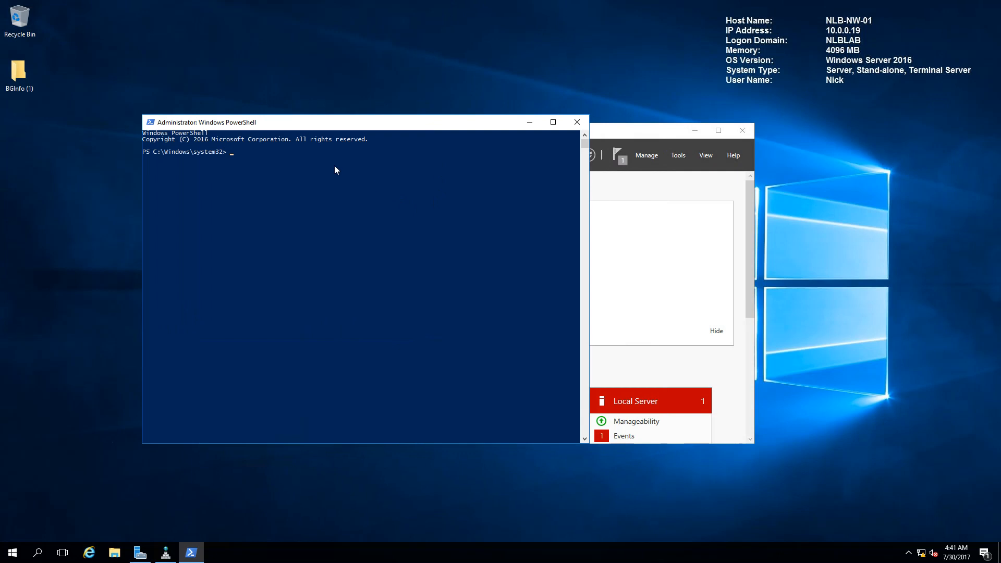
Run Add-DnsServerClientSubnet to create the GuestWIFI client subnet for 192.168.0.0/24.
text(ad)
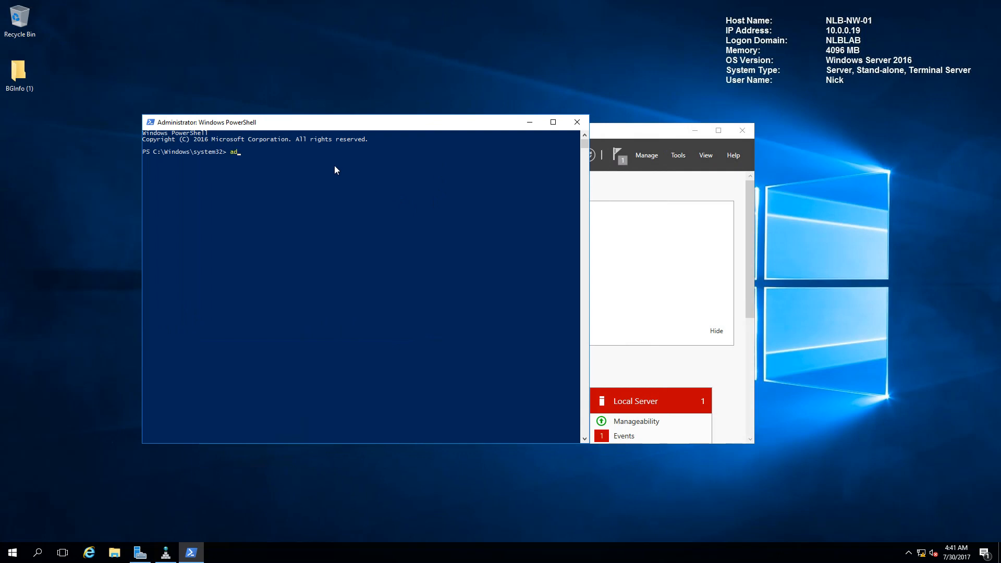
text(d-)
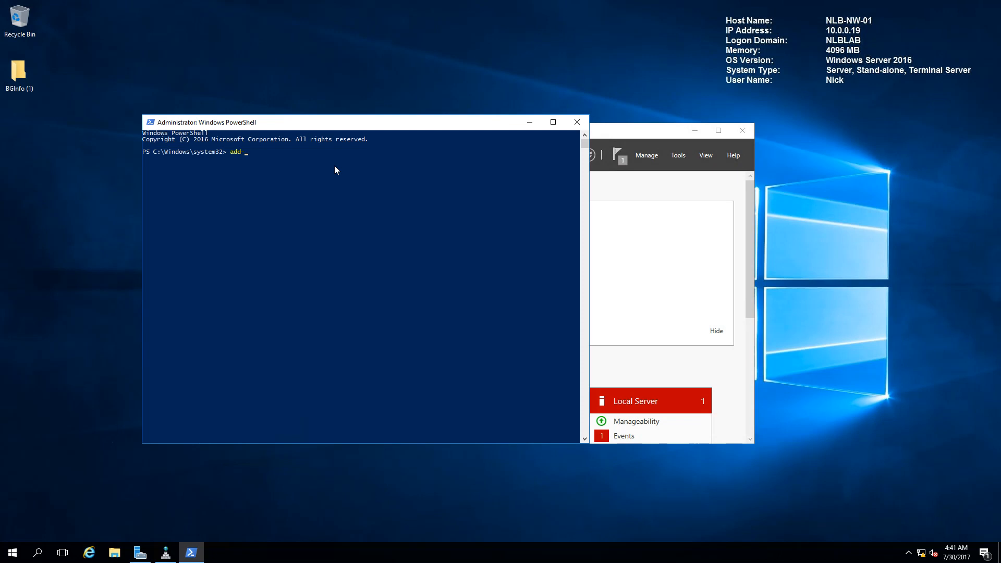
text(dnsser)
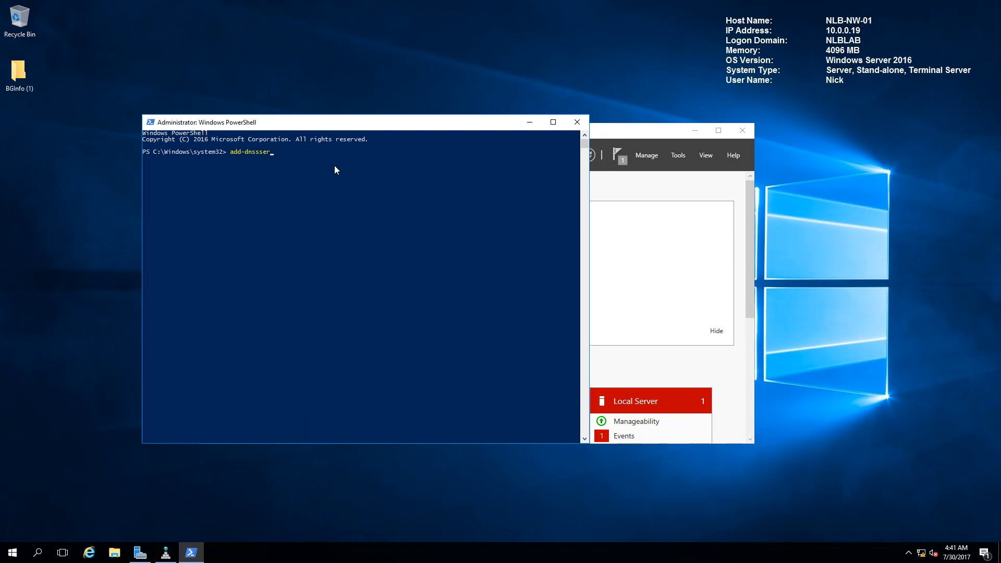
key(Backspace)
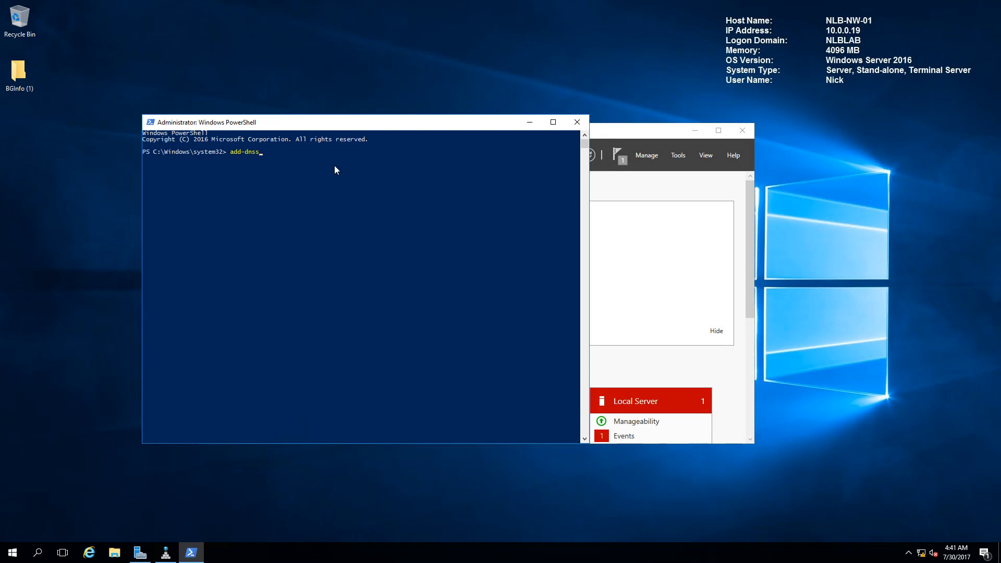
text(erverClientSubnet)
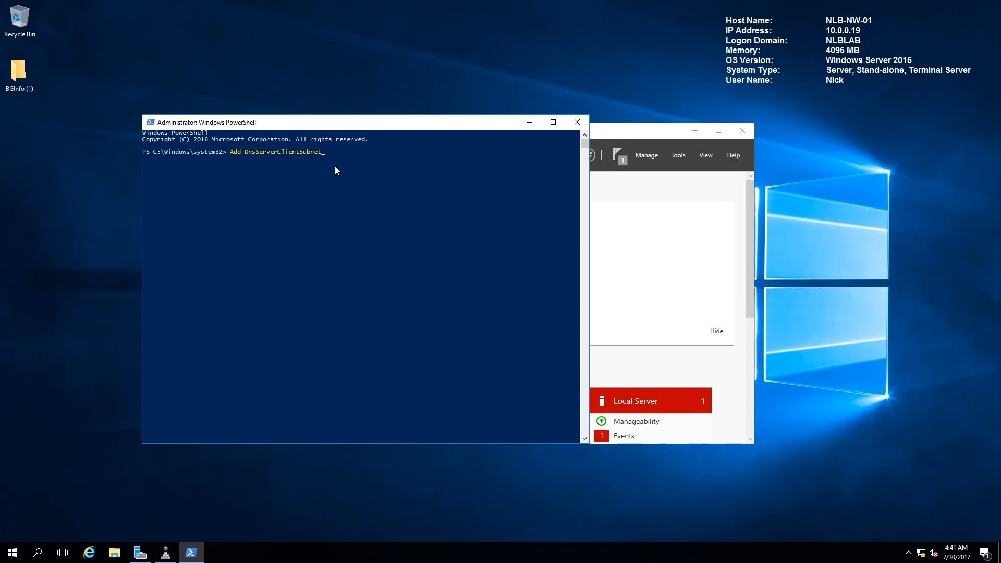
text(-Name "GuestWIFI)
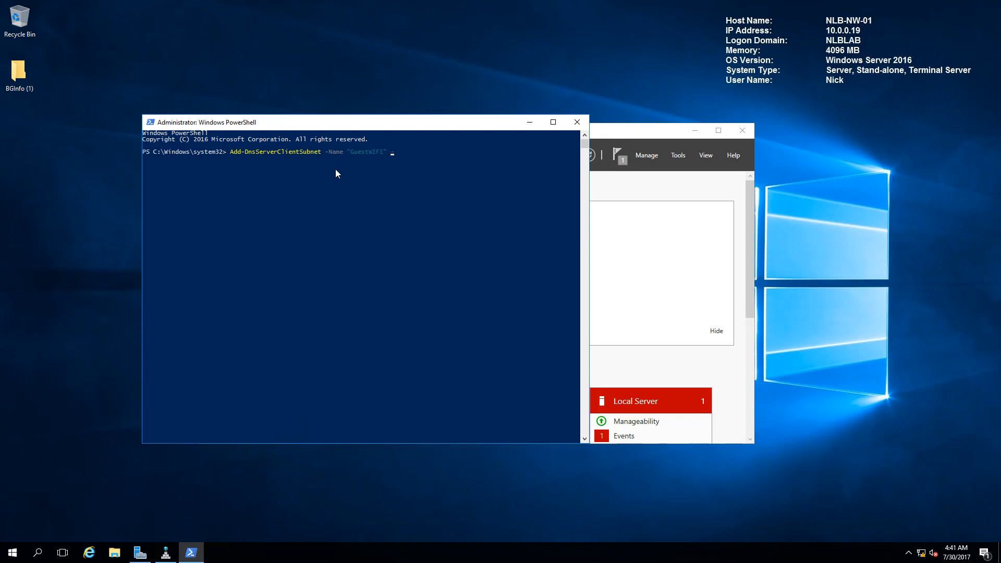
text(-Ipv4)
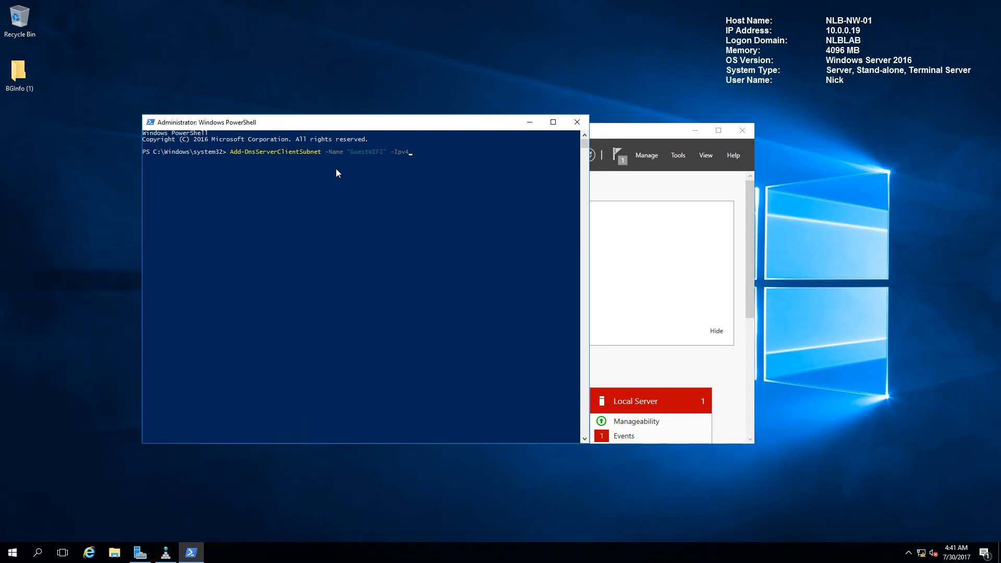
text(Subnet "192.168.)
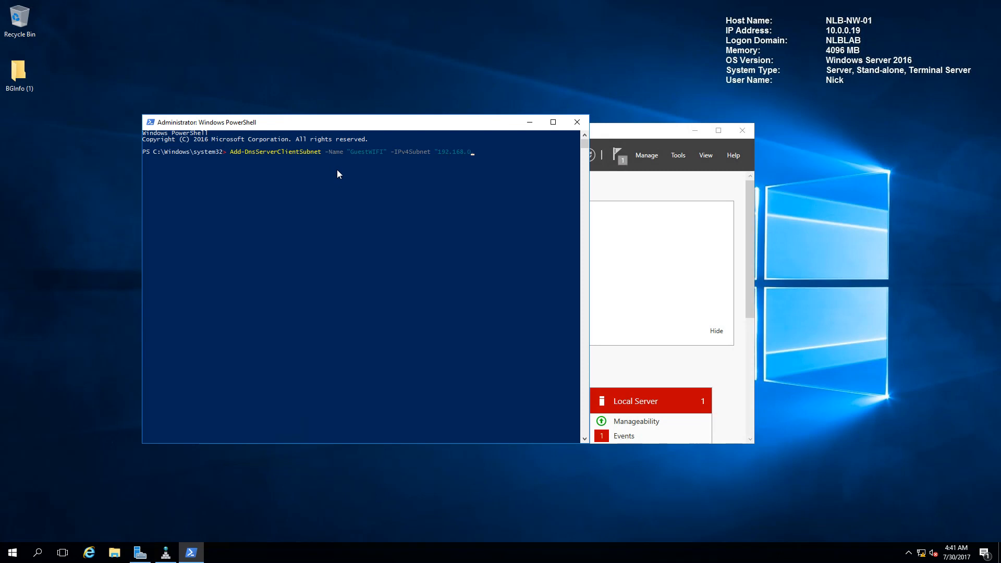
text(0/)
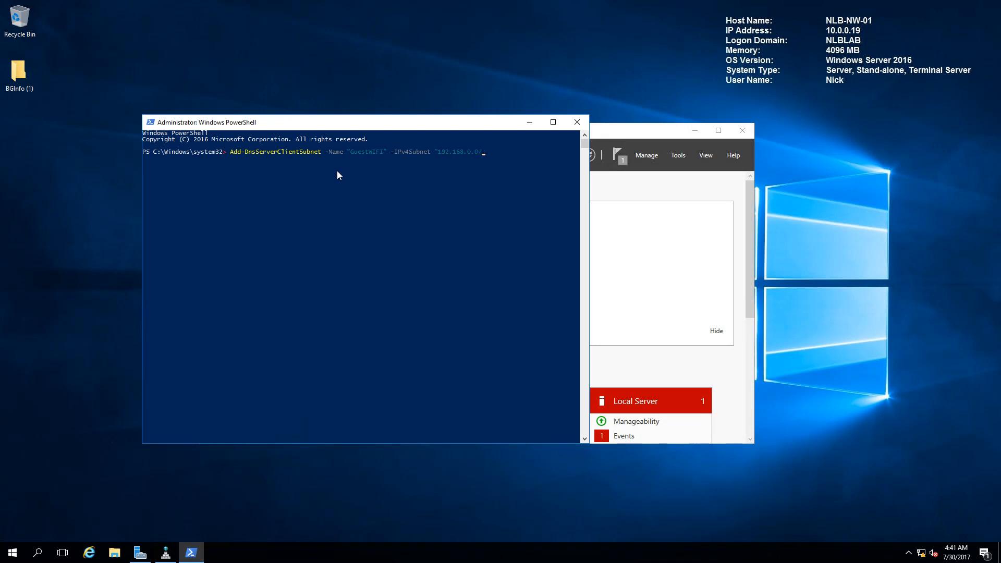
text(24)
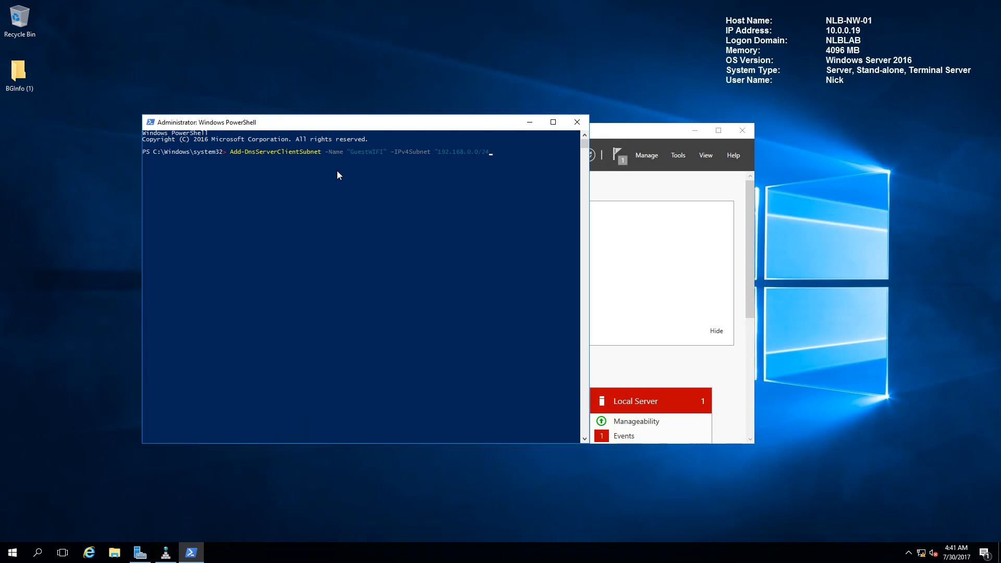
key(Return)
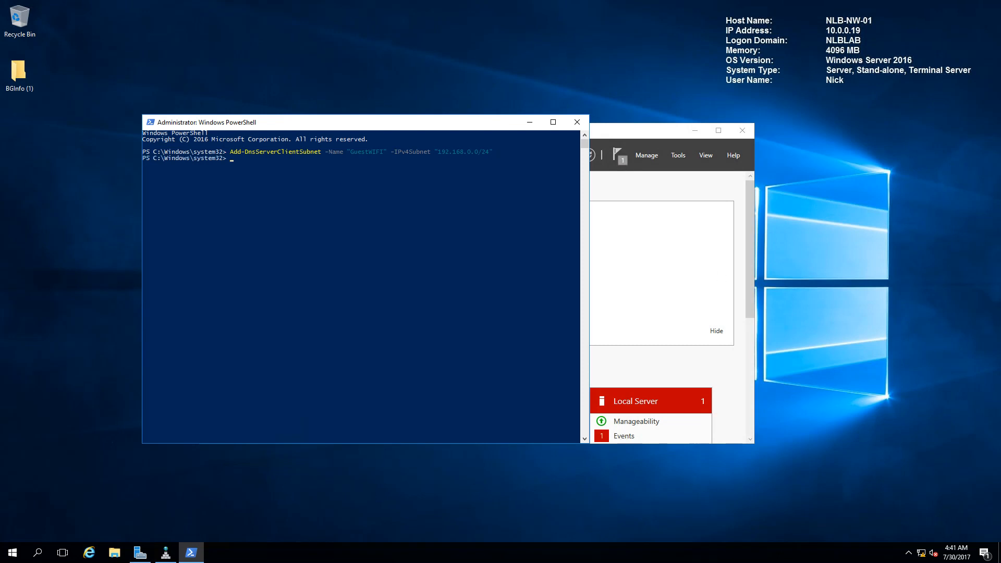
mouse_move(257, 181)
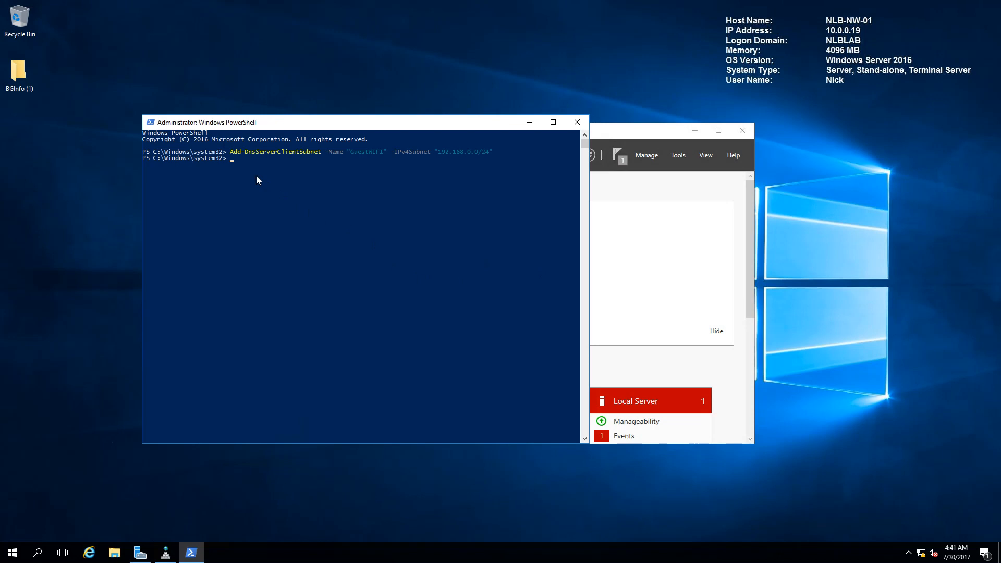
Run Add-DnsServerQueryResolutionPolicy creating BlockListPolicyGuestWIFI with Action IGNORE for ClientSubnet eq,GuestWIFI, with PassThru.
text(add-dnsser)
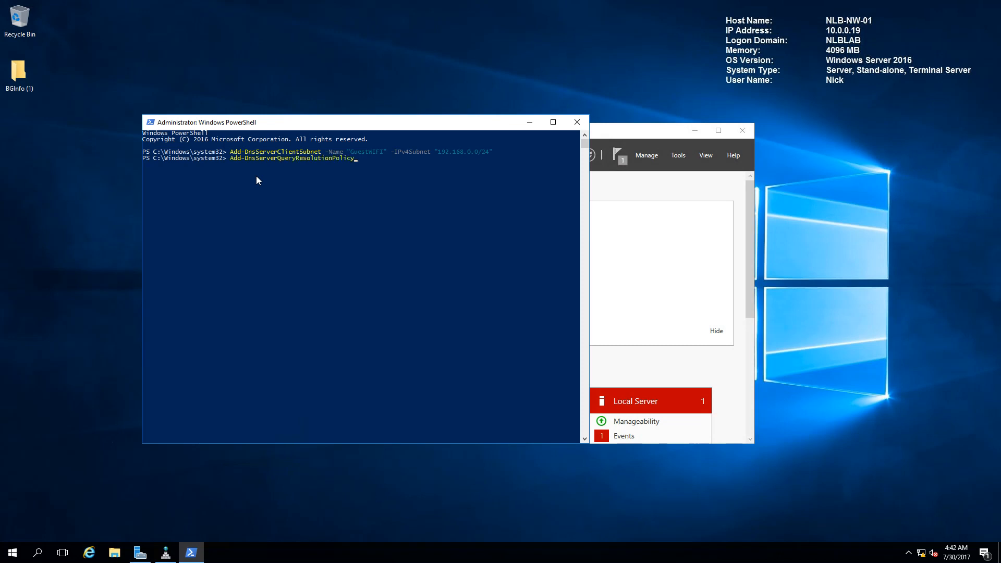
text(-Name)
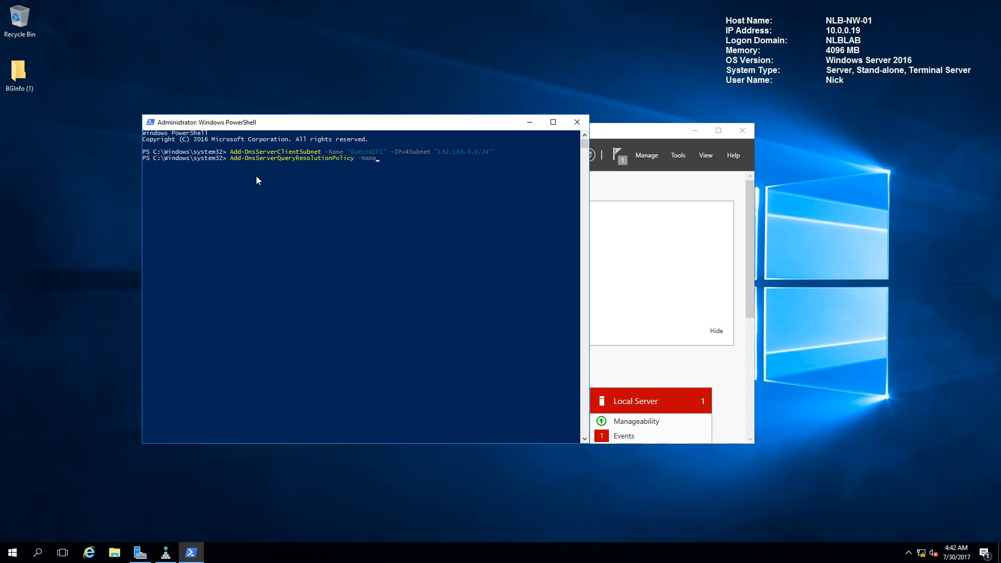
text("BlockListPolicy)
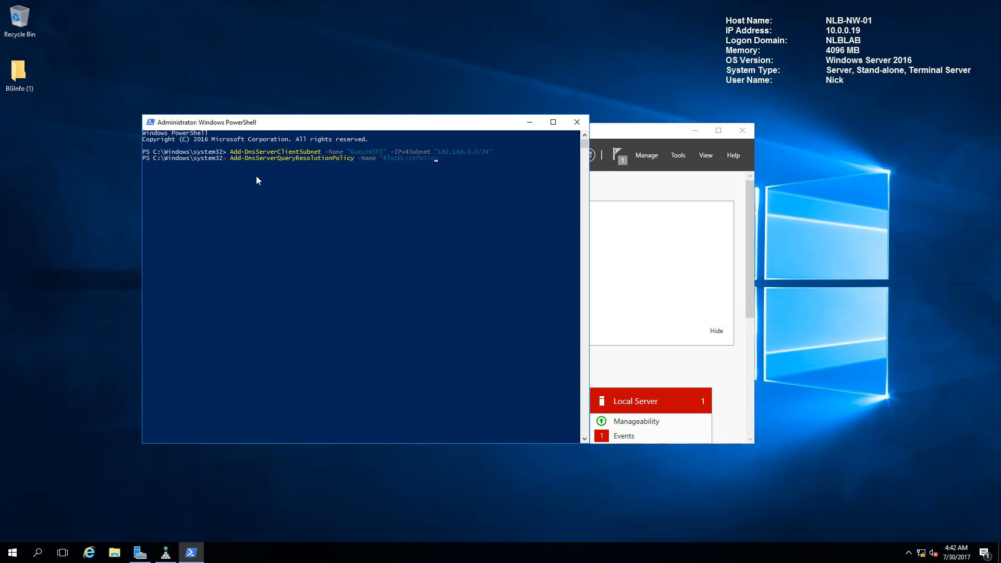
text(GuestWIFI)
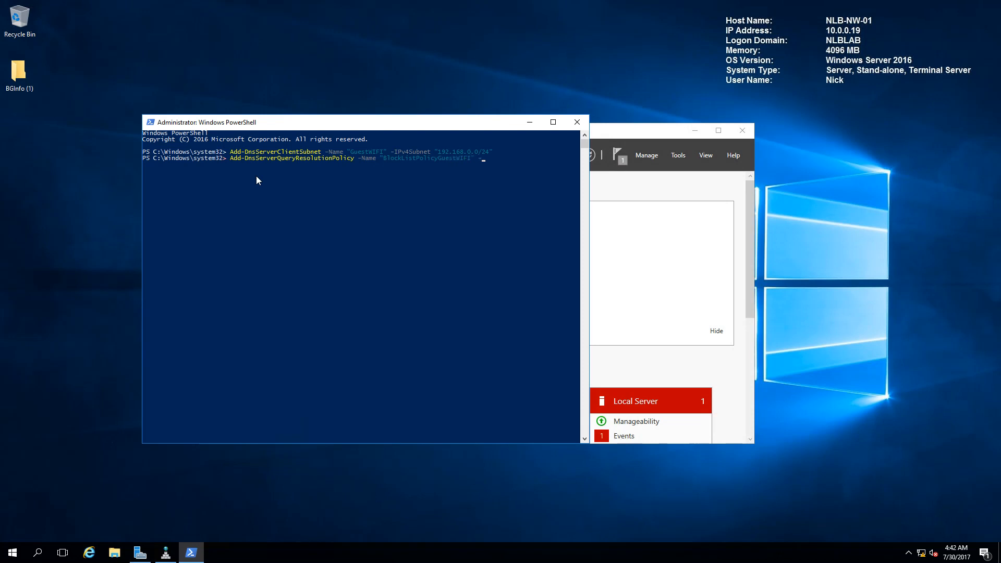
text(-Action)
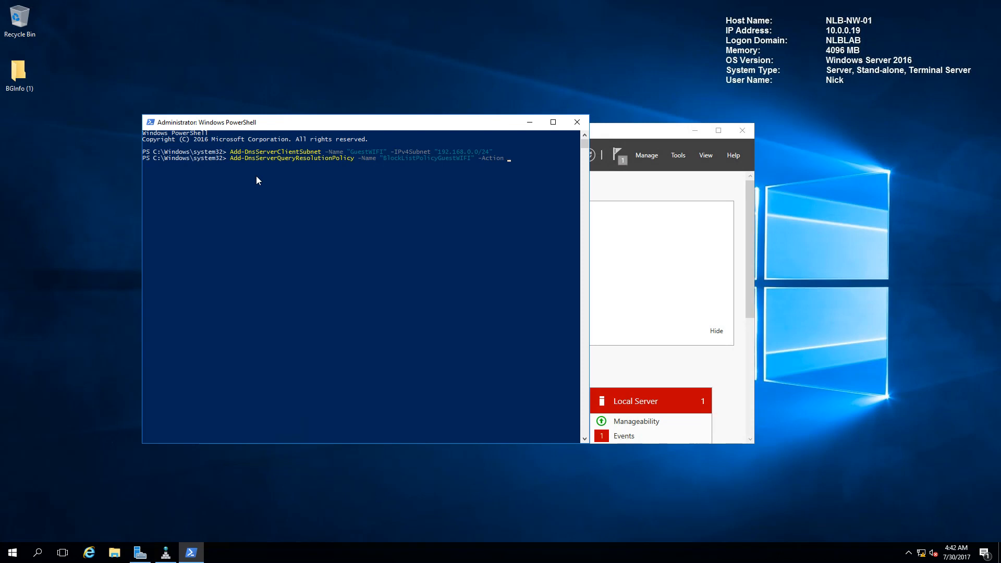
text(IGNORE)
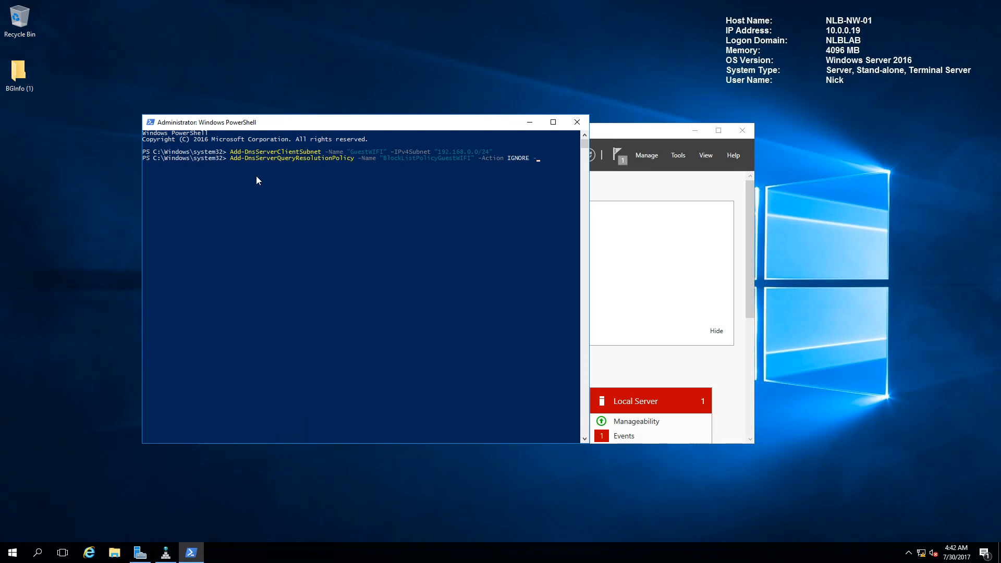
text(-ClientSubnet "eq,GuestWIFI")
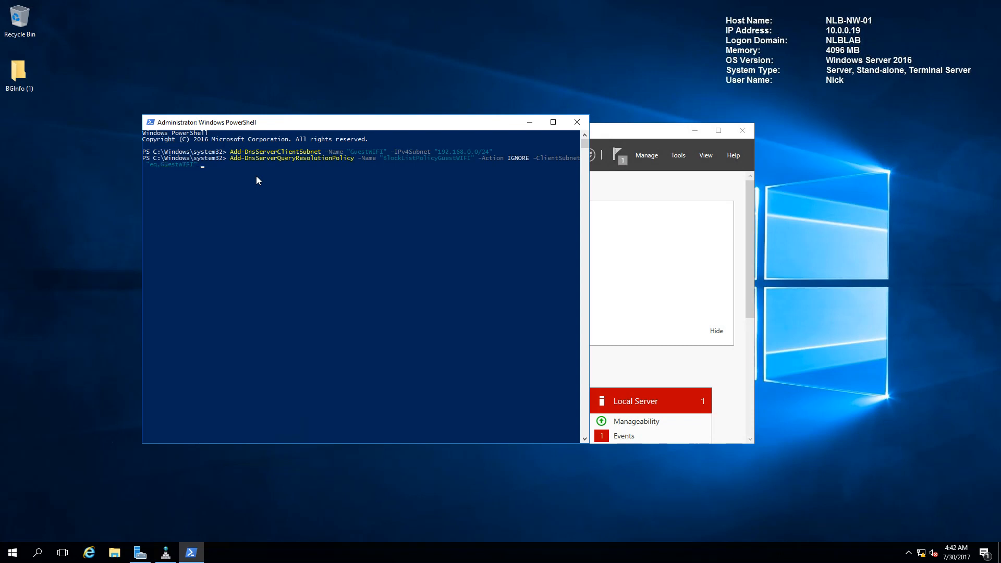
text(-PassThru)
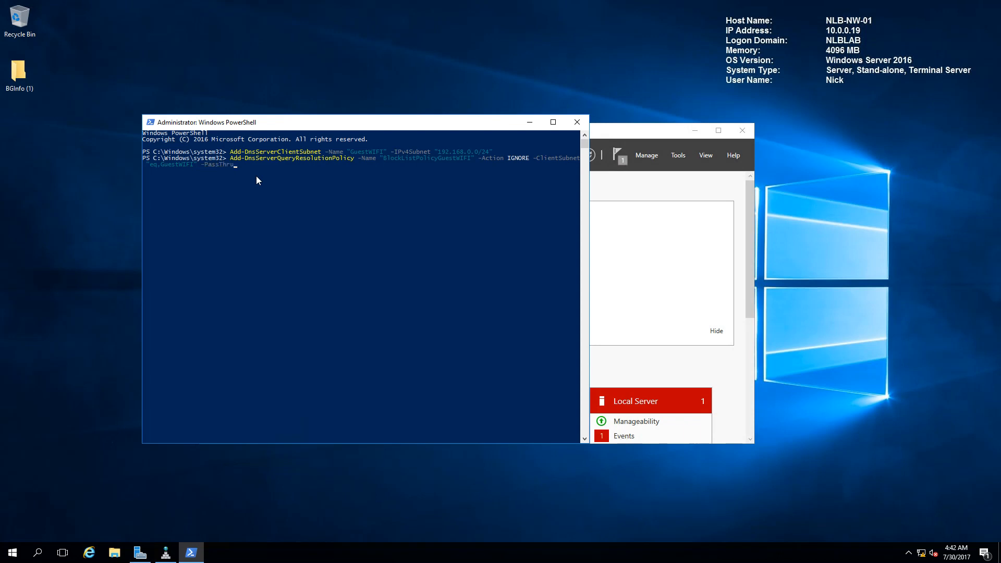
key(Return)
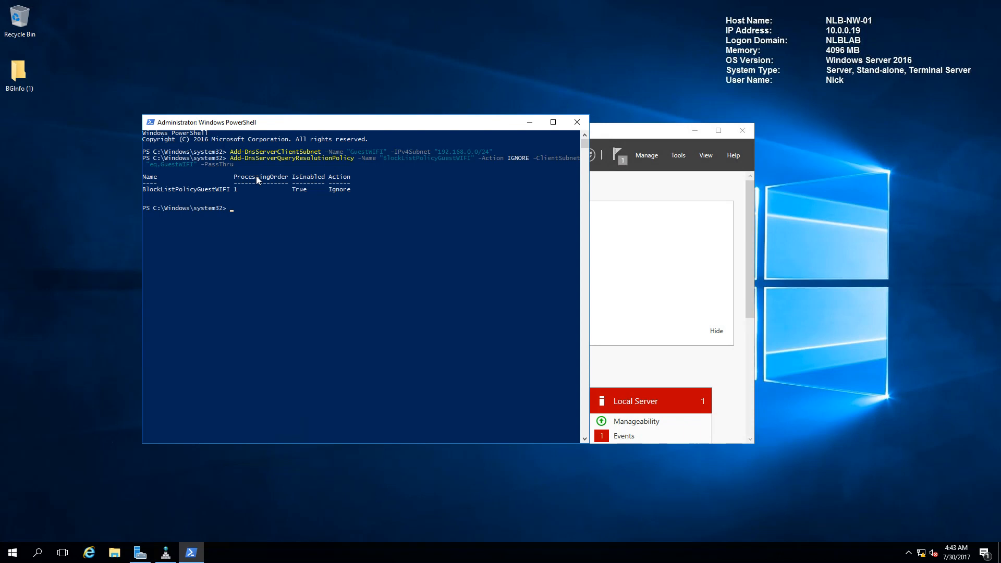
mouse_move(205, 225)
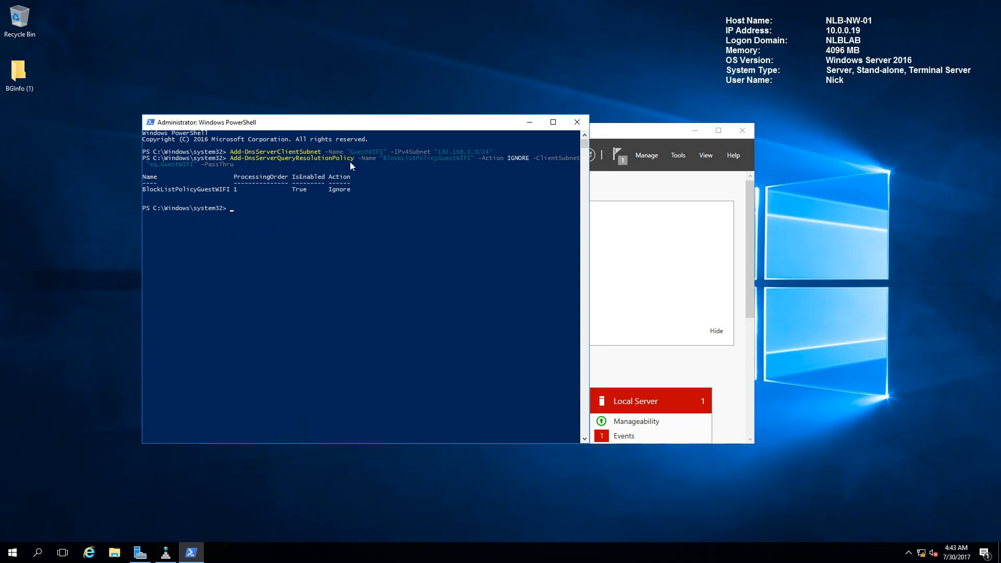
mouse_move(290, 203)
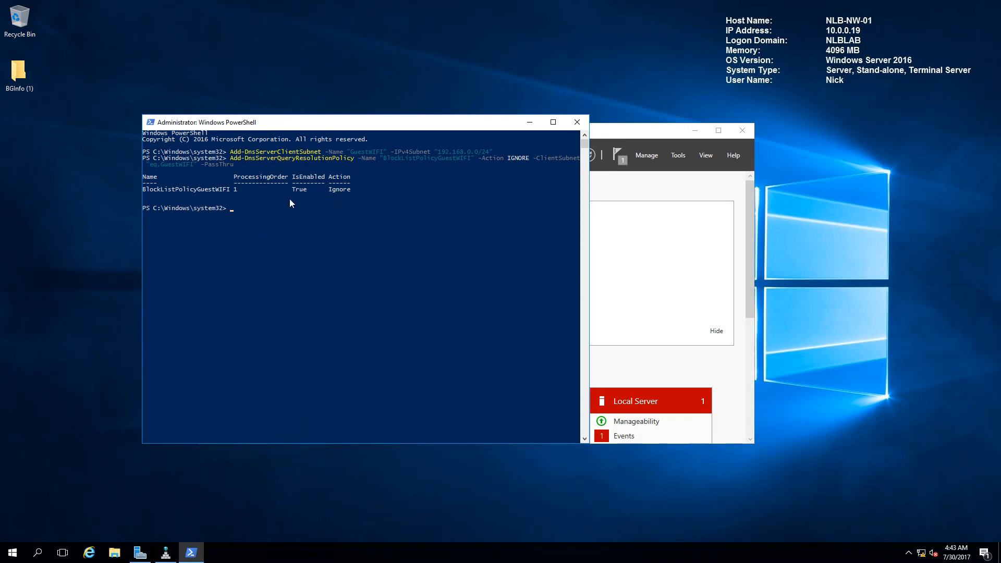
mouse_move(462, 143)
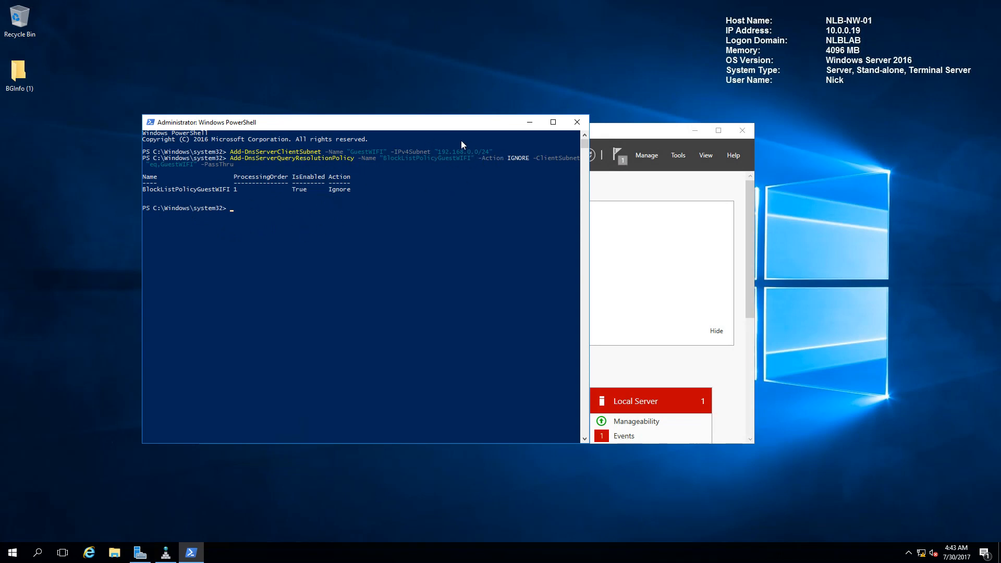
mouse_move(580, 231)
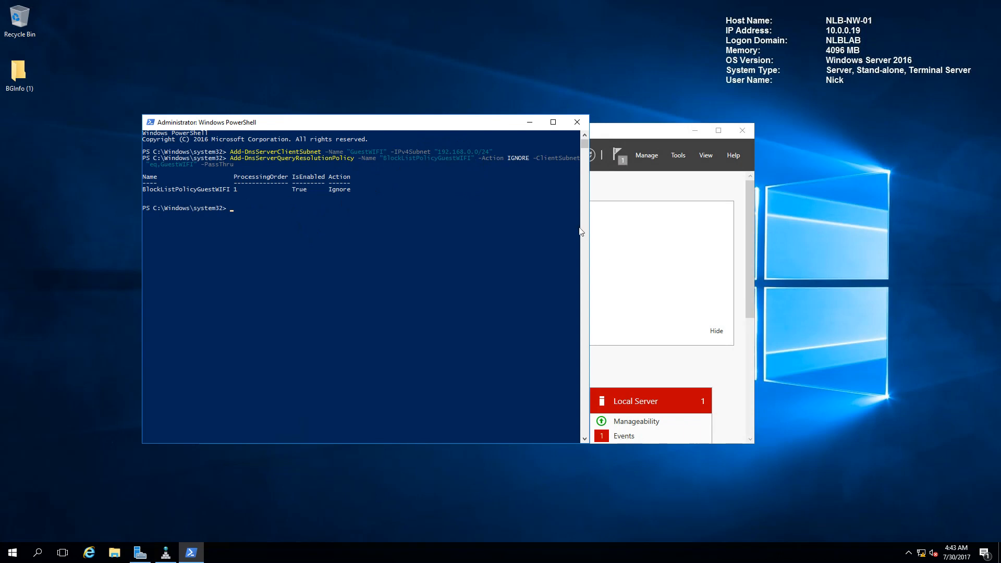
mouse_move(576, 122)
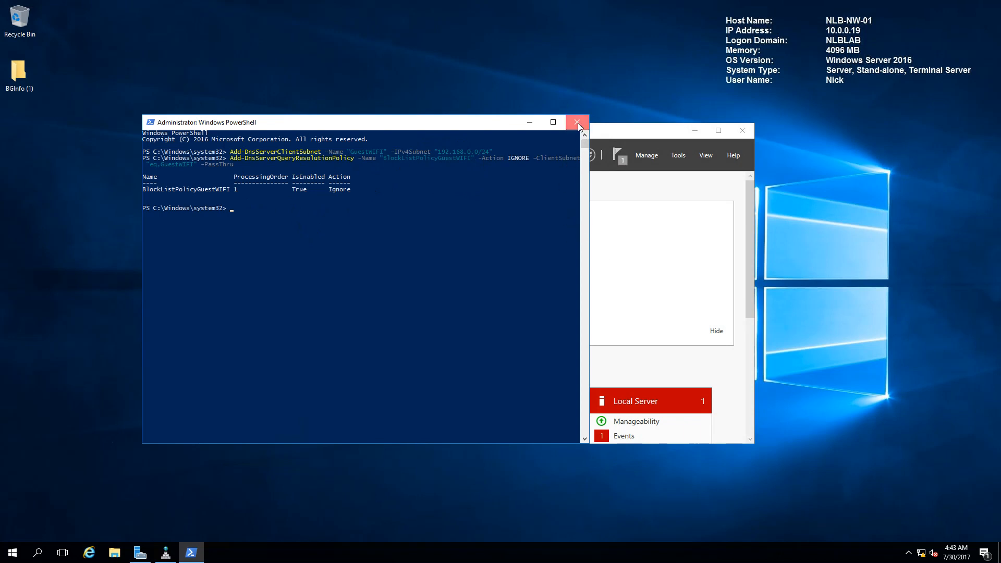
Close the PowerShell console after the enabled policy output is shown, returning to Server Manager.
click(577, 122)
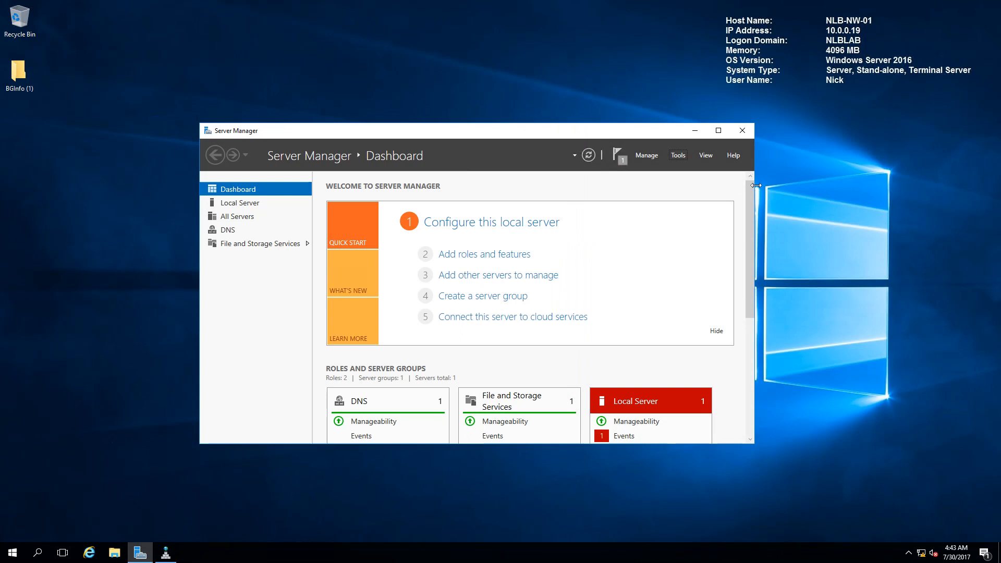